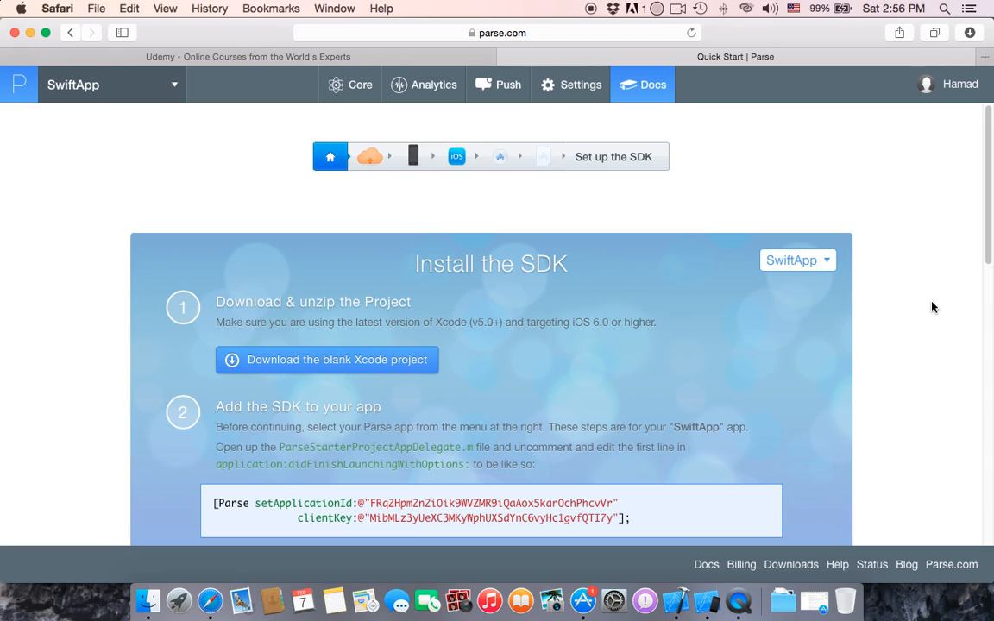
mouse_move(294, 344)
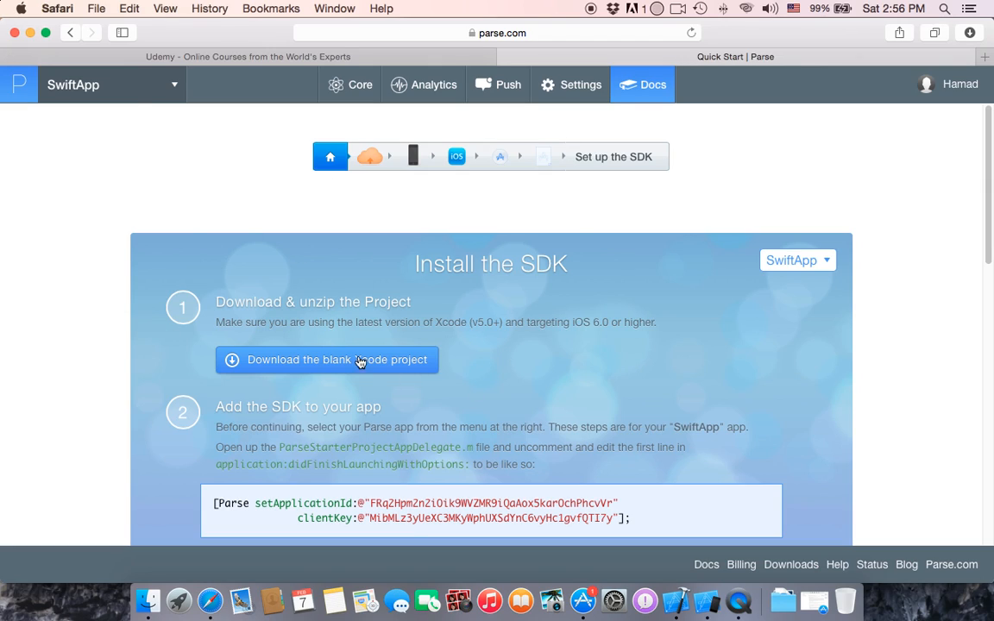
mouse_move(915, 280)
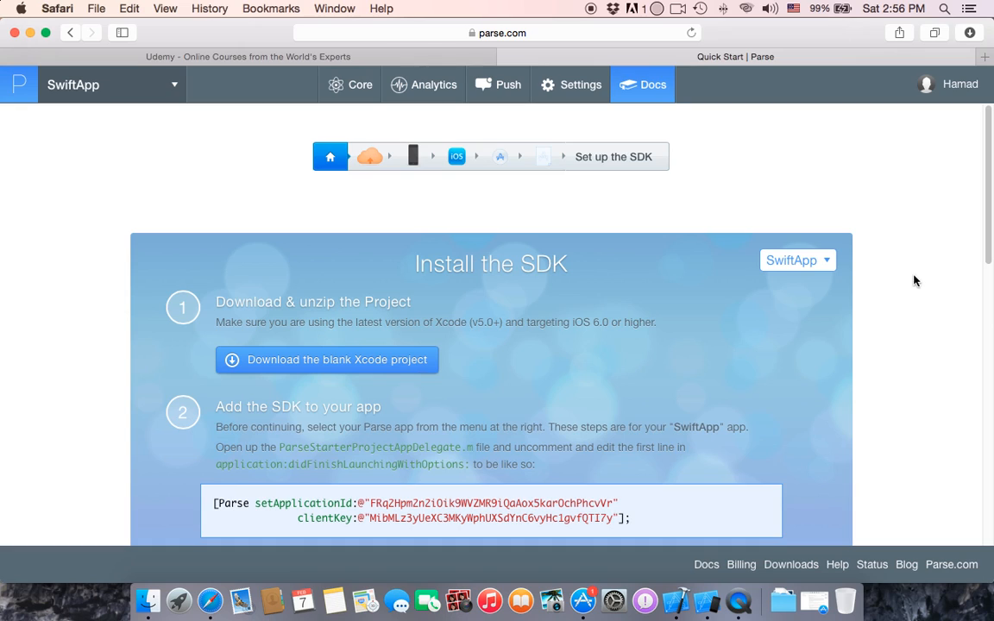
Step: Download the blank Xcode starter project and reveal it from Safari's Downloads popover
click(971, 32)
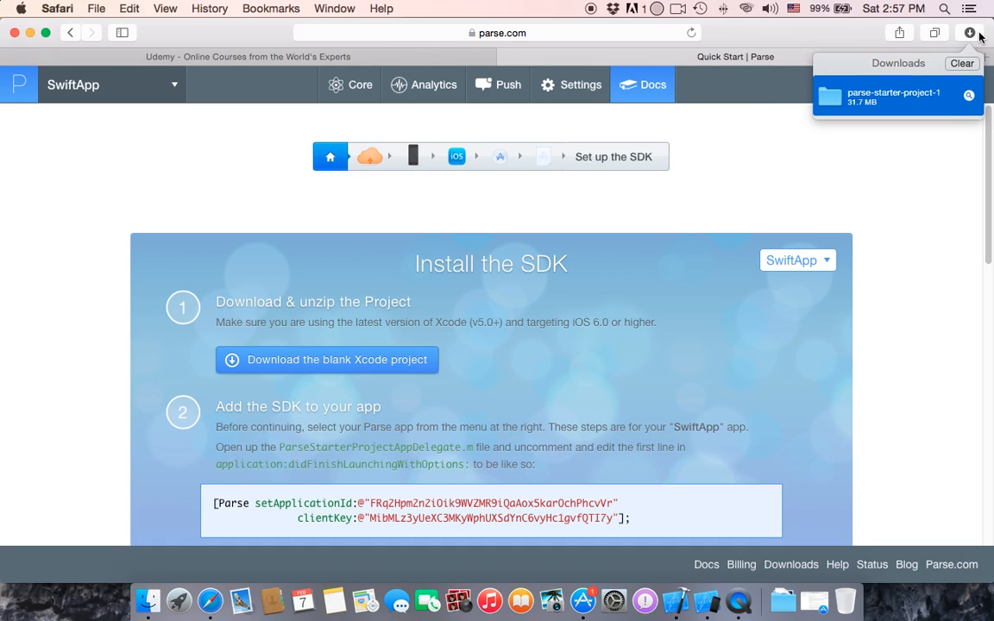
click(894, 96)
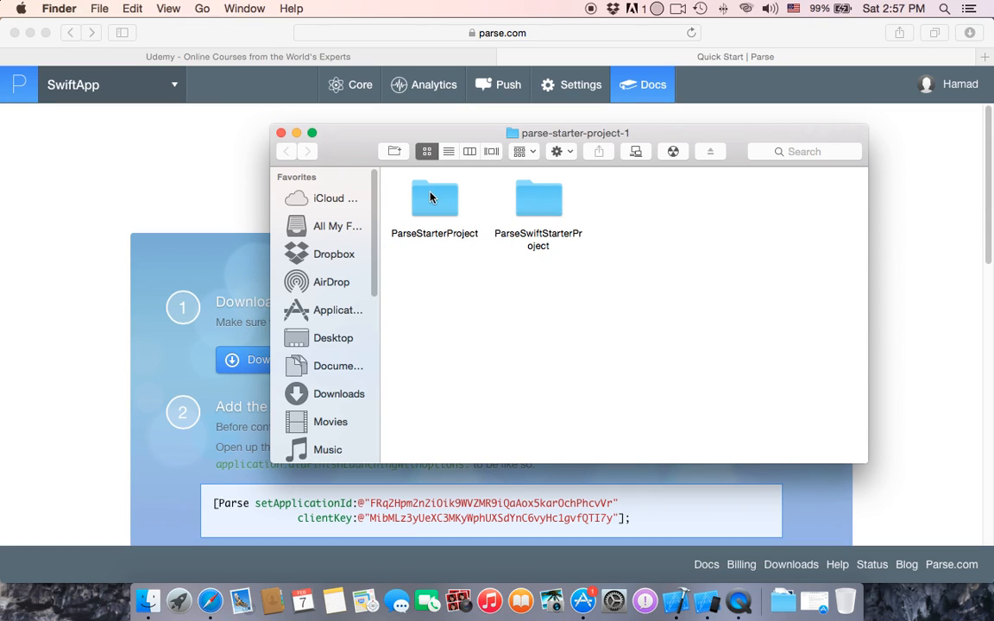
mouse_move(528, 232)
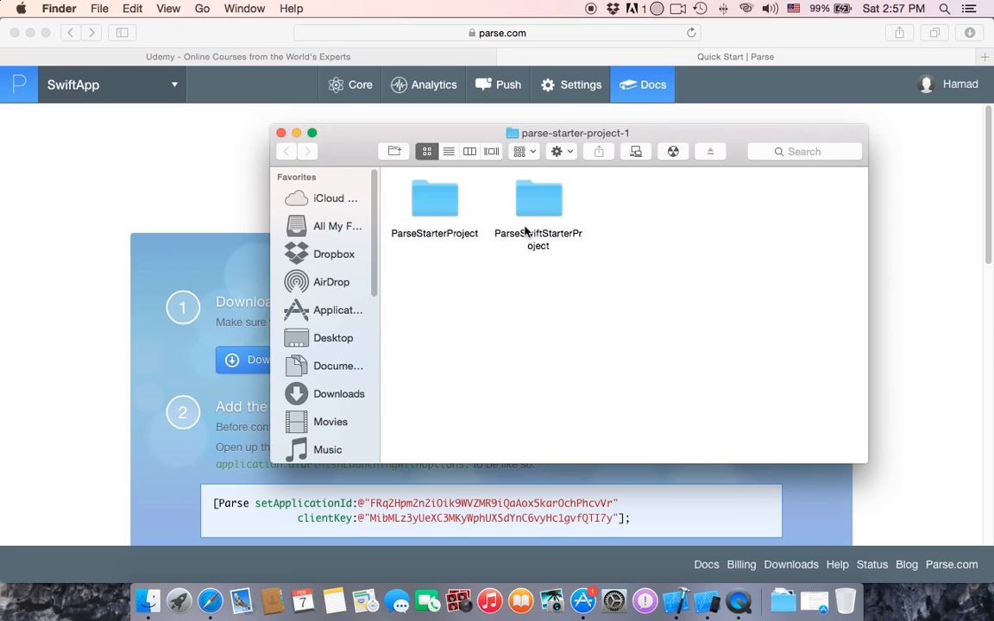
Step: Open the ParseSwiftStarterProject folder in Finder to reach ParseStarterProject.xcodeproj
double_click(539, 207)
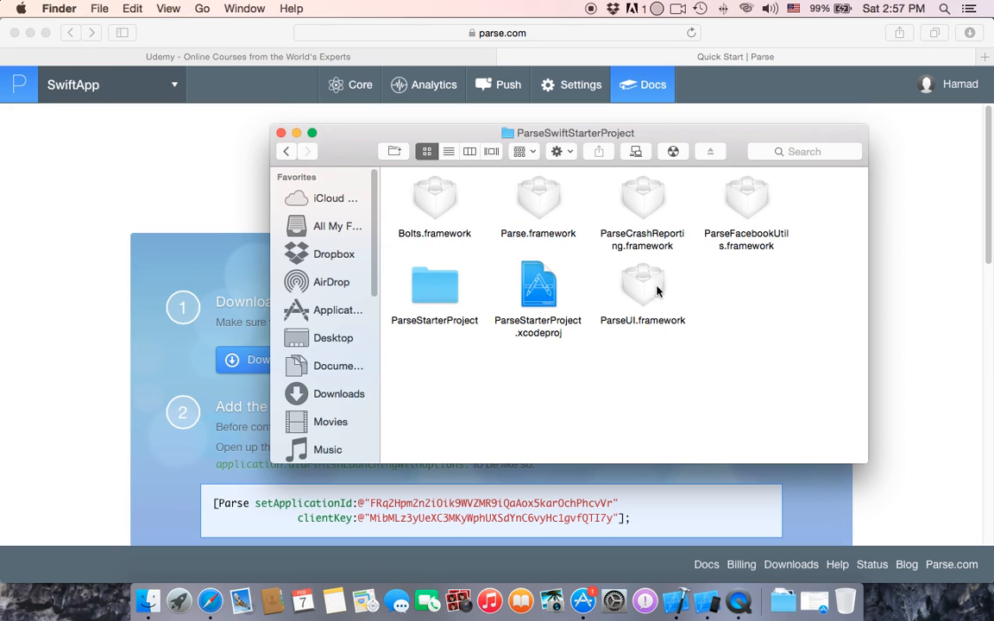
mouse_move(271, 131)
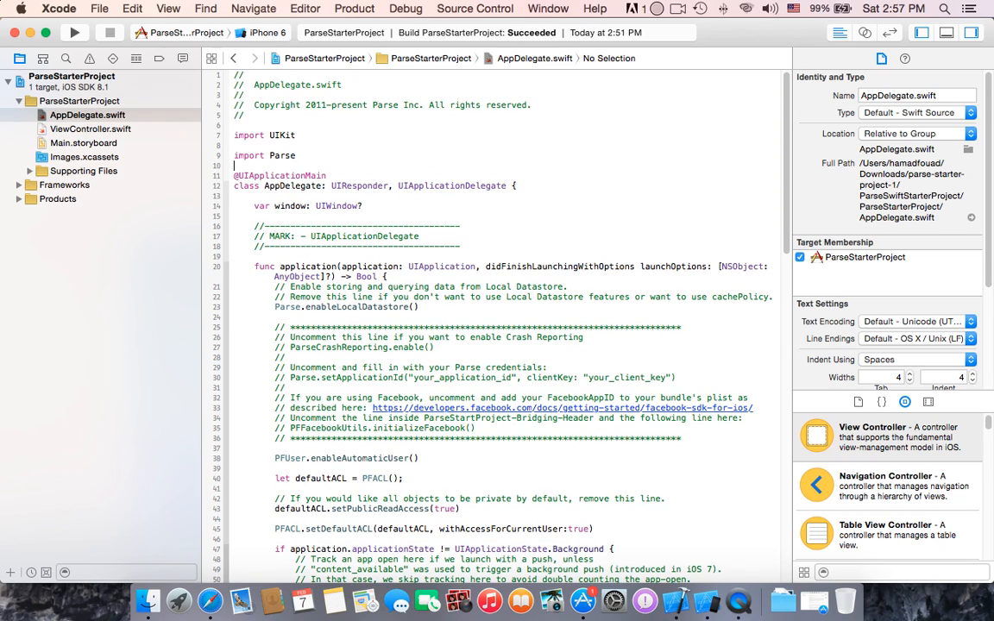
Step: Delete the sample push-registration code from AppDelegate.swift's methods, leaving near-empty bodies
scroll(down, 3)
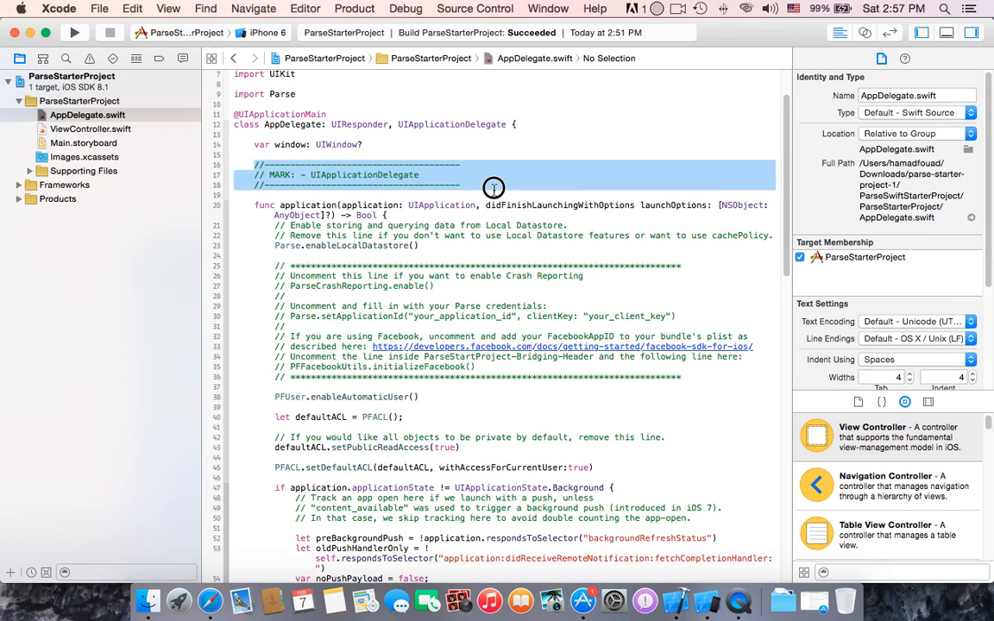
scroll(down, 3)
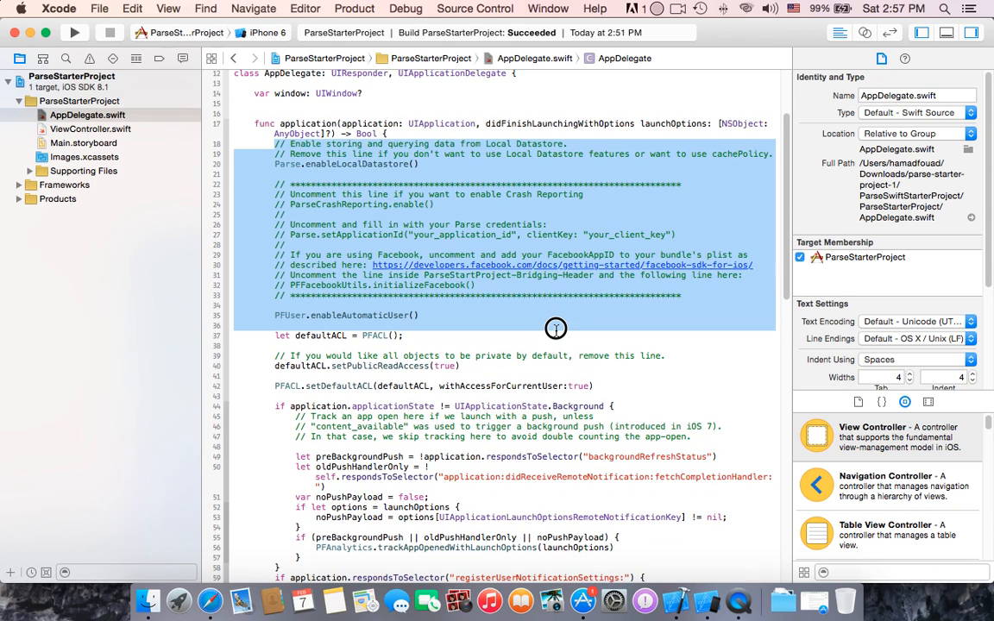
scroll(down, 3)
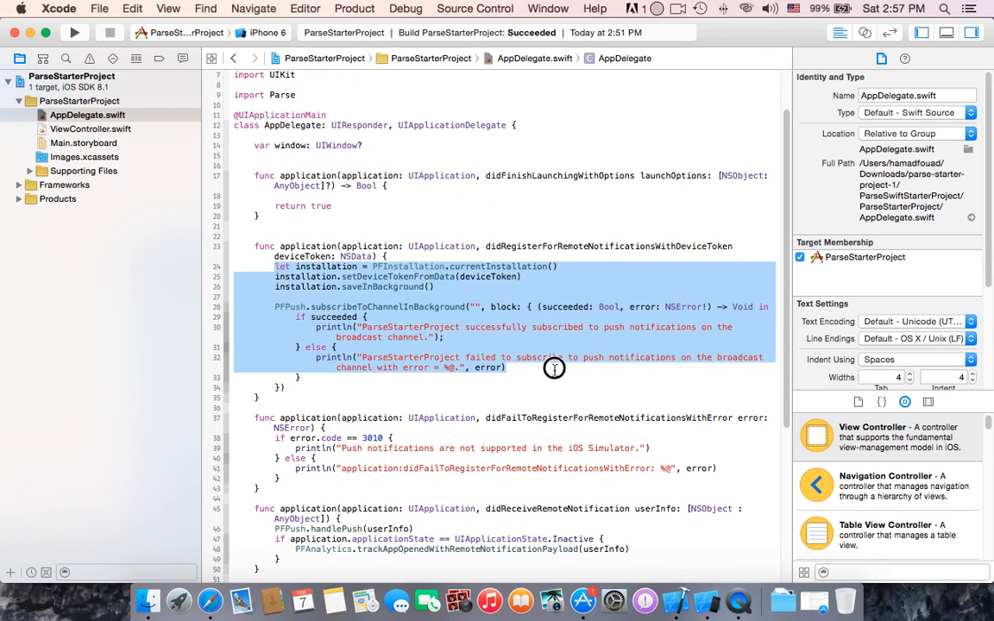
key(delete)
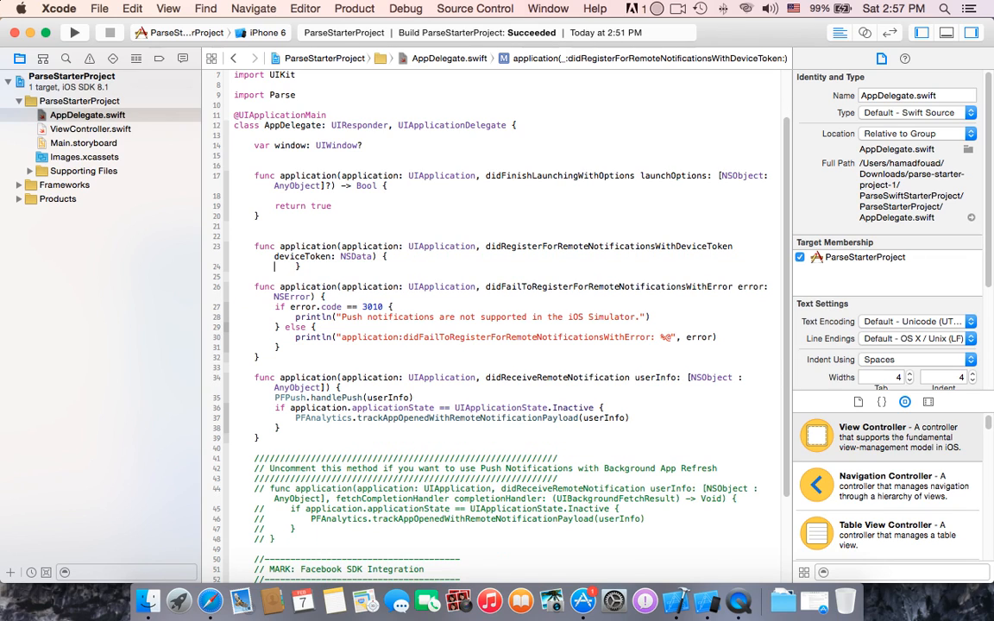
scroll(down, 3)
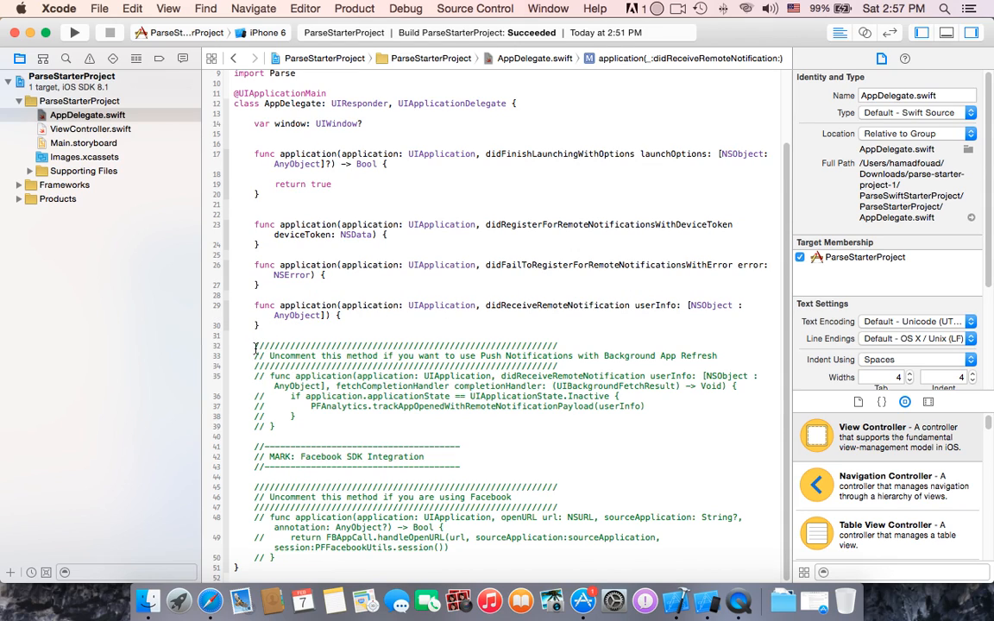
Step: Select the leftover commented-out push and Facebook sections at the bottom of AppDelegate.swift for deletion
drag(255, 346, 446, 559)
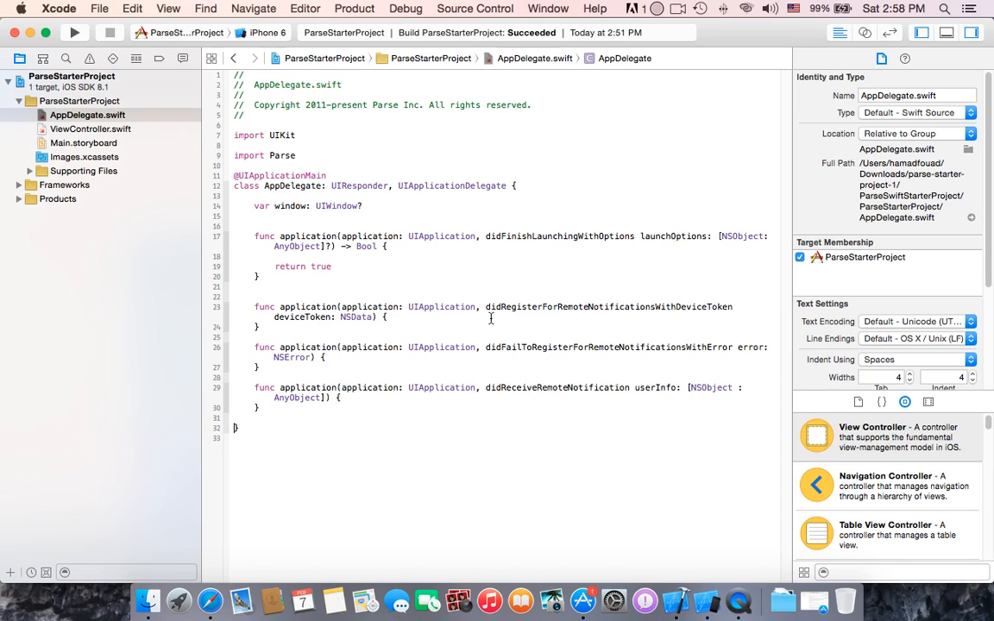
mouse_move(677, 314)
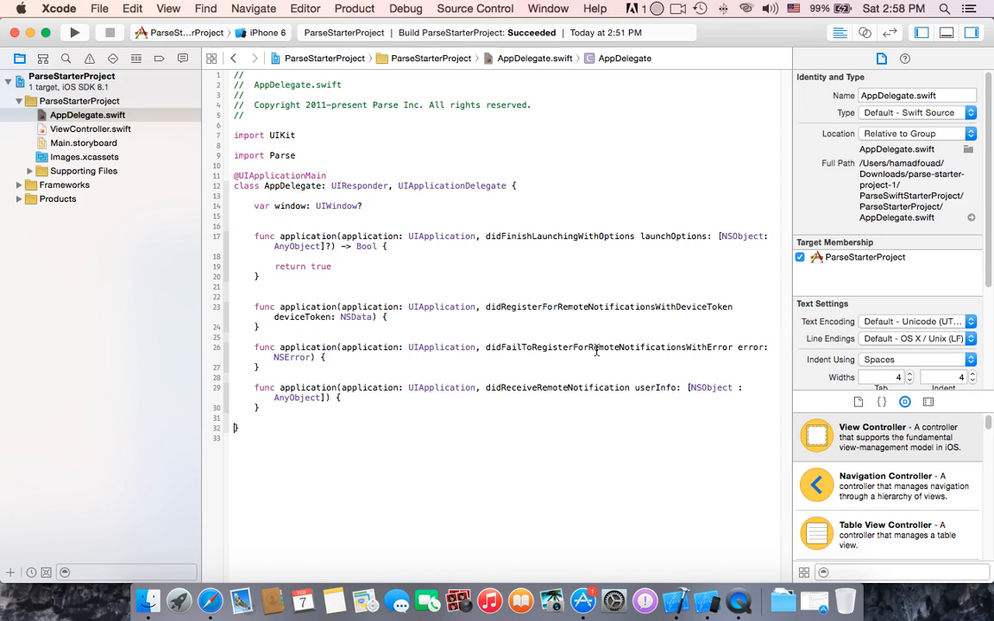
mouse_move(717, 349)
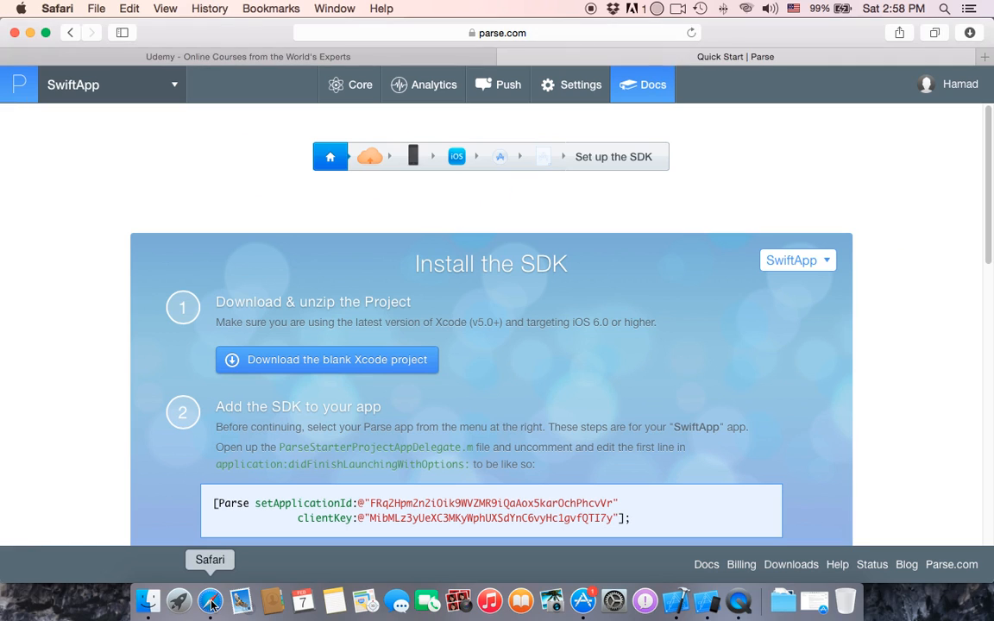
Step: Select the setApplicationId/clientKey line for SwiftApp in the 'Add the SDK to your app' code box
scroll(down, 3)
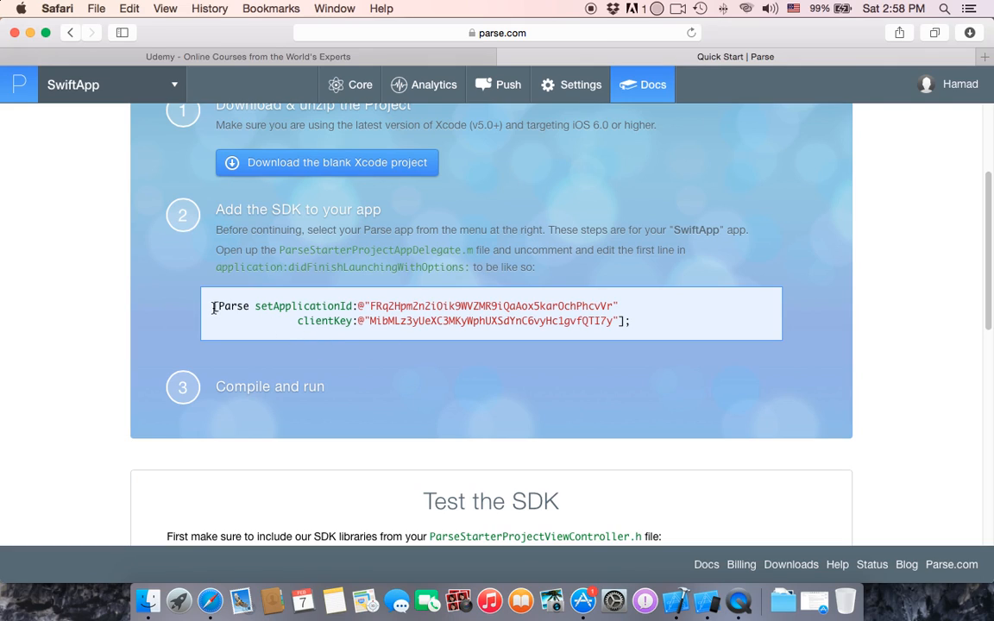
drag(214, 306, 630, 319)
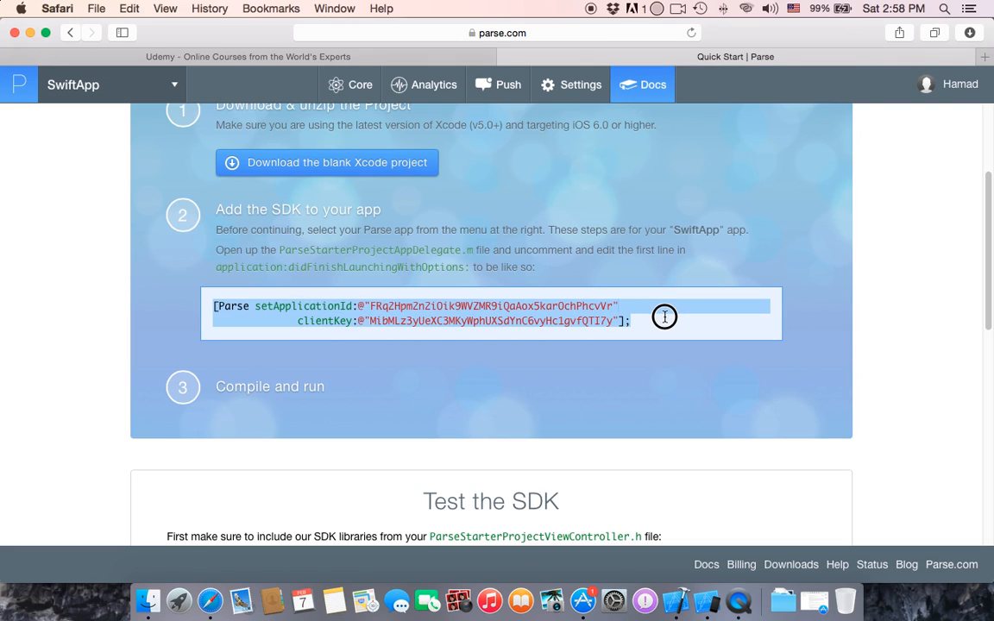
mouse_move(666, 323)
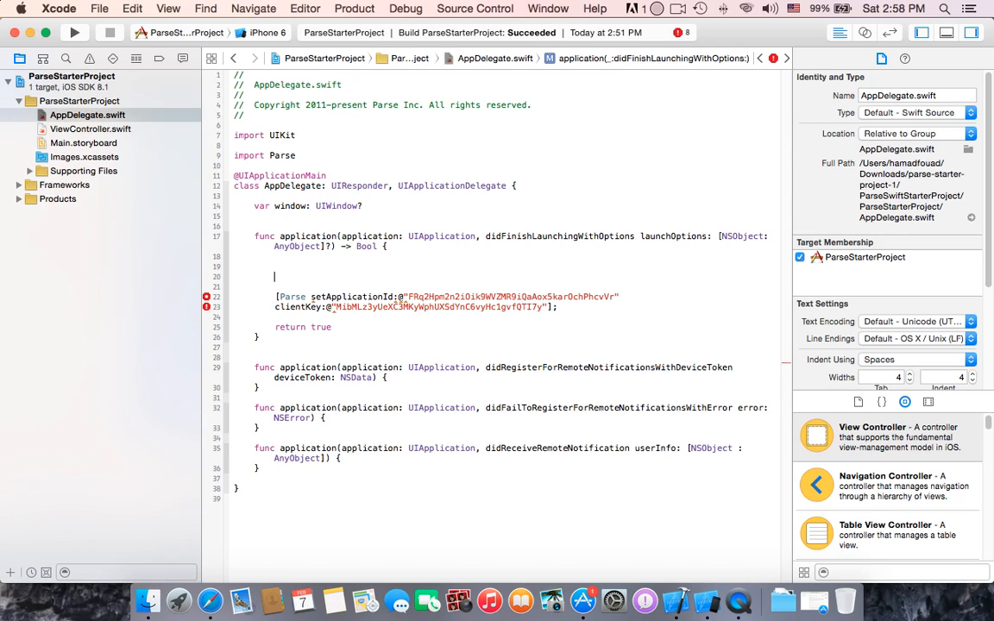
Step: Write Parse.setApplicationId in didFinishLaunching, reusing the app ID and client key strings from the pasted line
text(pa)
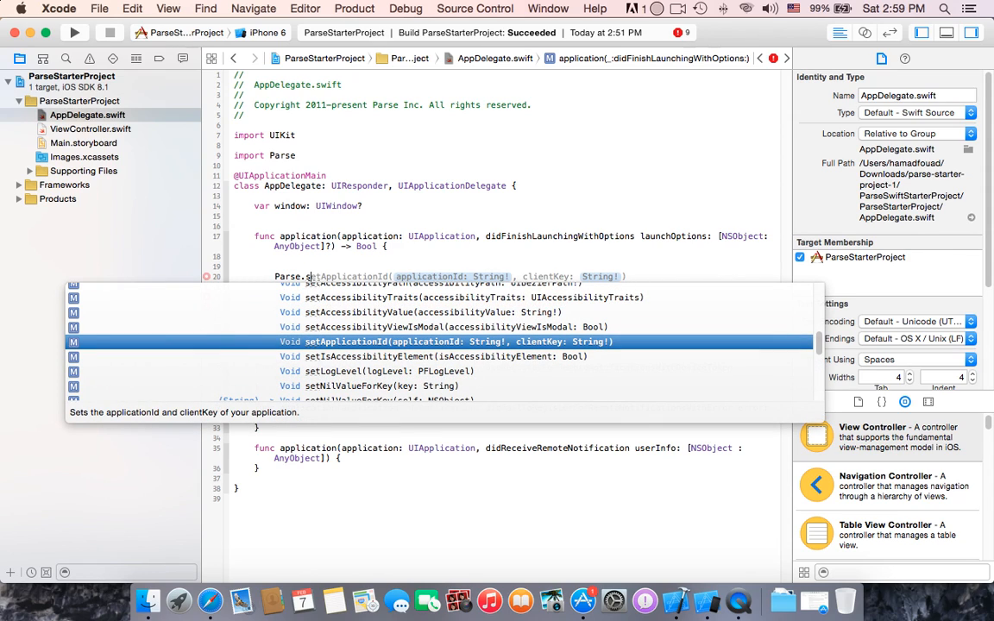
mouse_move(426, 245)
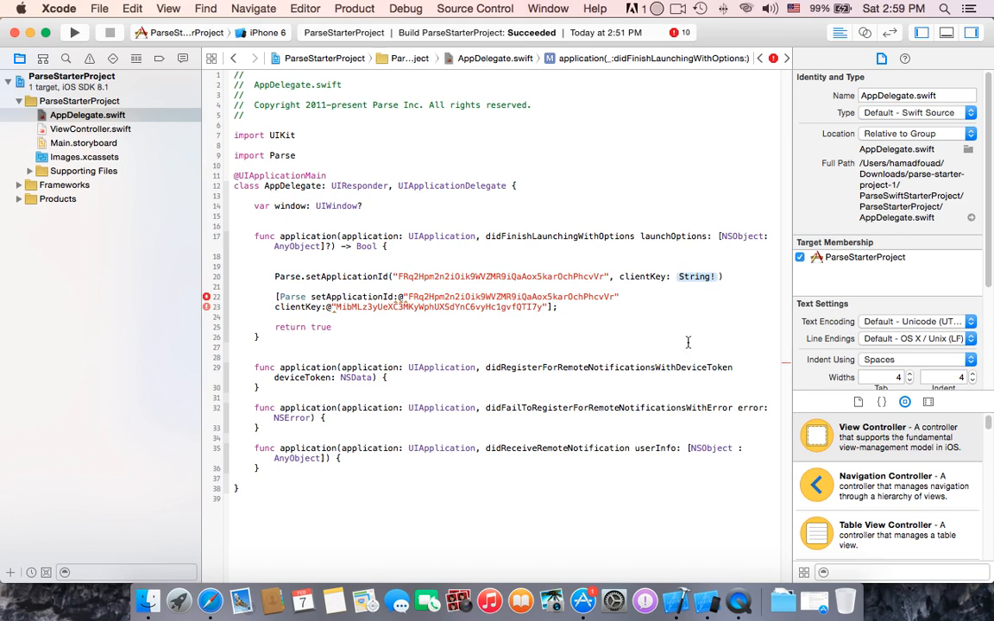
double_click(359, 308)
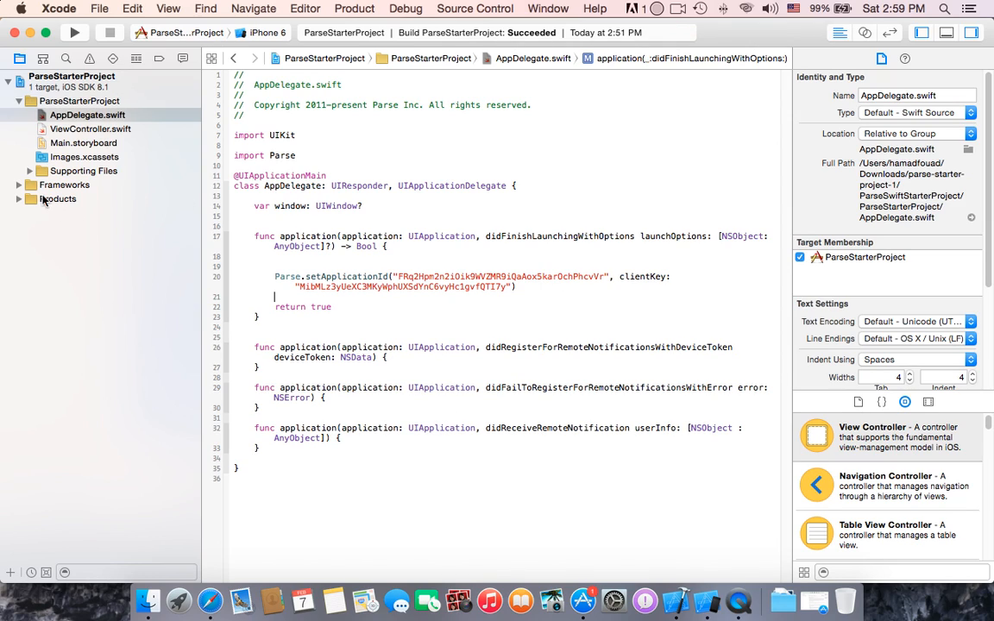
Step: Expand the Frameworks group in the Project navigator to show Bolts, Parse, ParseUI and system libraries
click(31, 171)
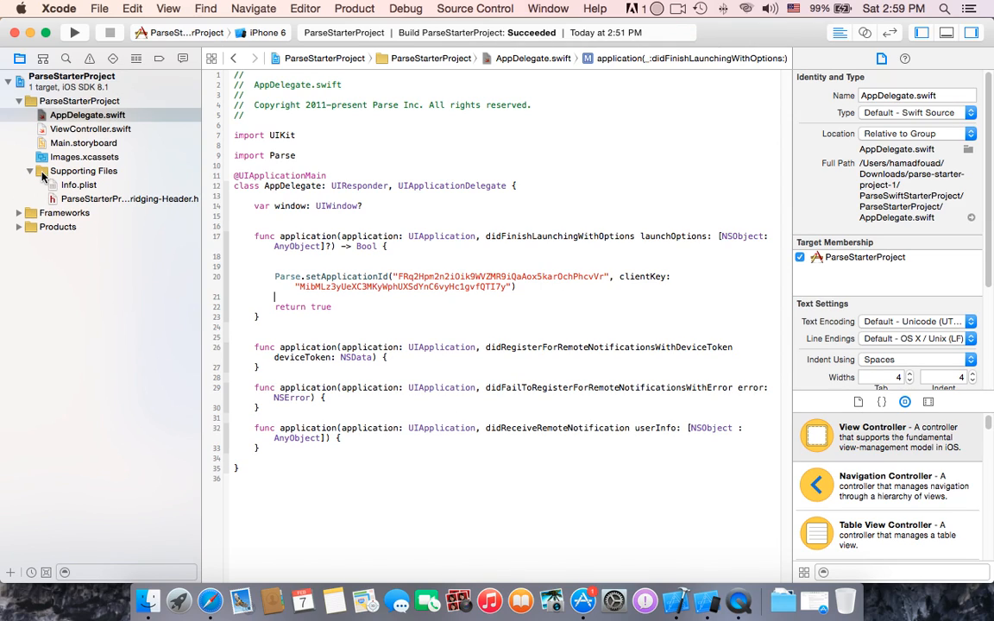
click(31, 171)
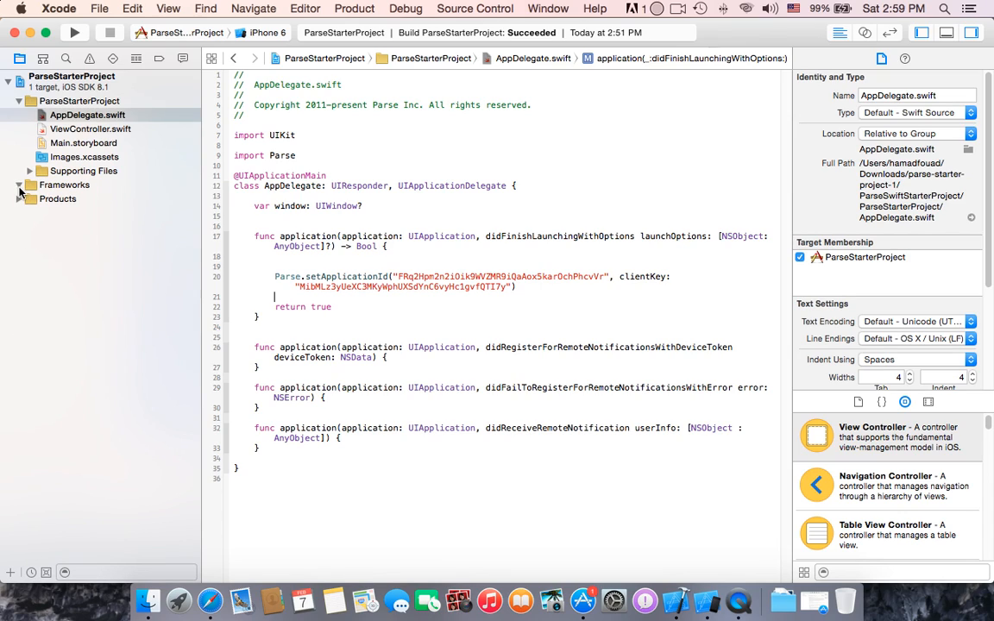
click(31, 185)
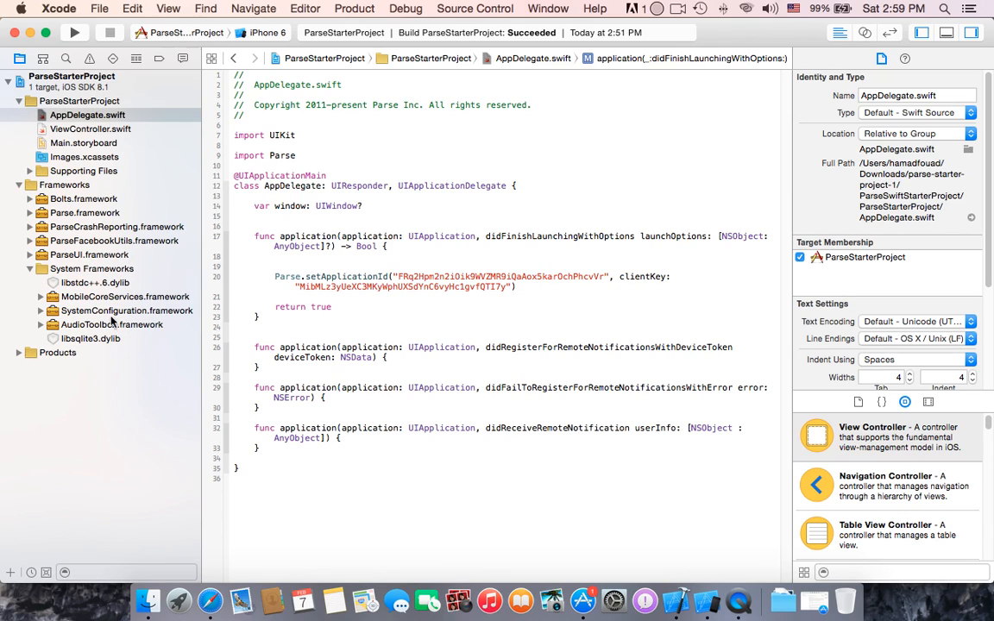
mouse_move(162, 247)
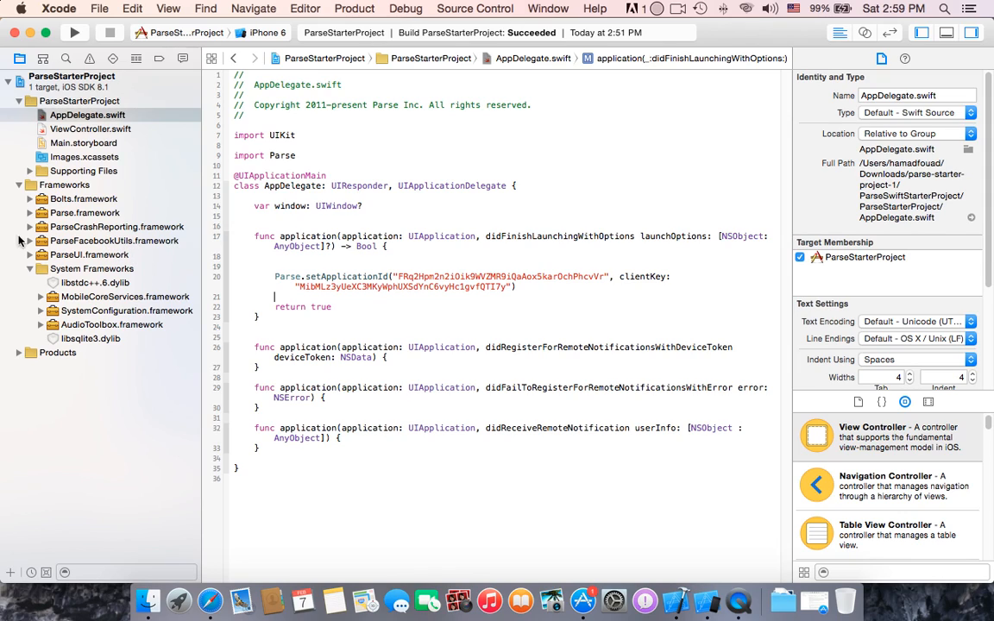
mouse_move(86, 228)
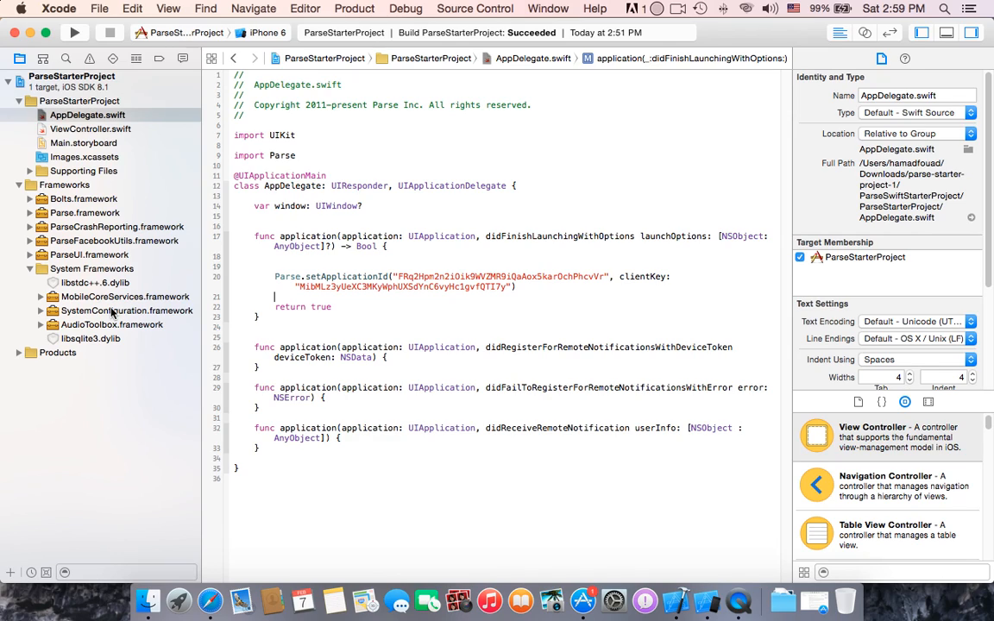
mouse_move(112, 314)
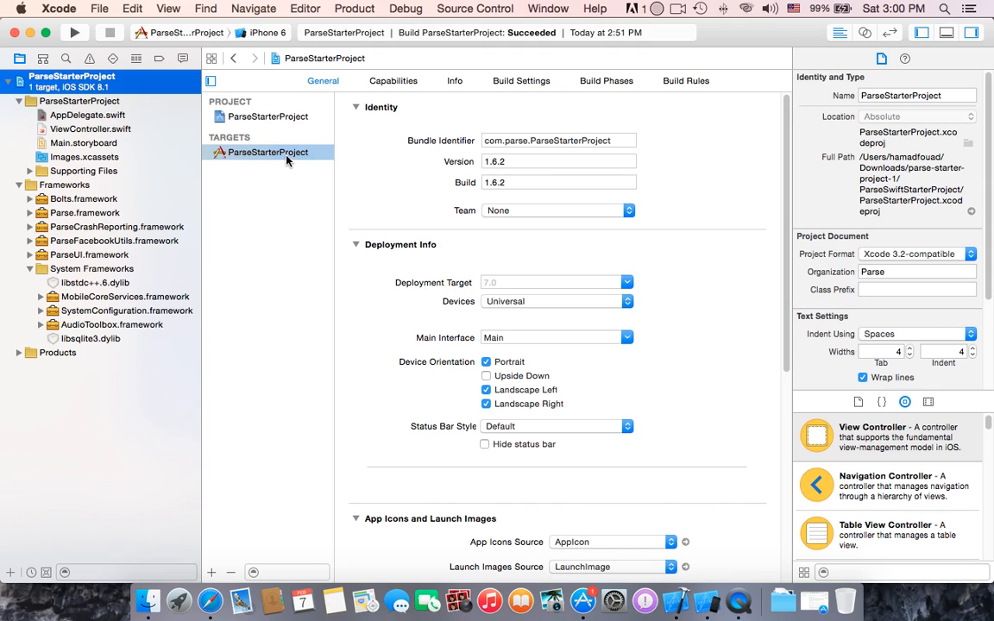
Step: Bring up the Linked Frameworks chooser and filter the iOS 8.1 list by 'st' to find StoreKit.framework
scroll(down, 3)
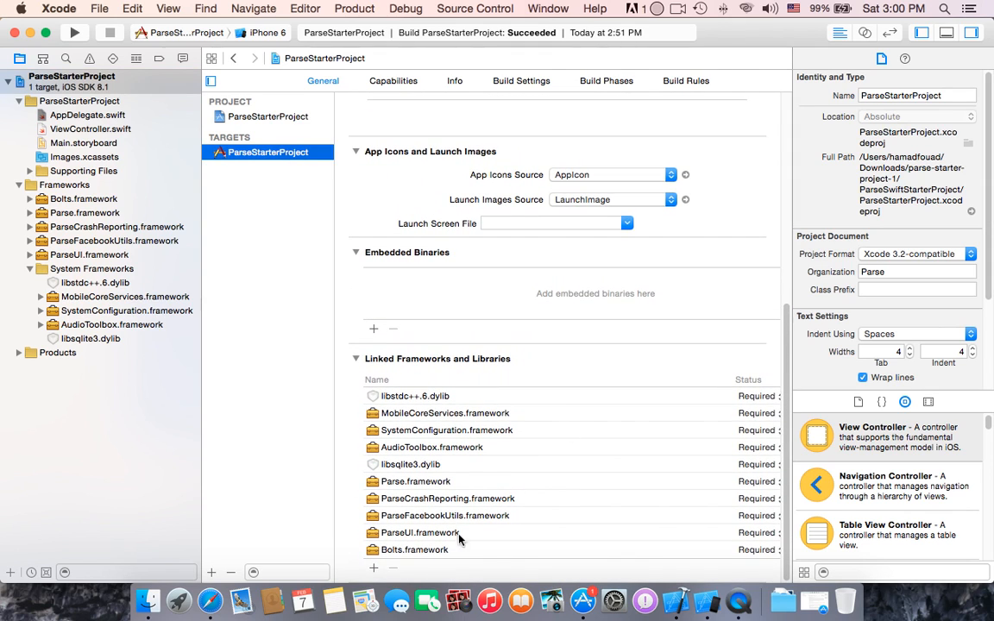
mouse_move(372, 570)
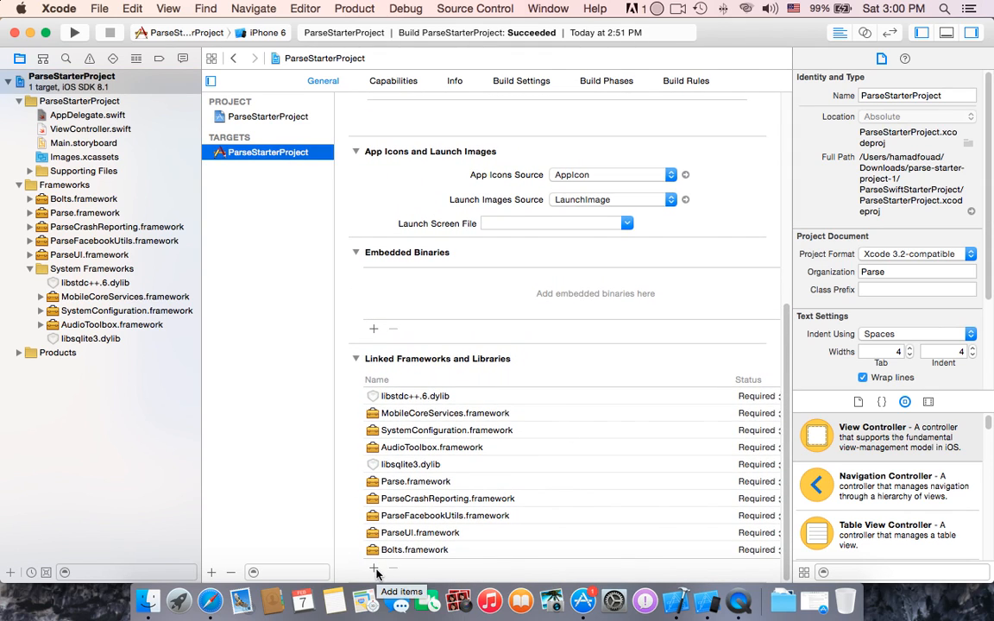
click(373, 570)
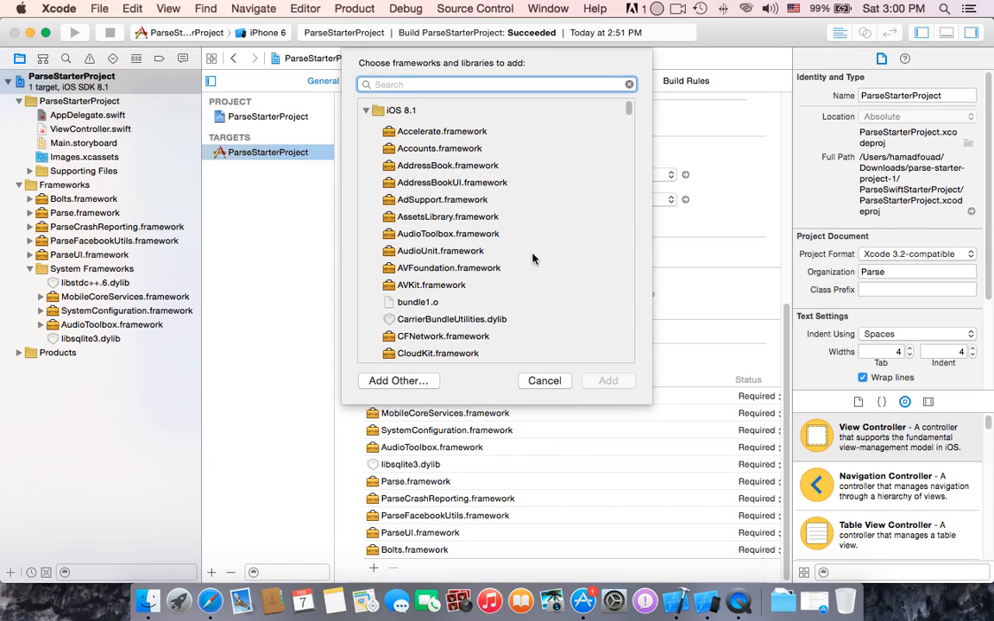
click(442, 131)
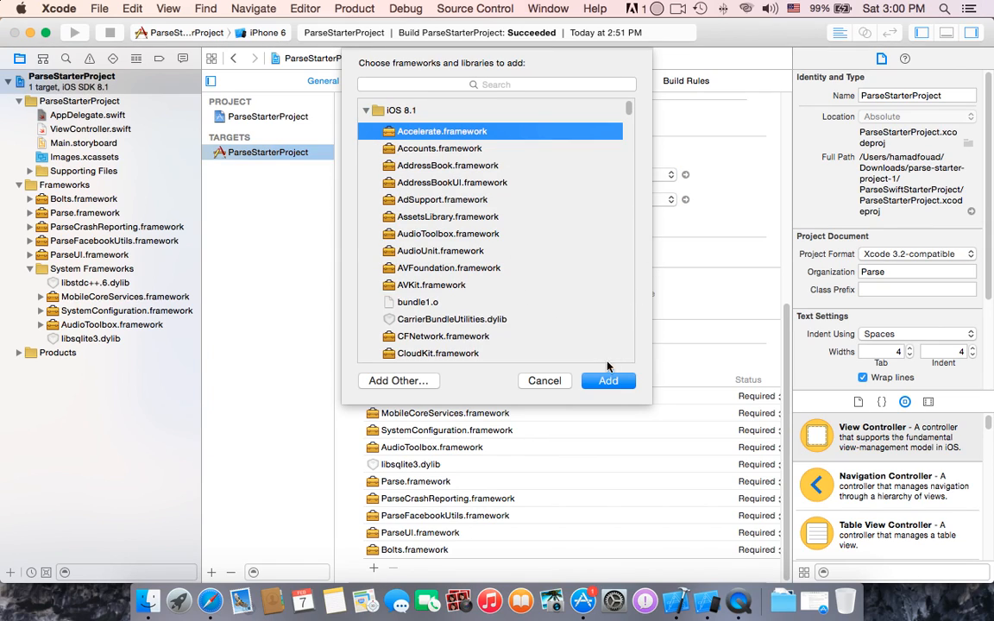
click(490, 84)
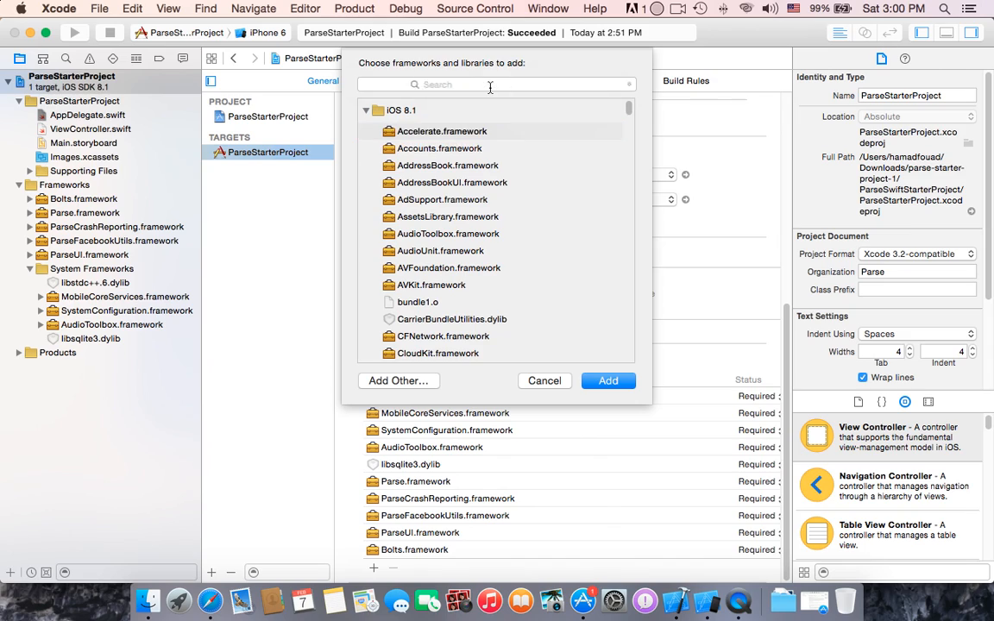
click(497, 85)
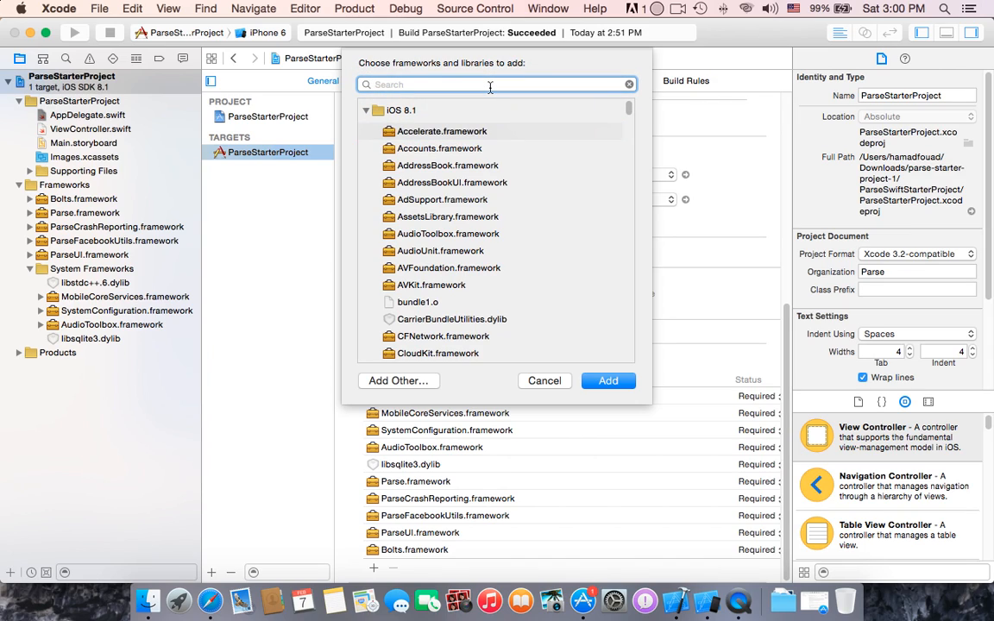
text(st)
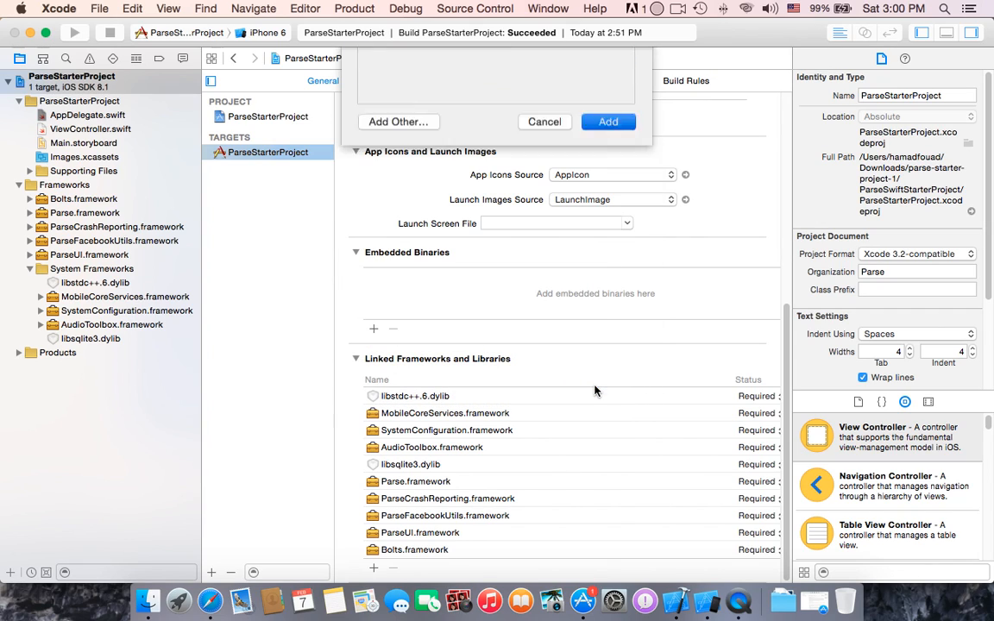
Step: Add StoreKit.framework to the ParseStarterProject target, collapse Frameworks and return to AppDelegate.swift
click(608, 121)
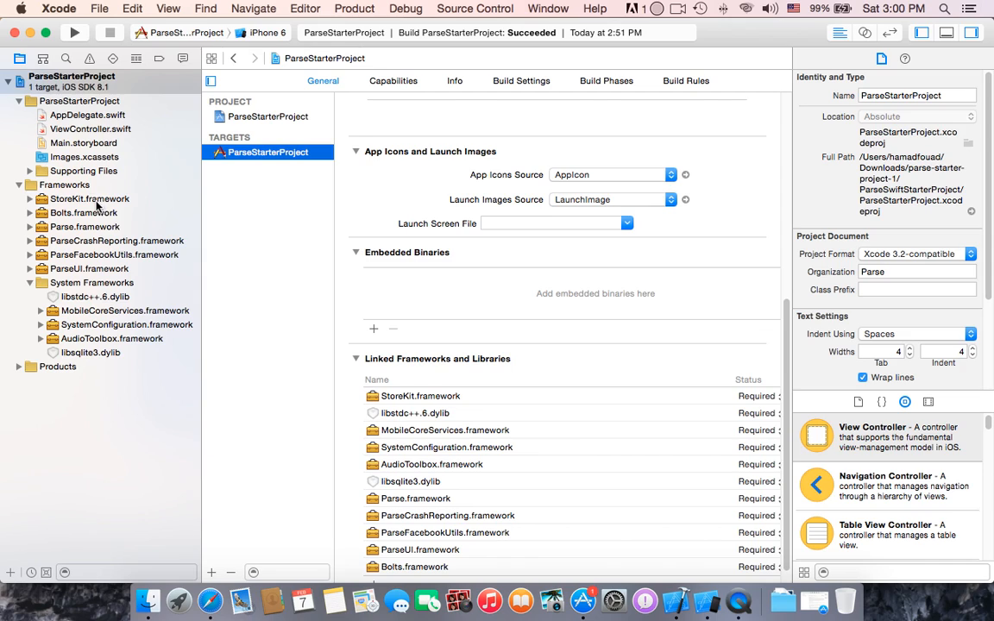
click(90, 198)
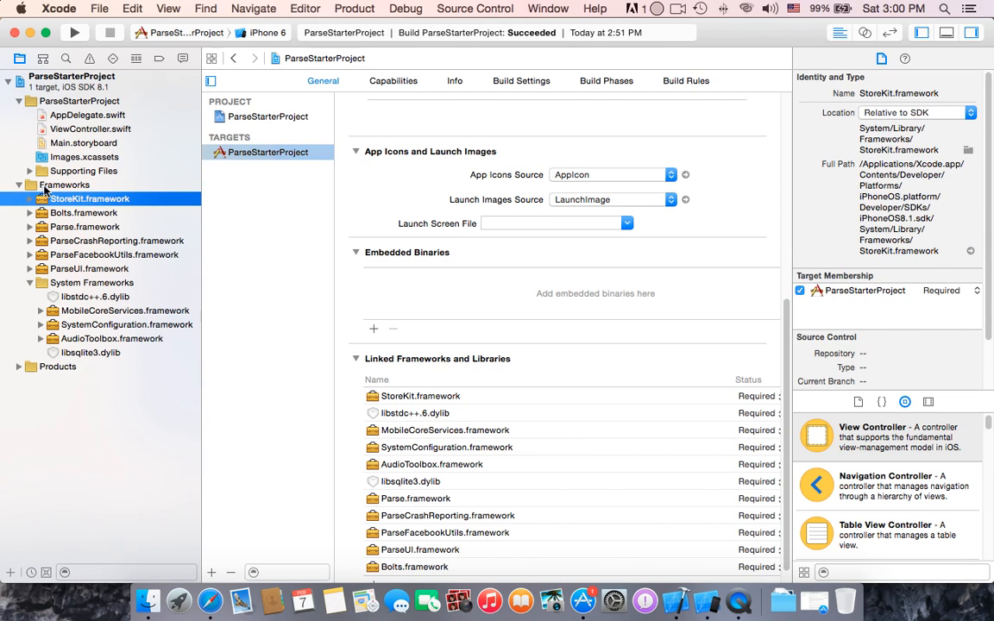
click(19, 185)
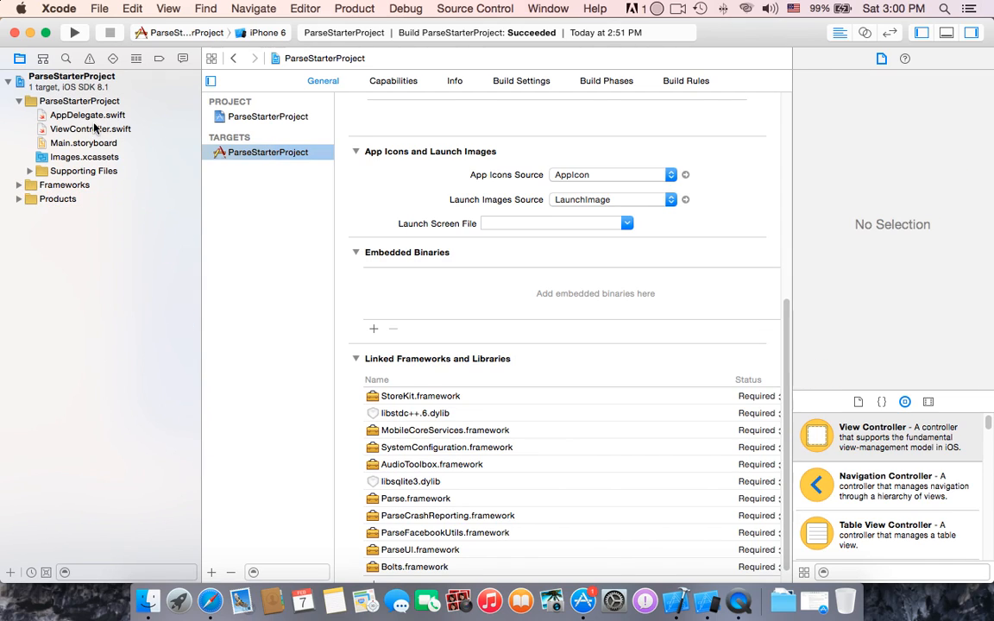
click(87, 113)
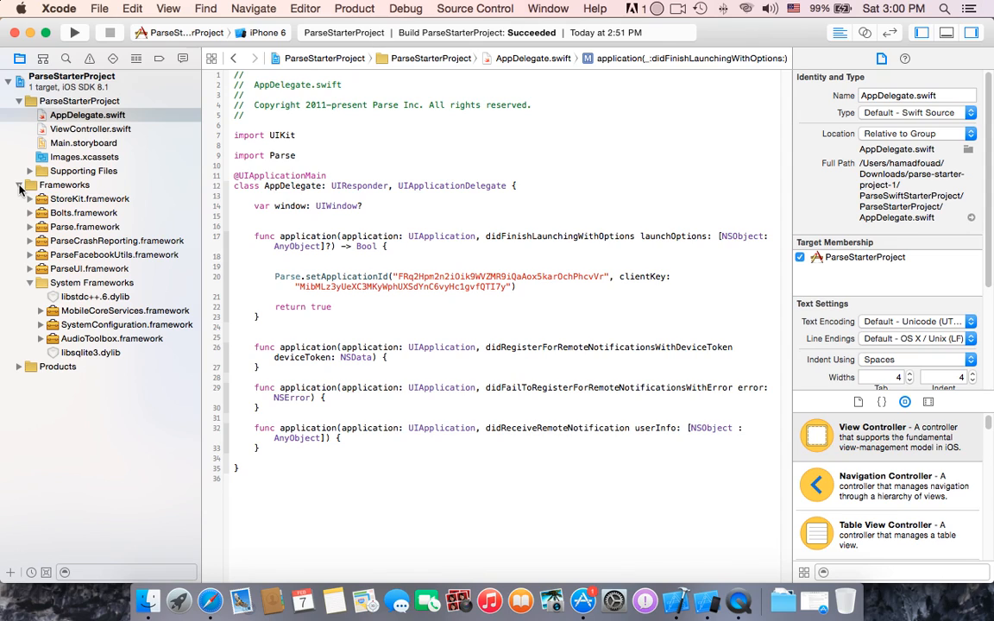
click(19, 185)
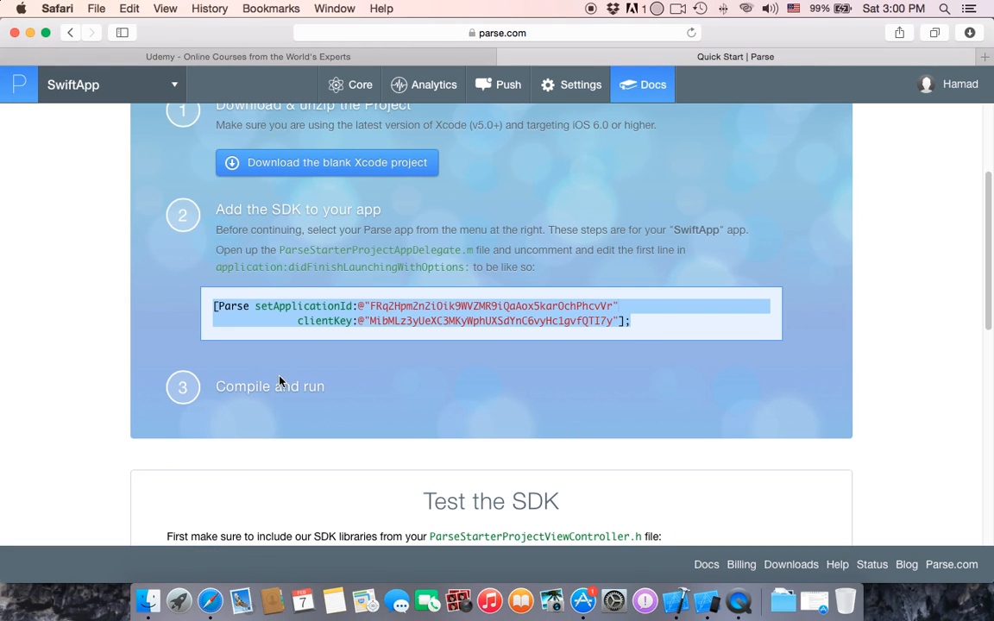
mouse_move(242, 407)
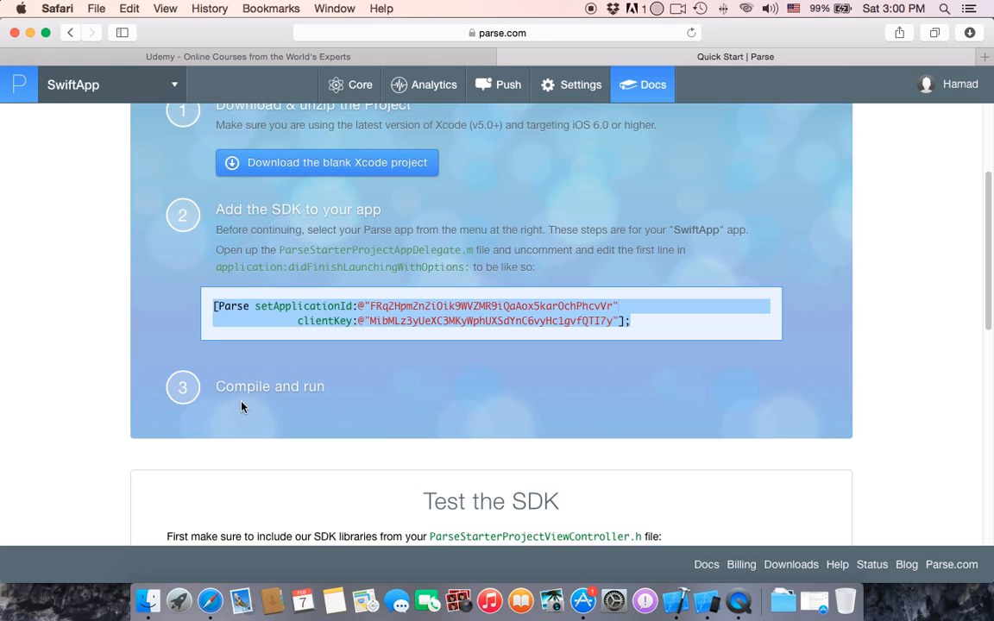
mouse_move(306, 353)
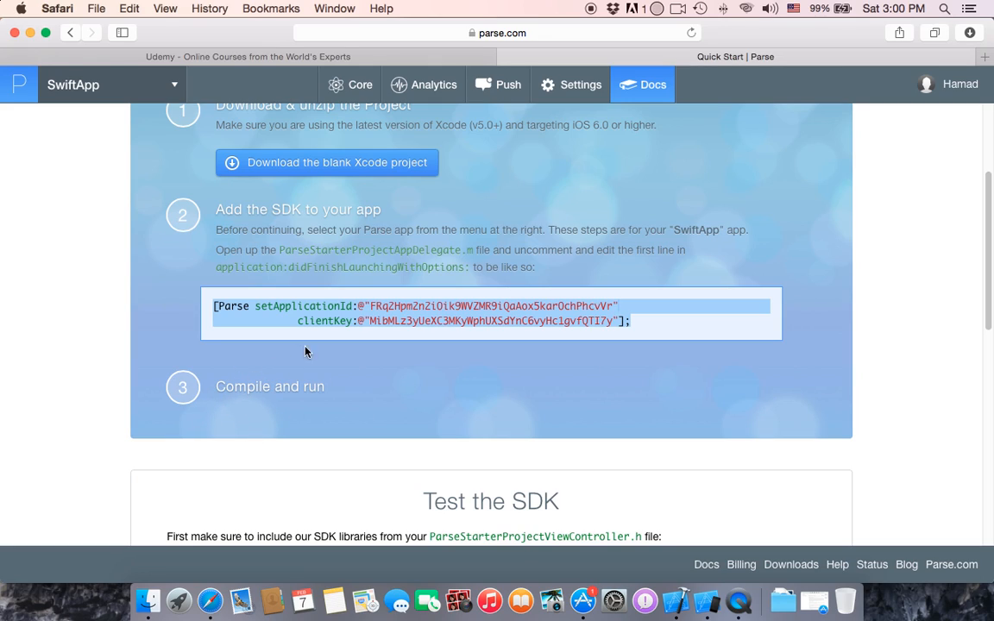
mouse_move(383, 385)
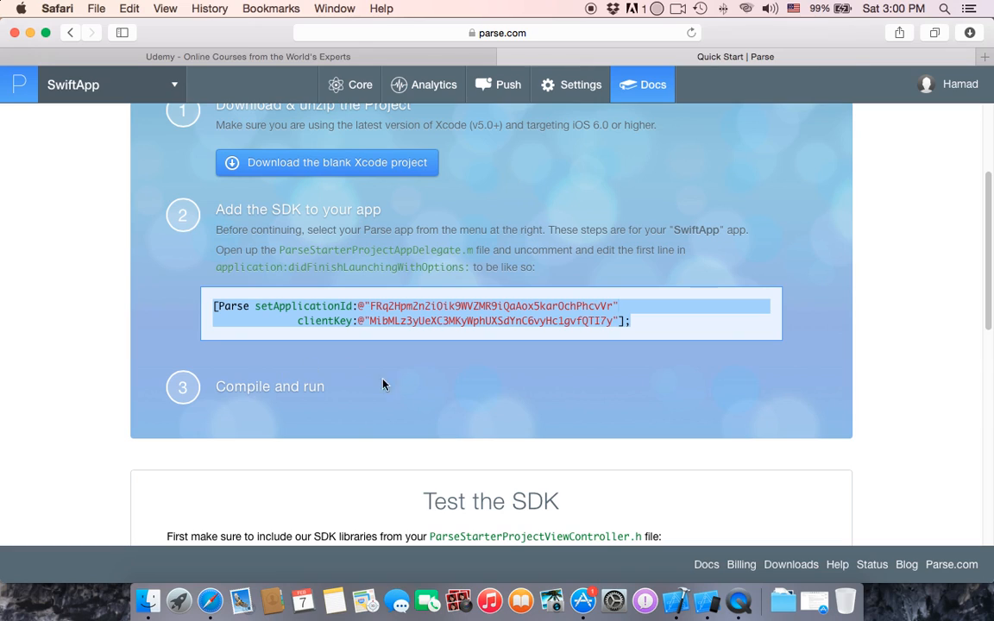
click(677, 601)
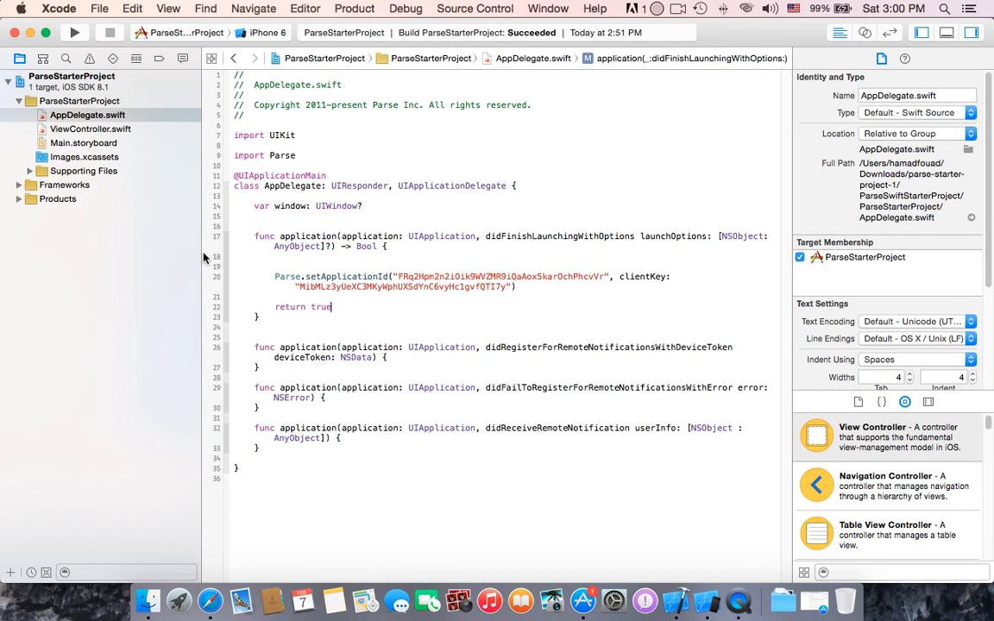
Step: Run ParseStarterProject on the iPhone 6 simulator
click(74, 31)
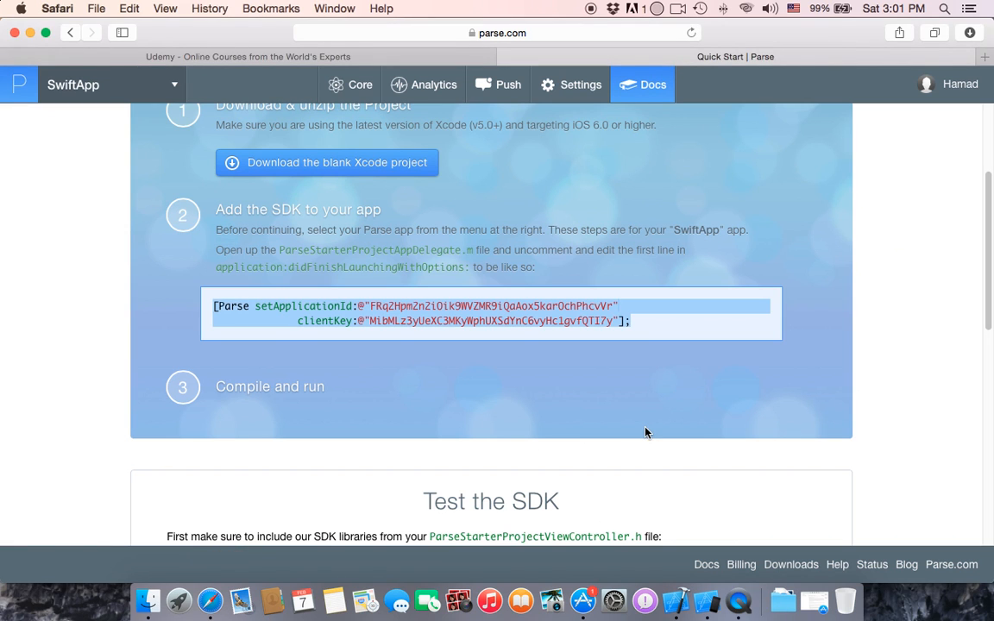
Step: Select the three-line TestObject code sample under Test the SDK and return to Xcode
scroll(down, 3)
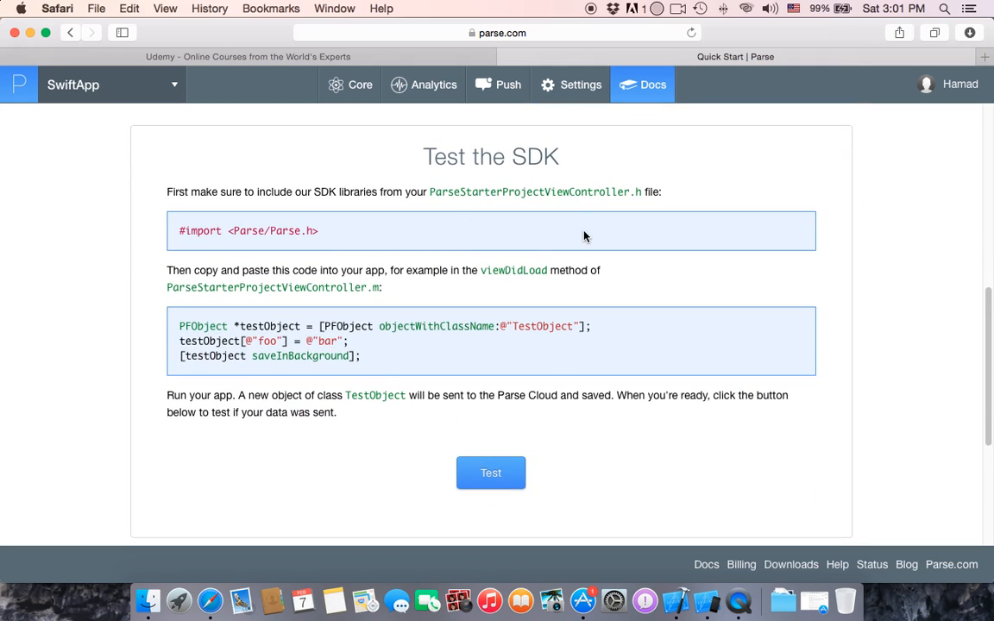
mouse_move(373, 357)
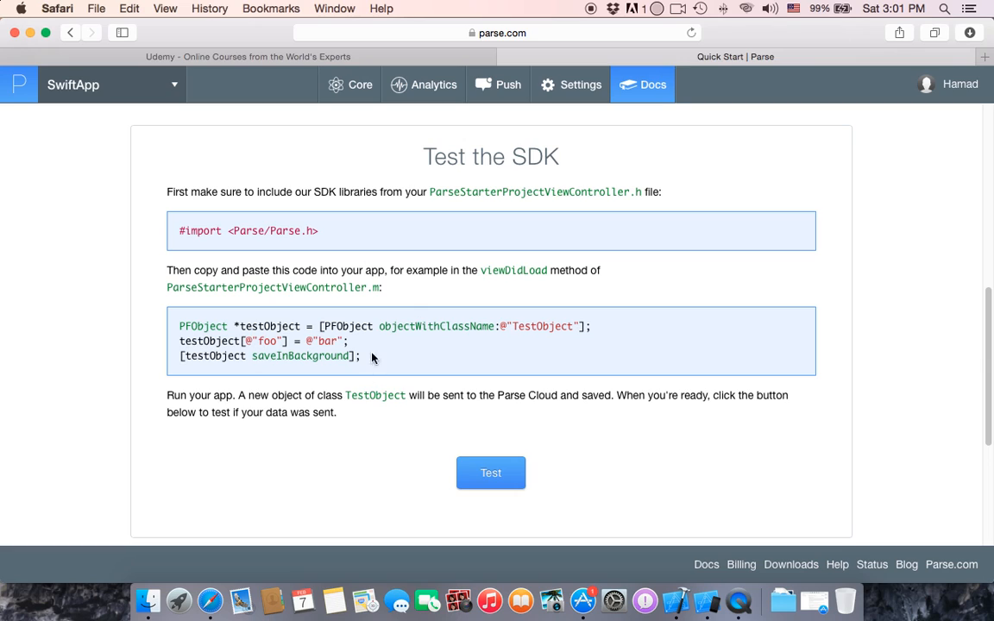
scroll(down, 3)
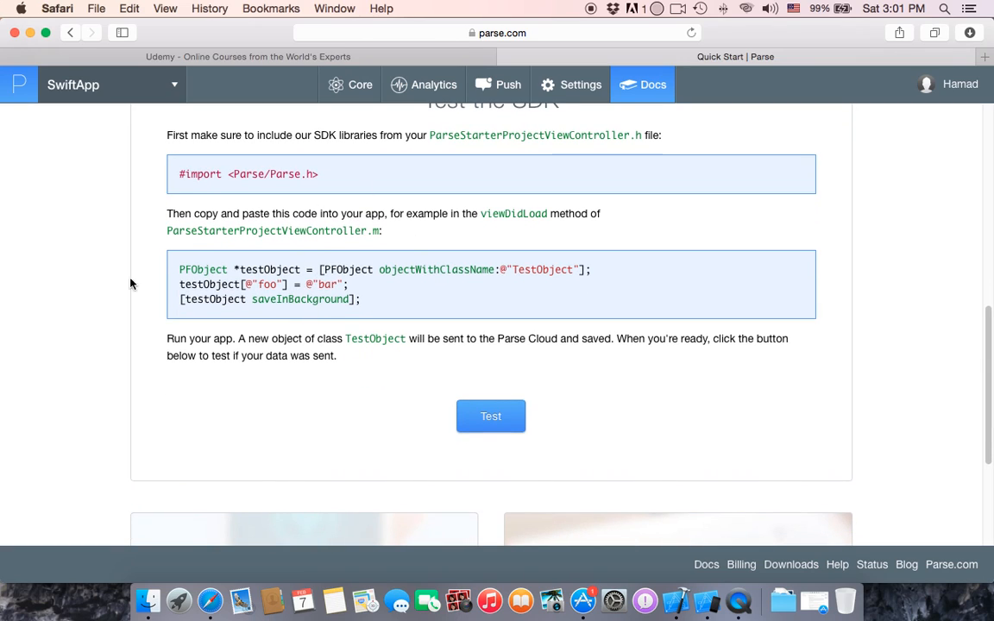
mouse_move(274, 265)
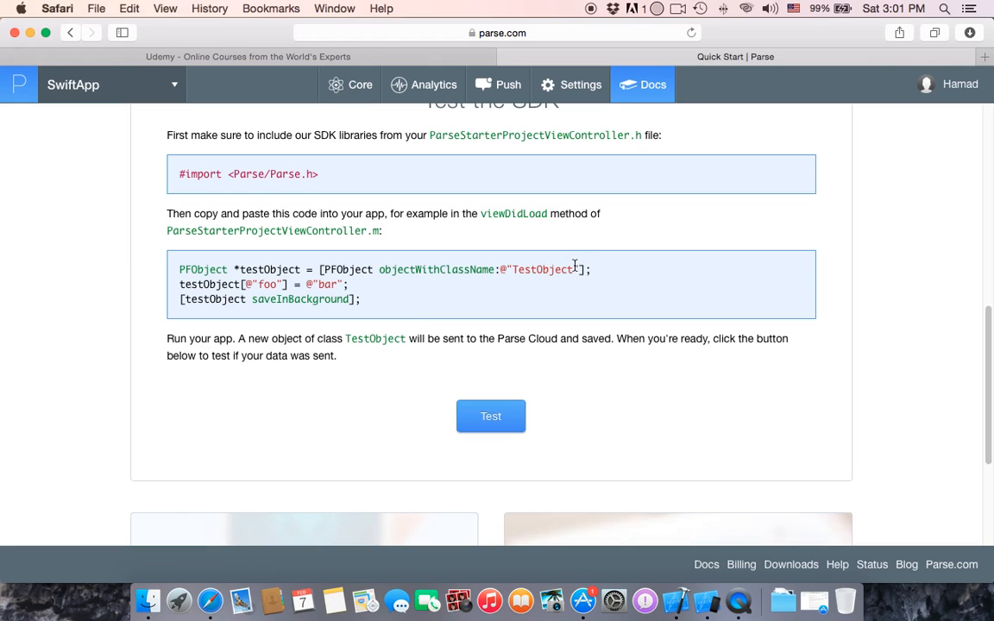
mouse_move(262, 297)
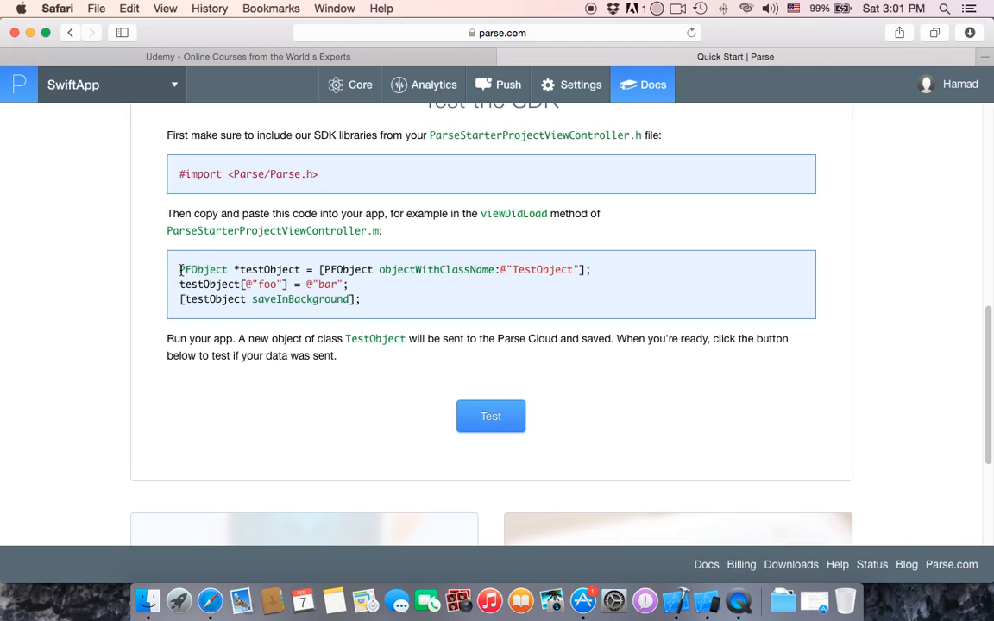
drag(180, 269, 361, 300)
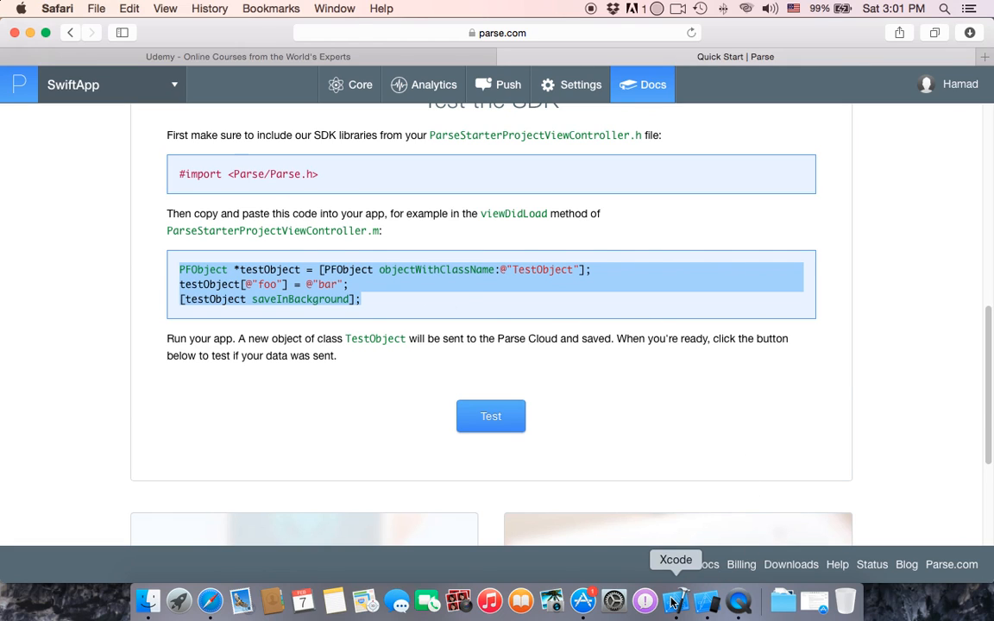
click(676, 601)
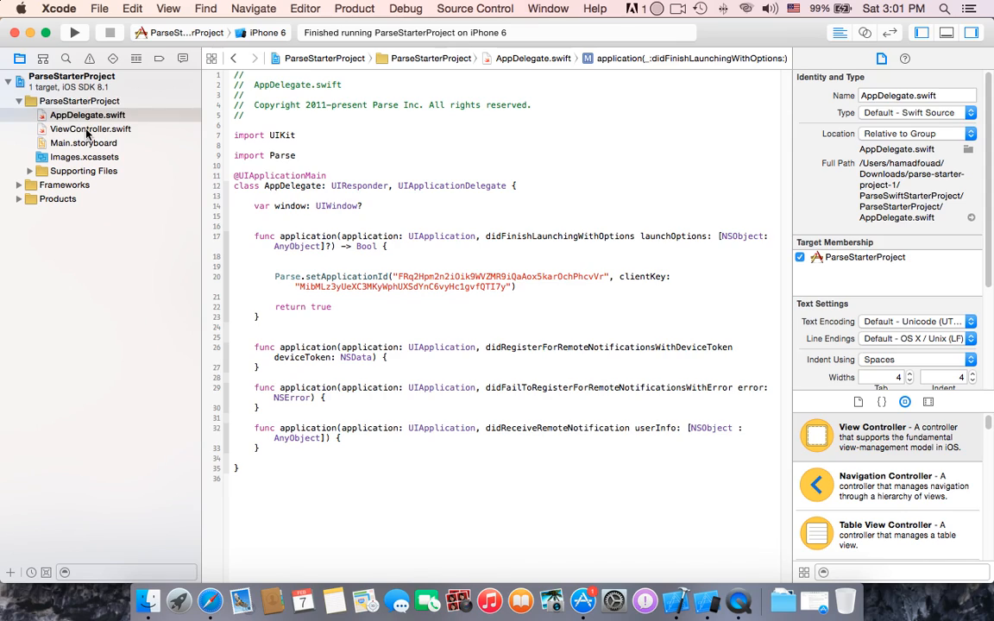
Step: In ViewController.swift viewDidLoad, write var Test:PFObject = PFObject(className: "TestObject")
click(90, 128)
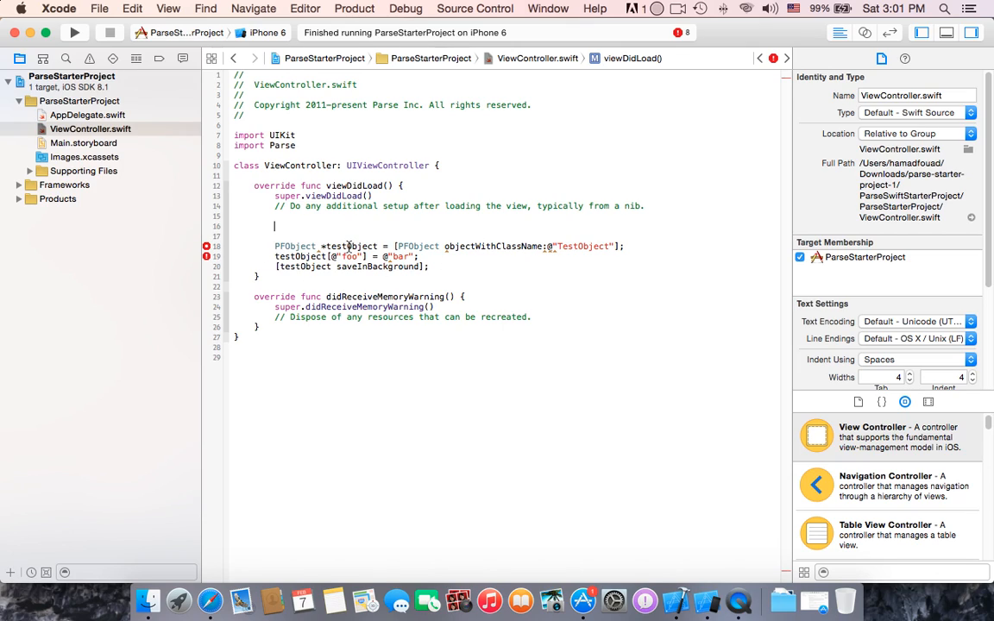
text(var)
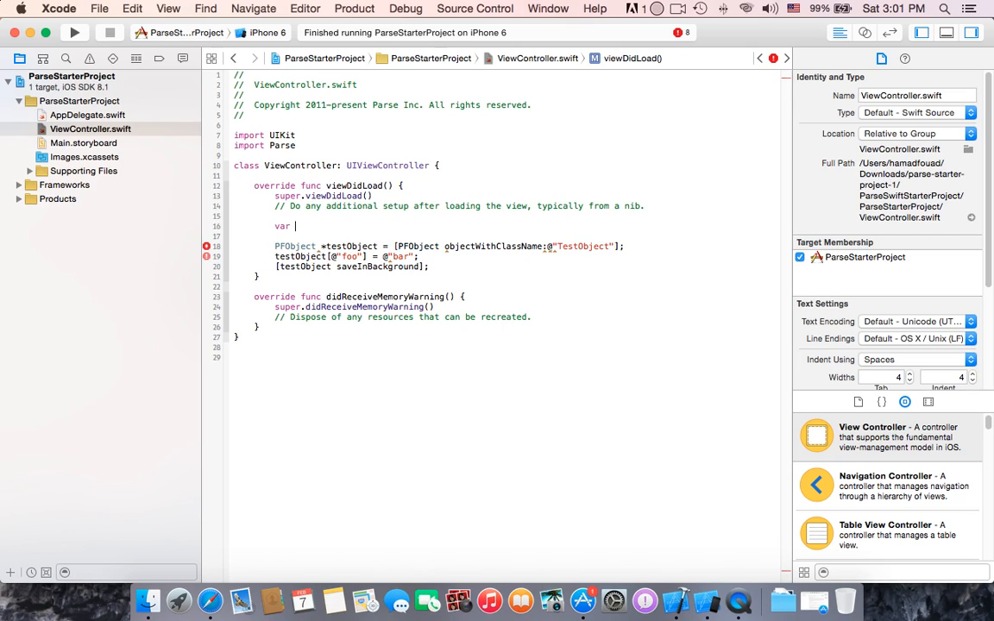
text(Test)
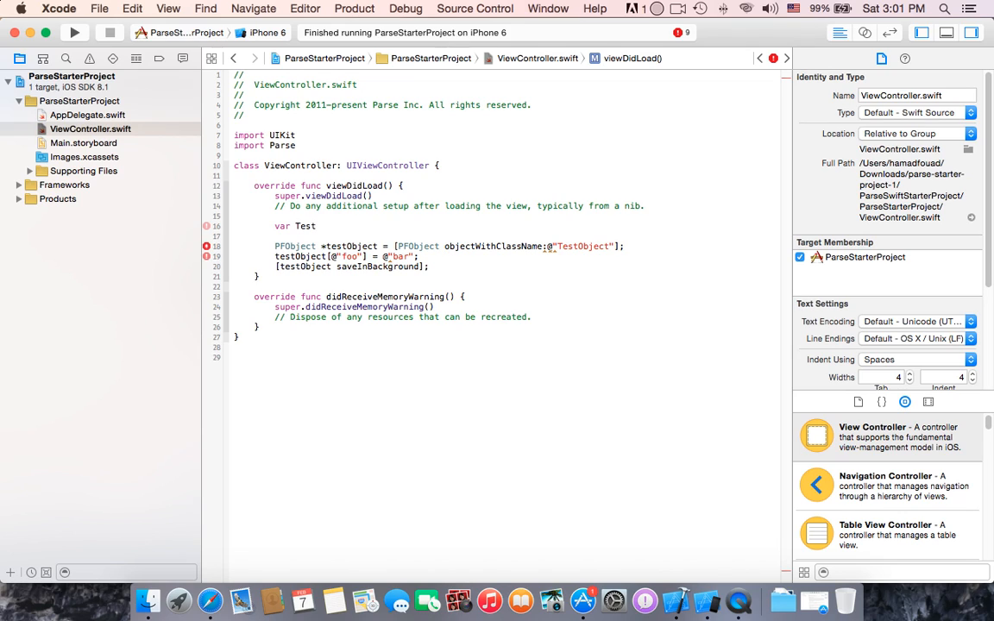
text(:PFObject)
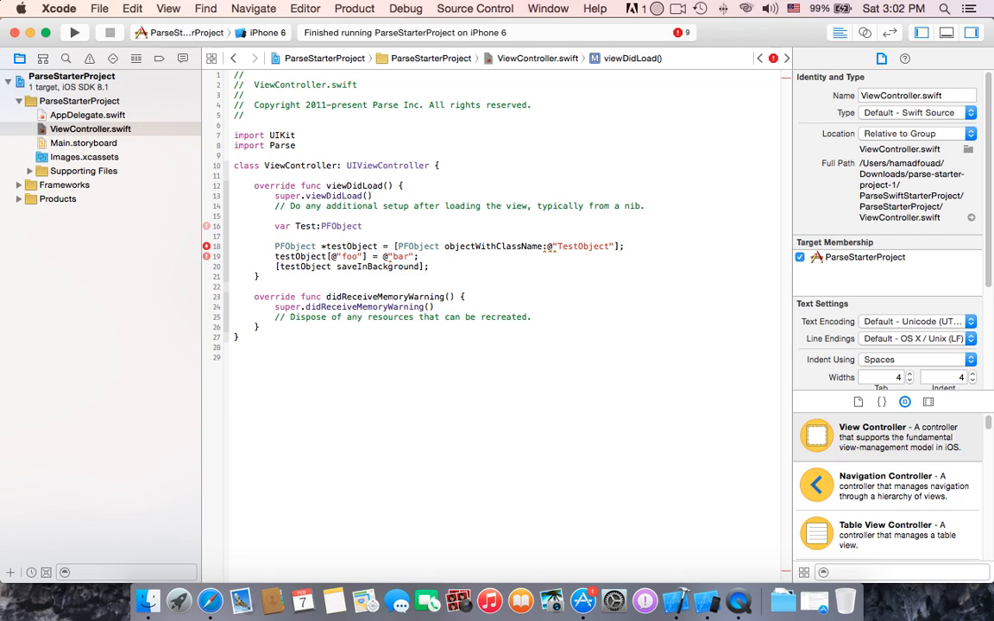
text(pf)
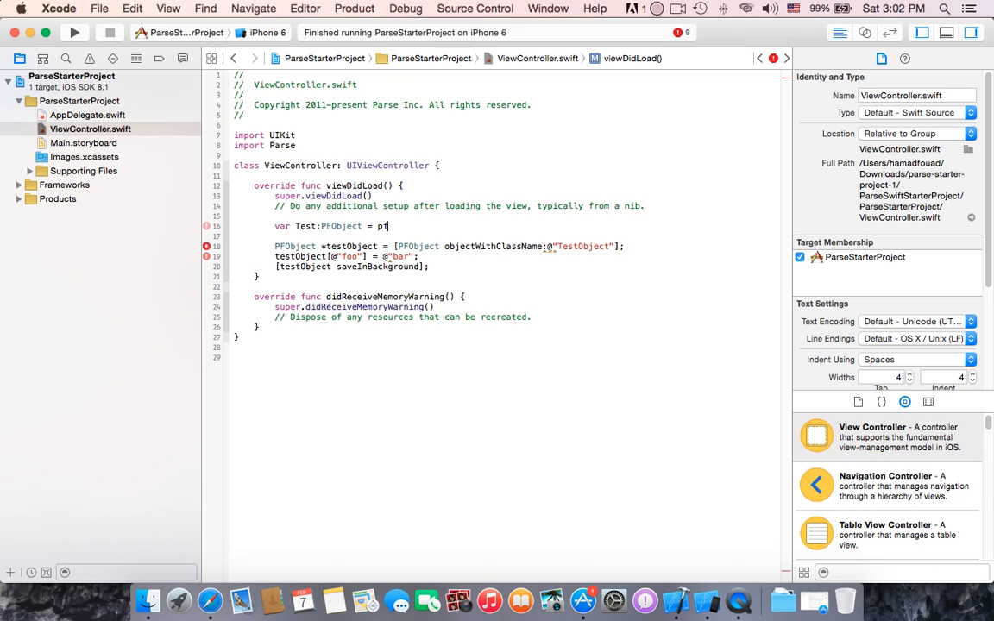
text(PFObject(className: "TestObject)
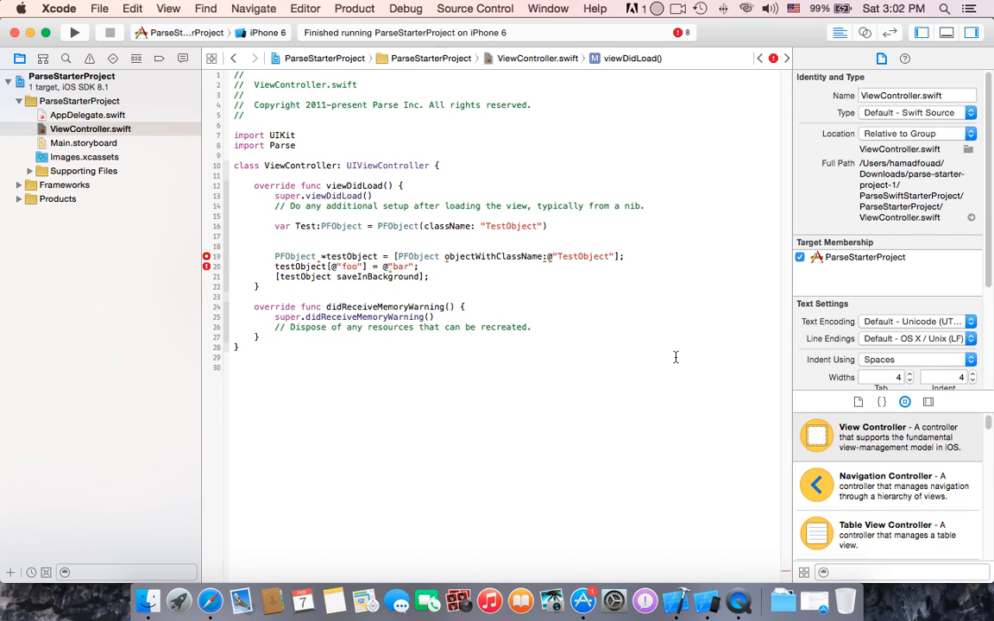
Step: Write the Swift line Test["foo"] = "boo" in viewDidLoad
text(Test)
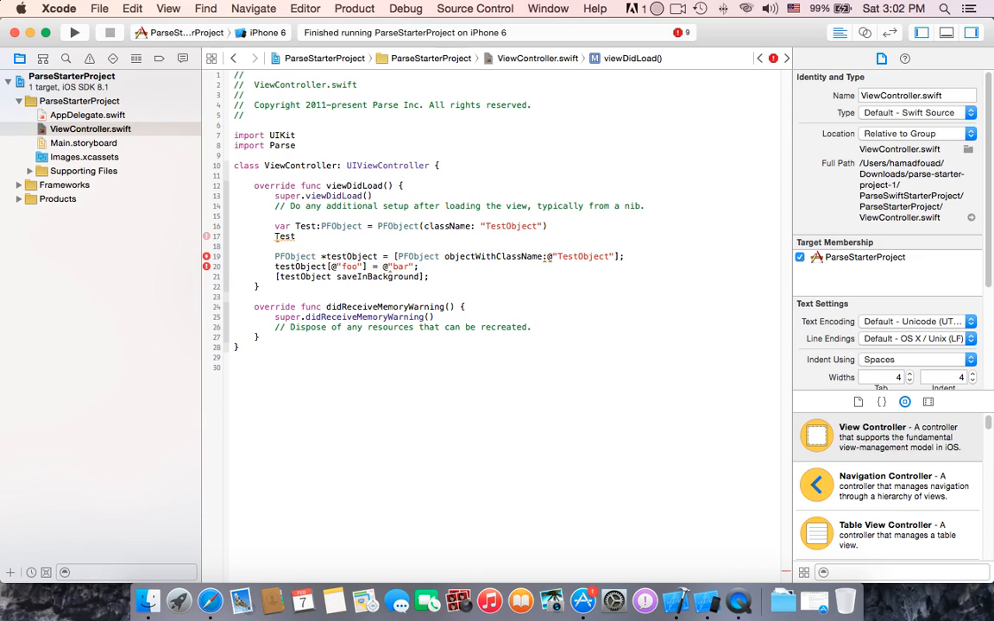
text({)
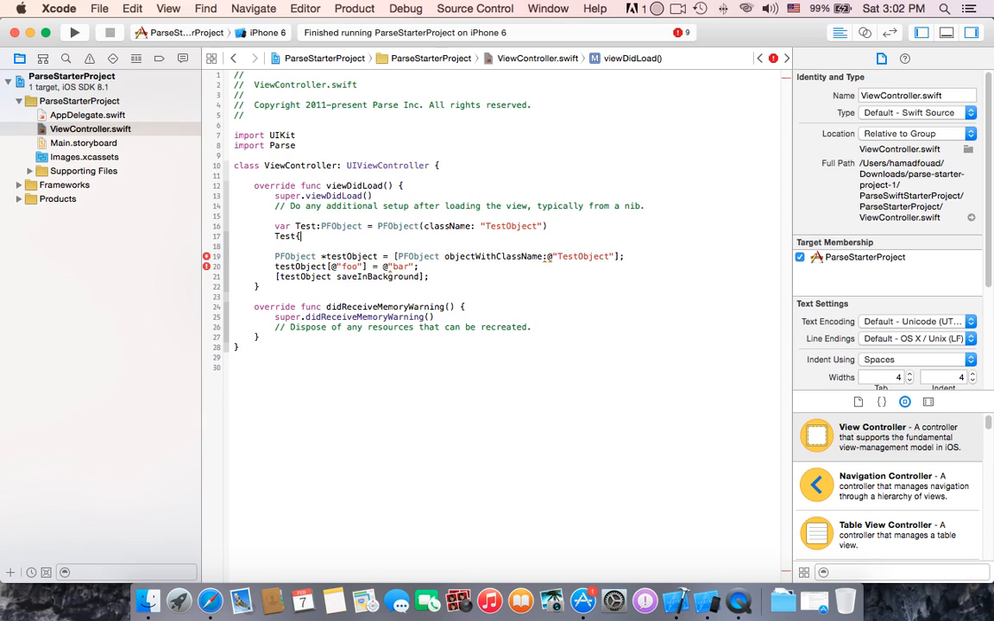
text([])
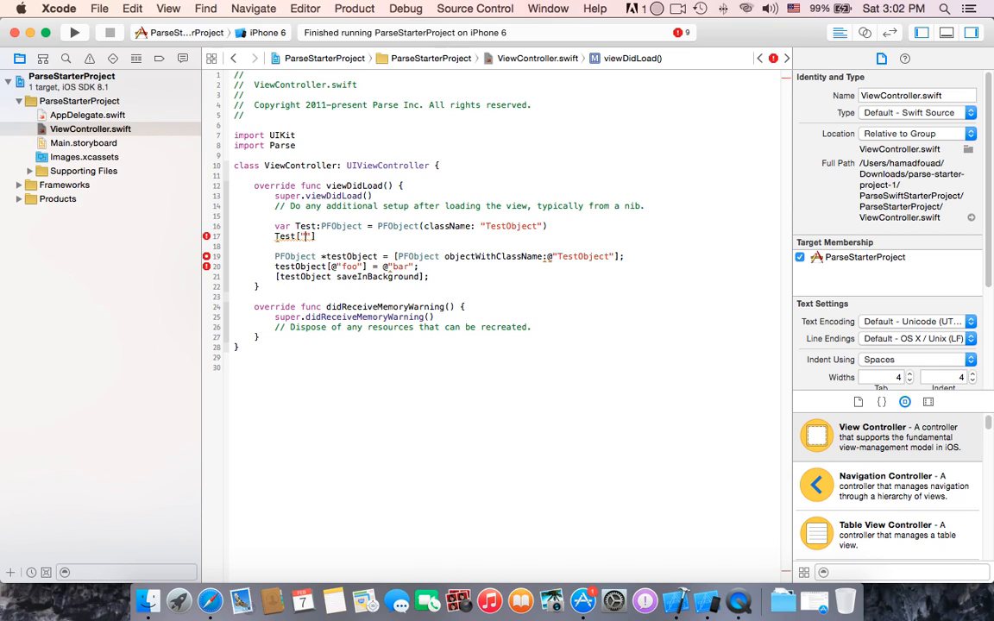
text(foo)
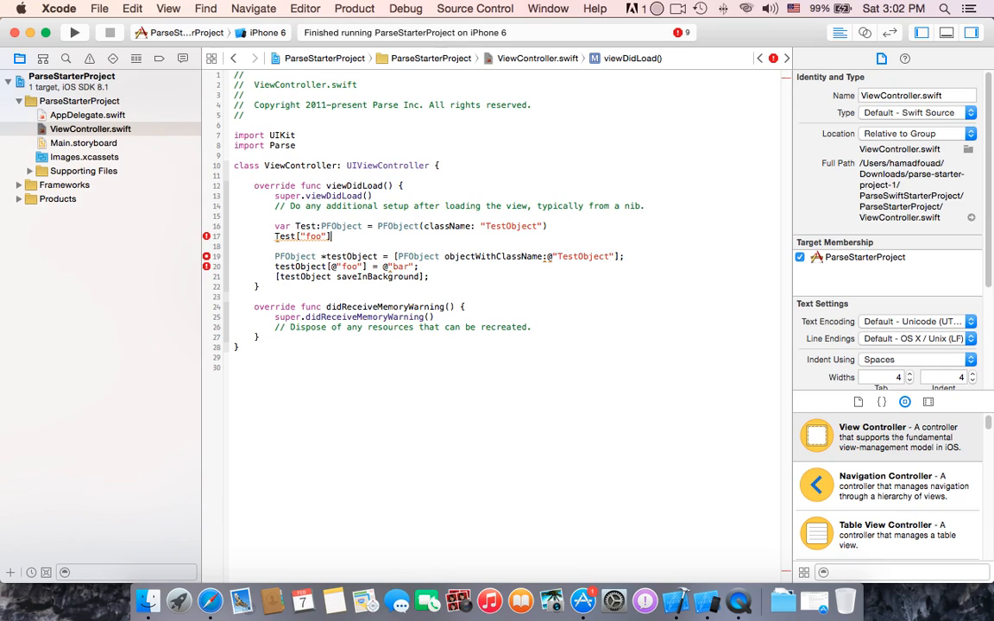
text(=)
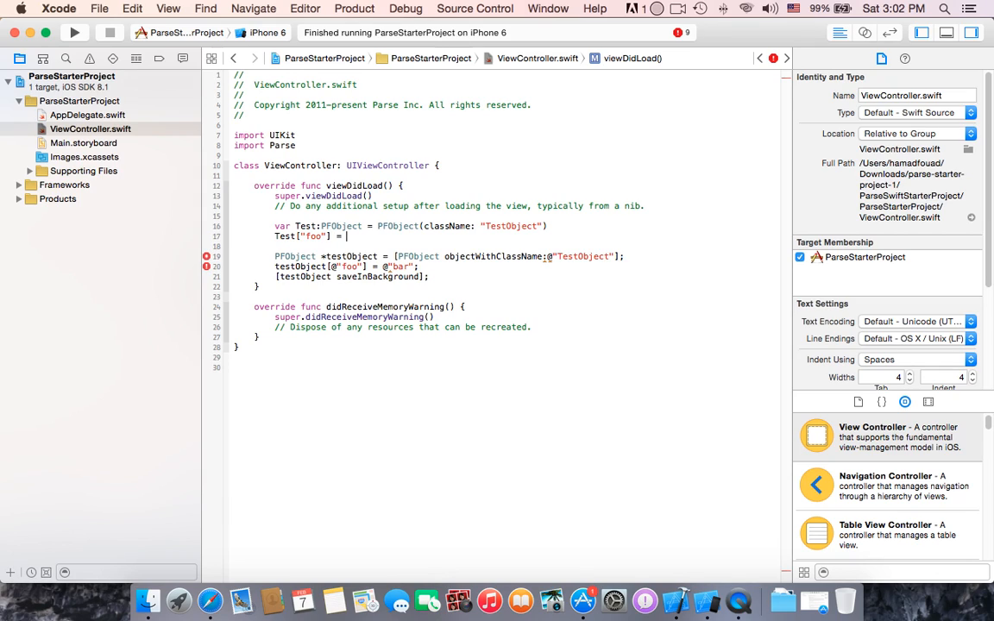
text("")
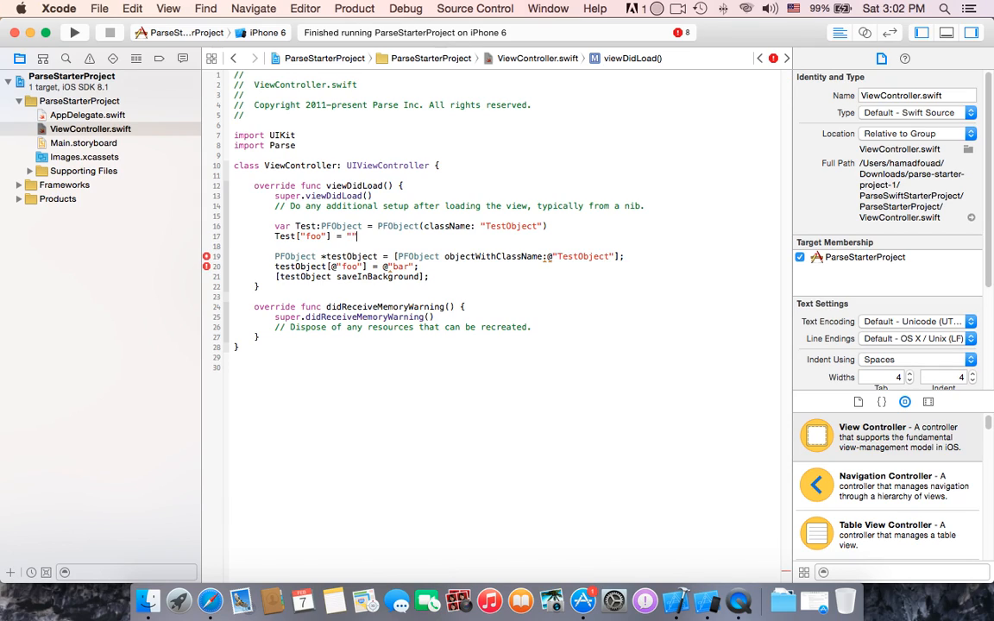
text(h)
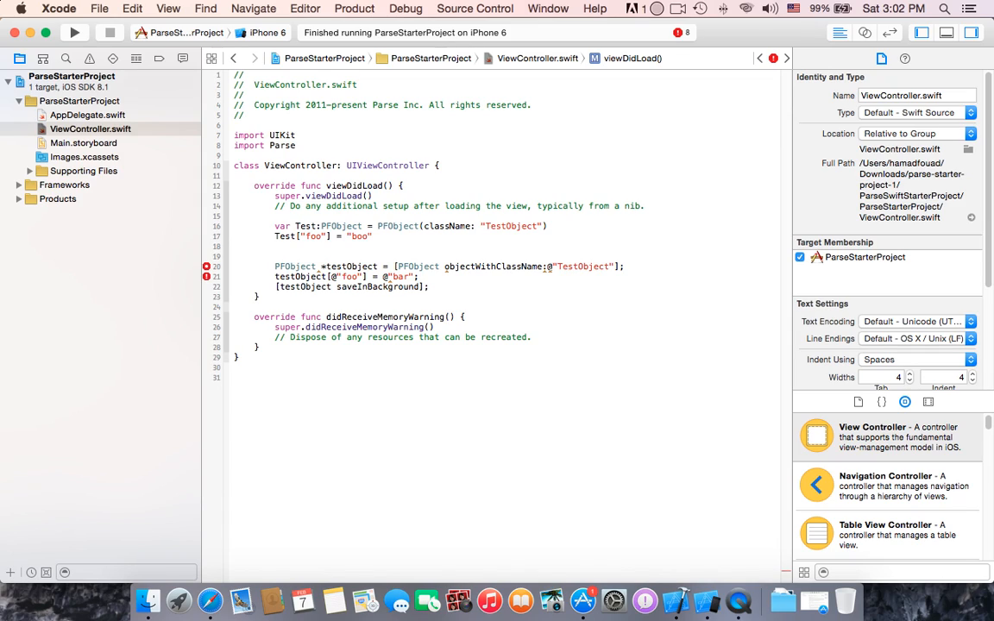
Step: Add Test.saveEventually() below the foo assignment, replacing the Objective-C lines
click(274, 247)
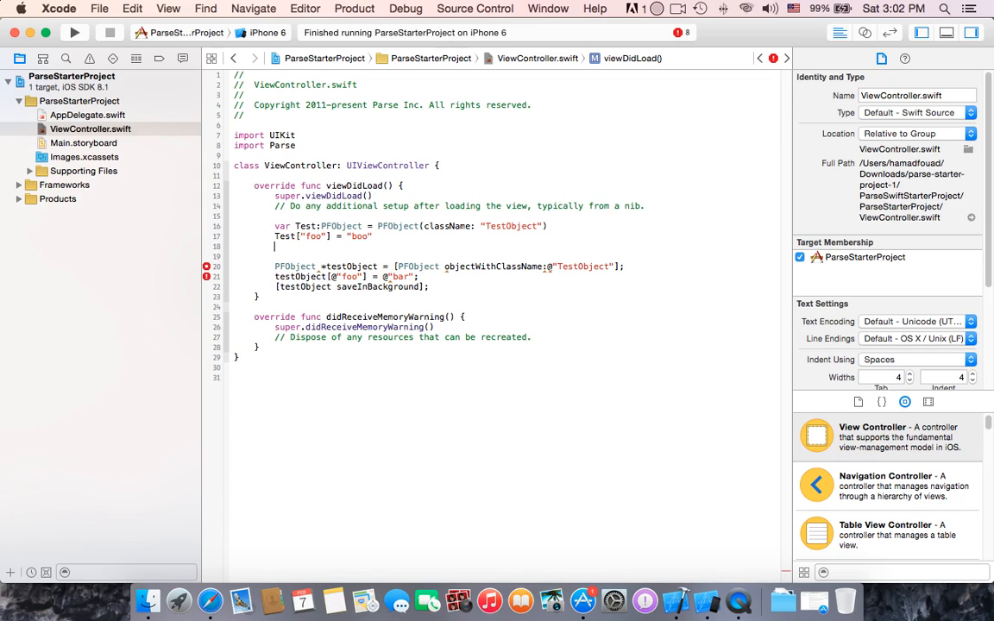
text(te)
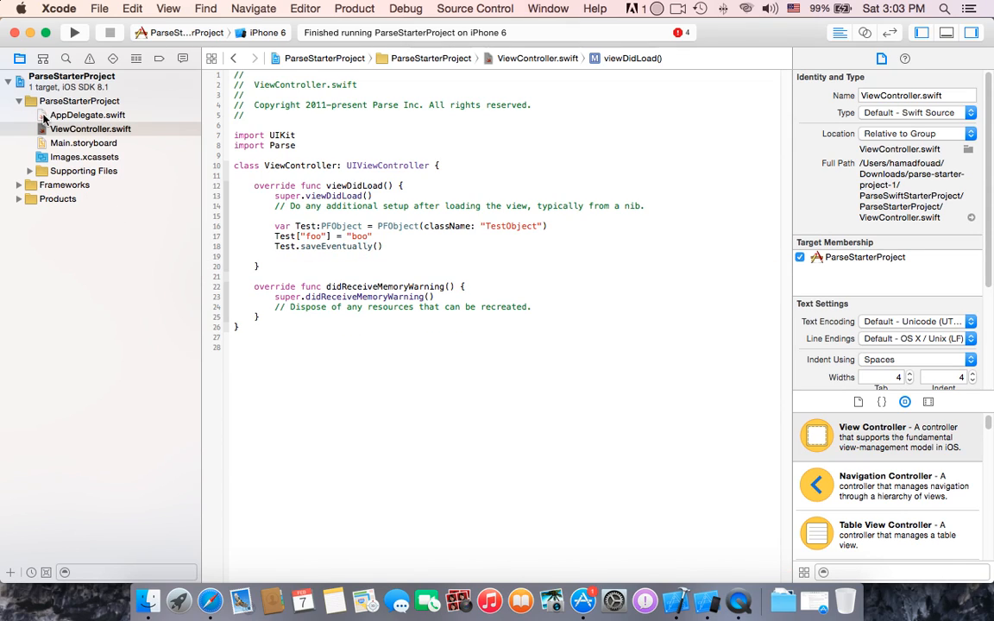
Step: Build and run ParseStarterProject on the iPhone 6 simulator
click(74, 31)
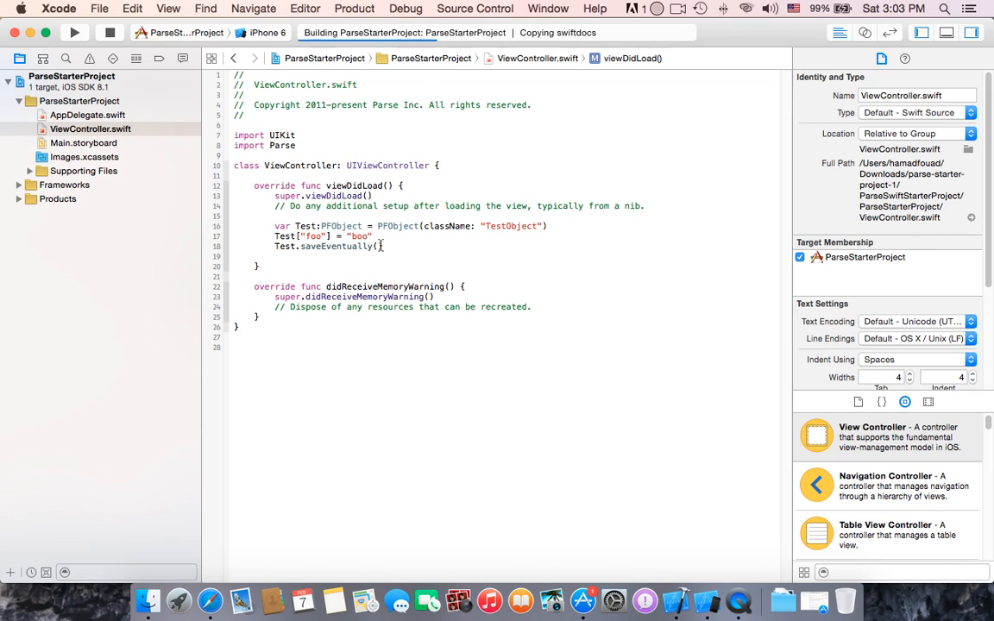
click(74, 32)
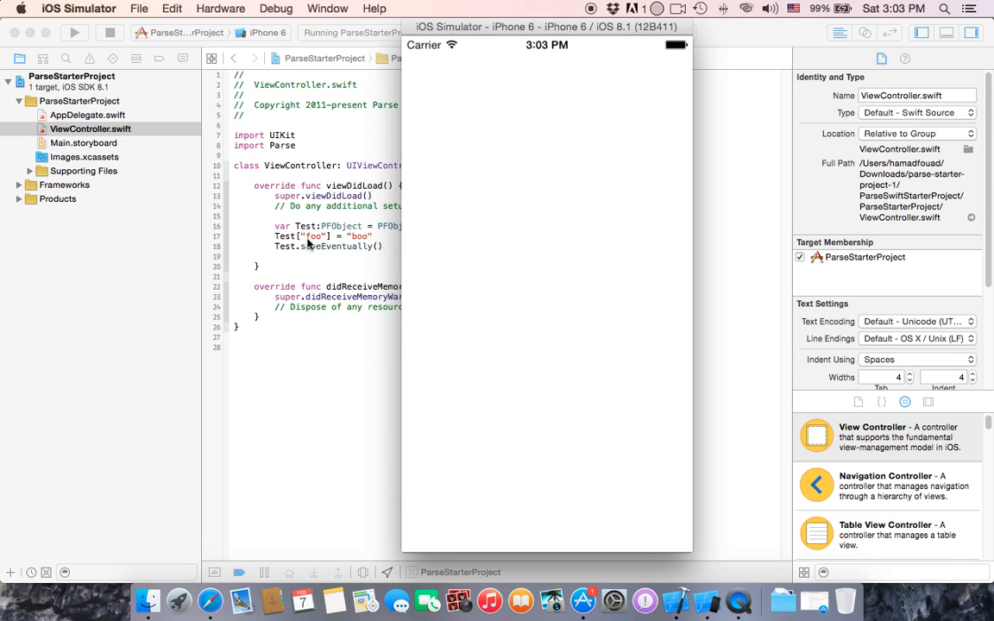
mouse_move(240, 601)
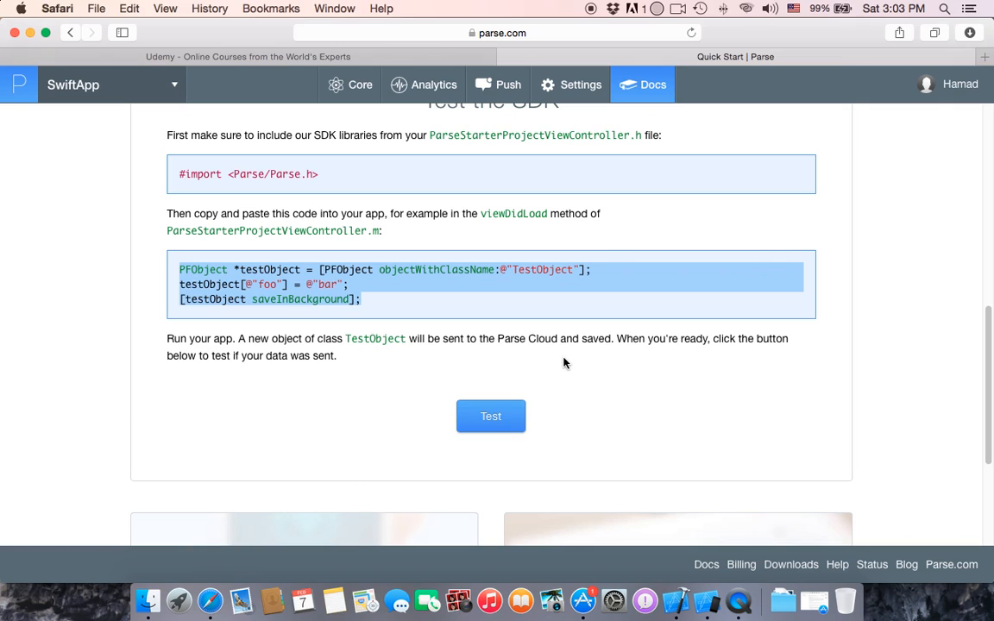
Step: Run the Parse Test step to confirm the TestObject with foo "boo" was saved, then return to Xcode
scroll(down, 3)
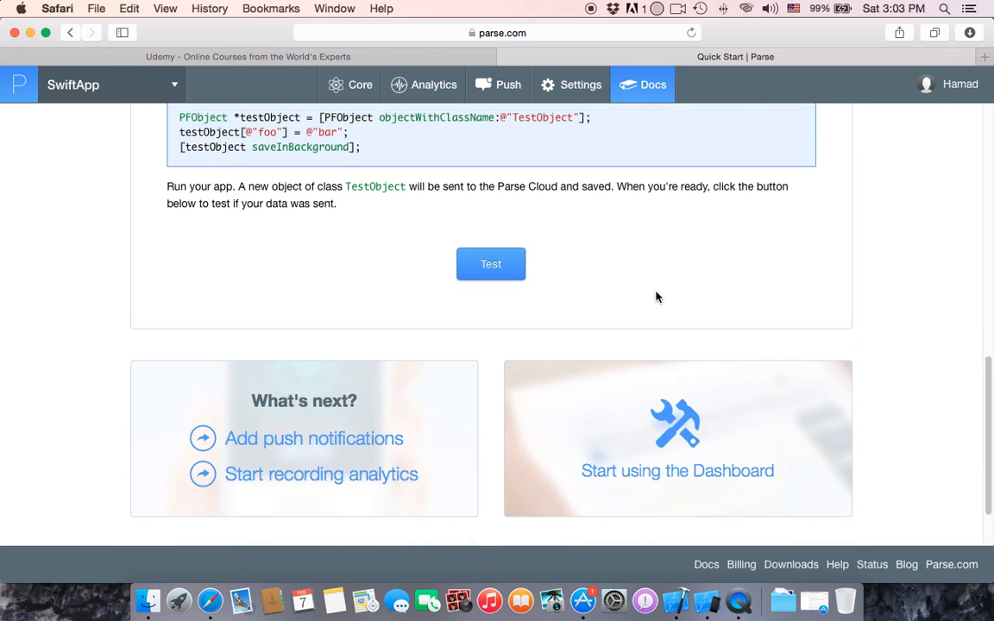
click(490, 264)
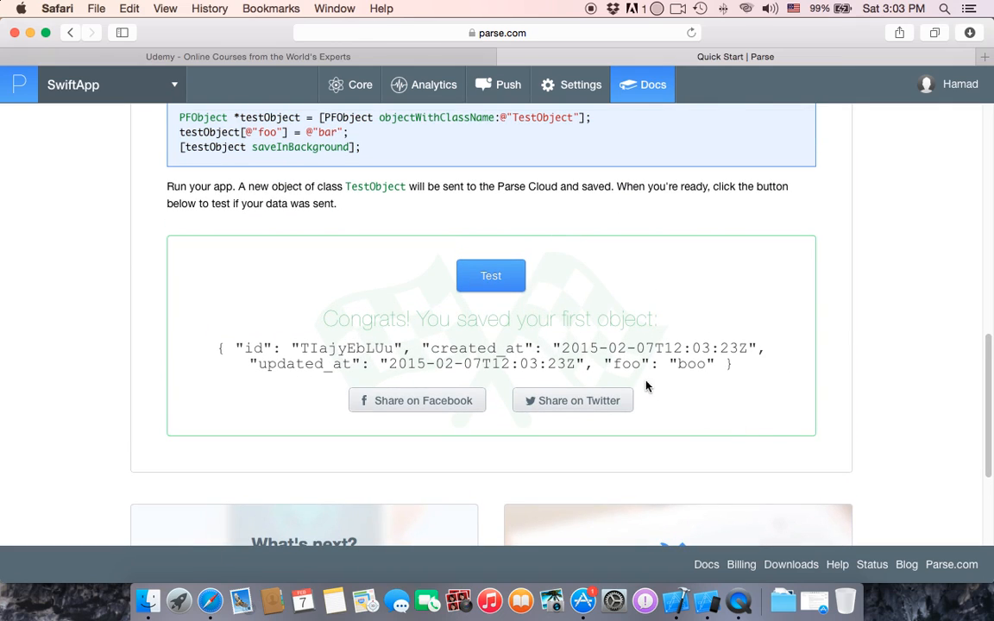
mouse_move(775, 390)
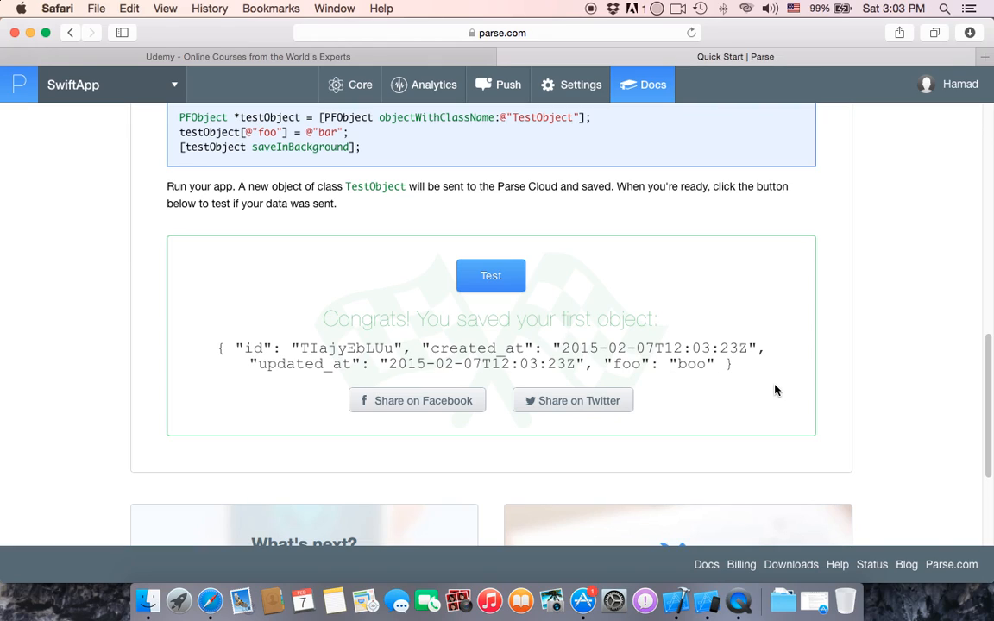
mouse_move(342, 328)
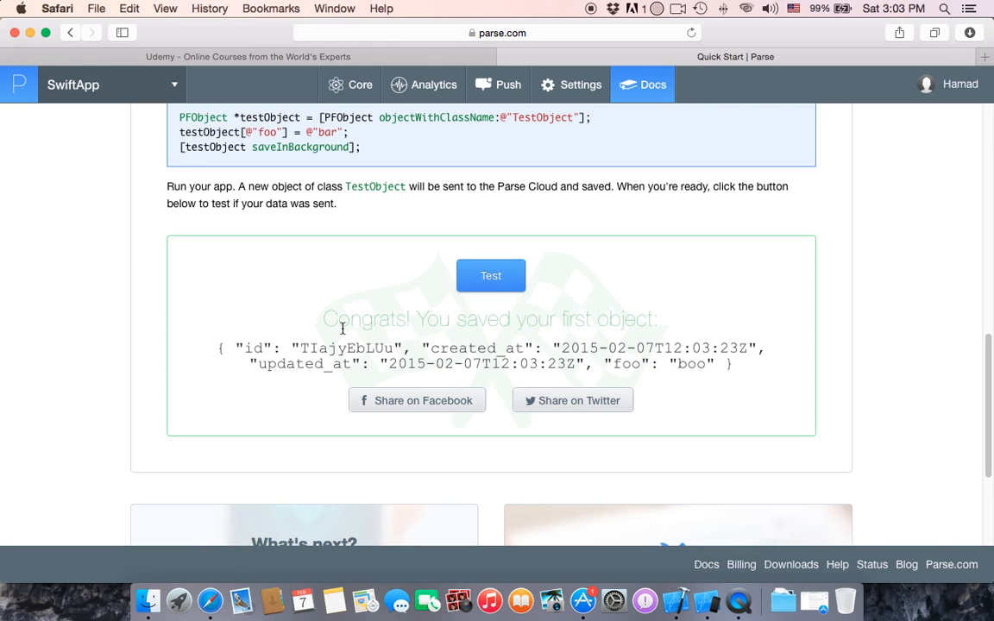
mouse_move(437, 323)
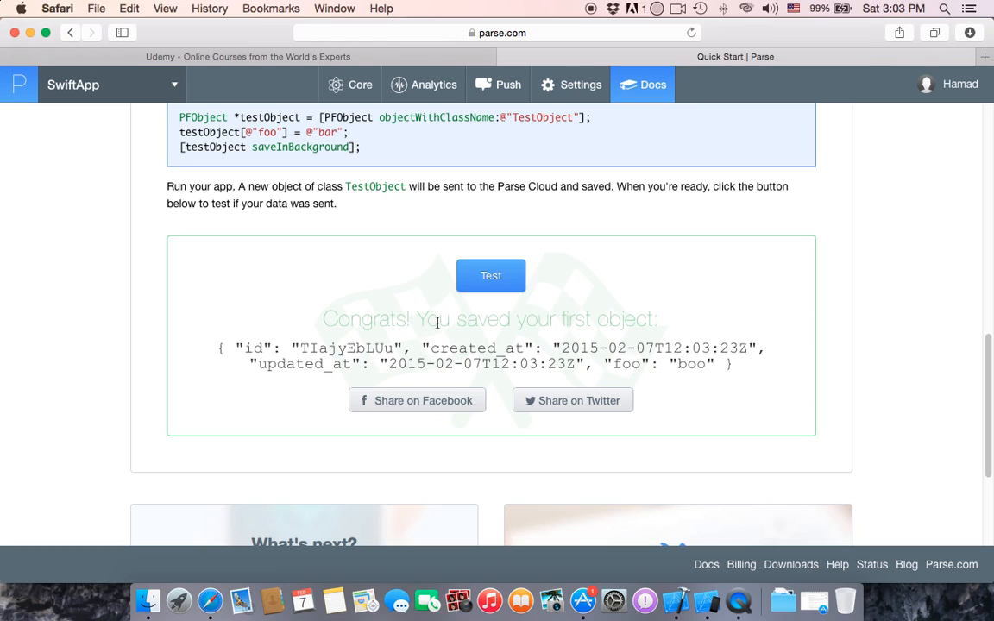
mouse_move(651, 328)
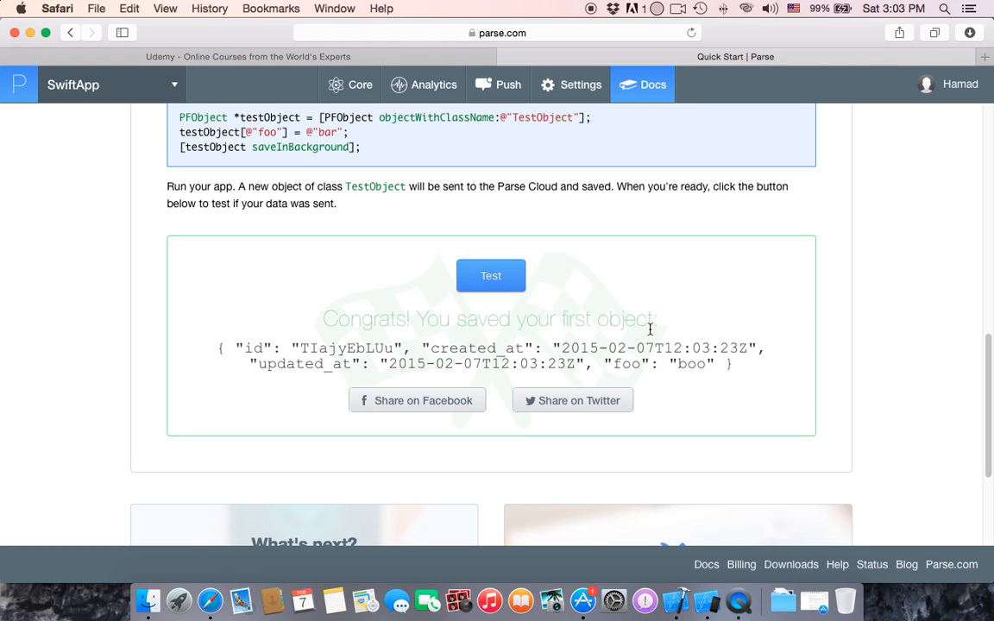
scroll(up, 3)
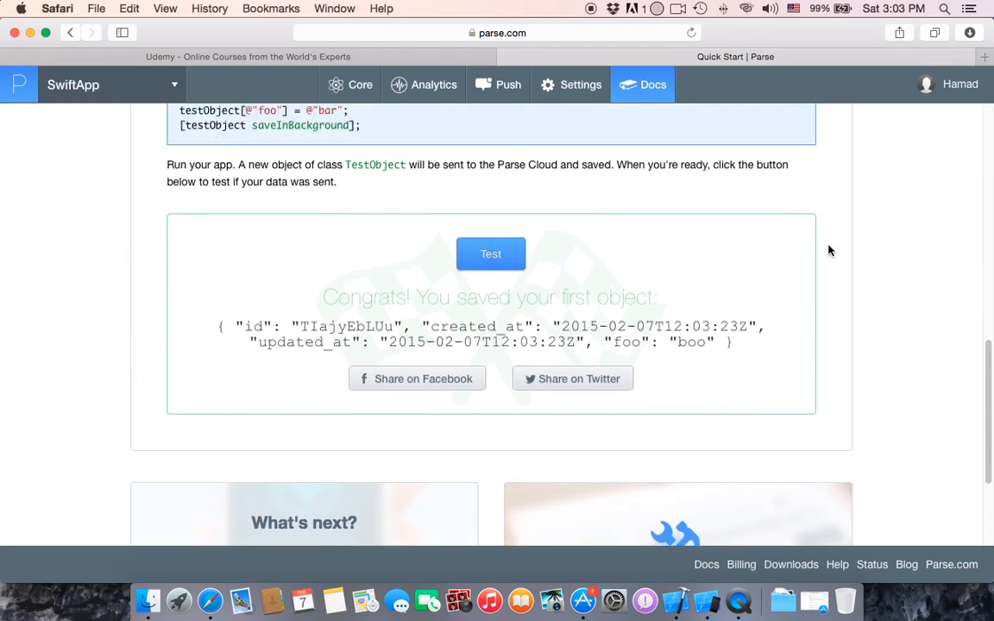
scroll(up, 3)
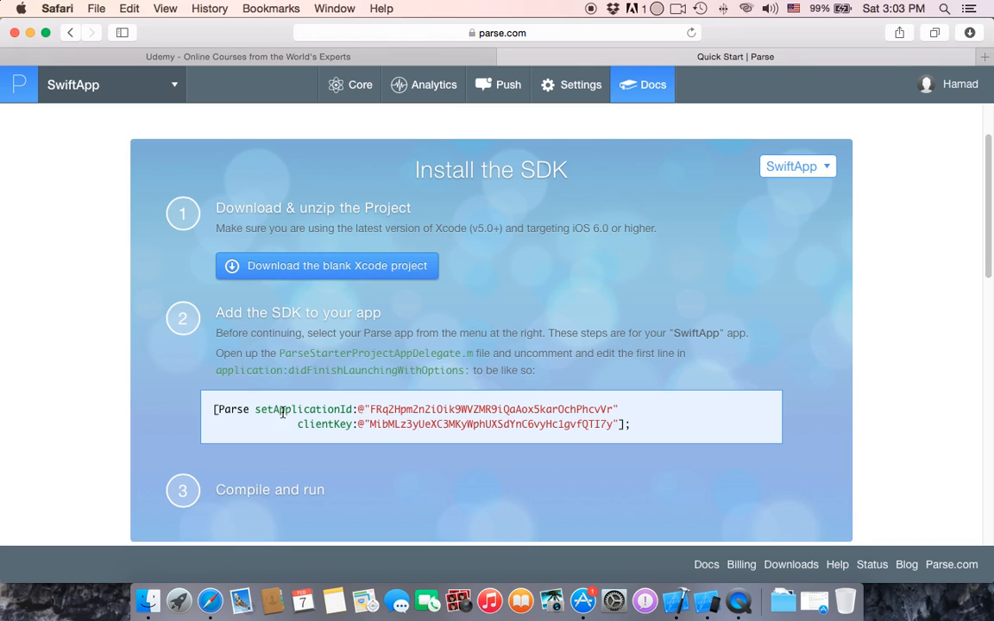
mouse_move(333, 429)
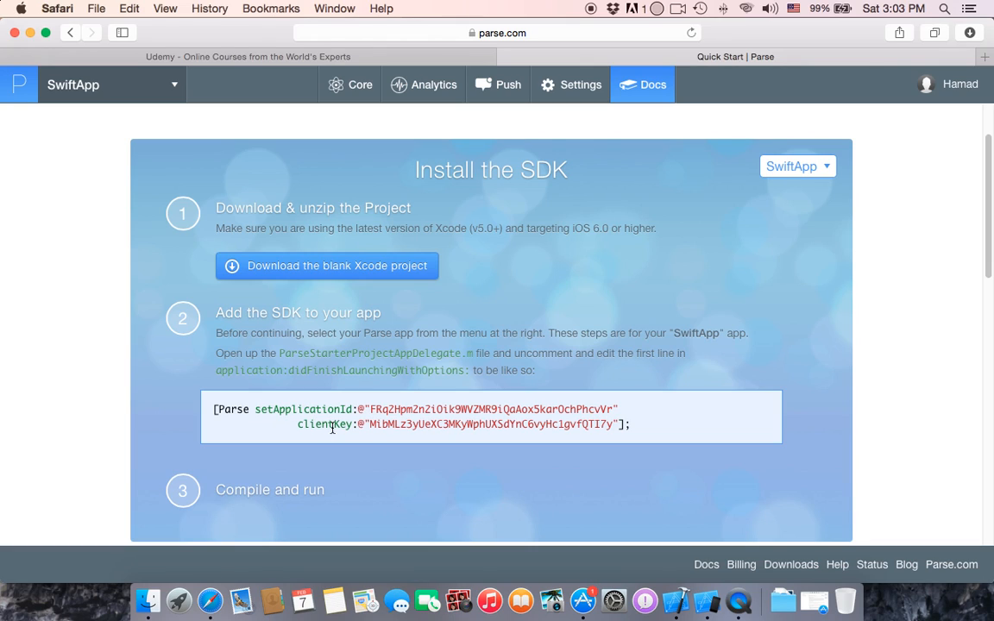
scroll(down, 3)
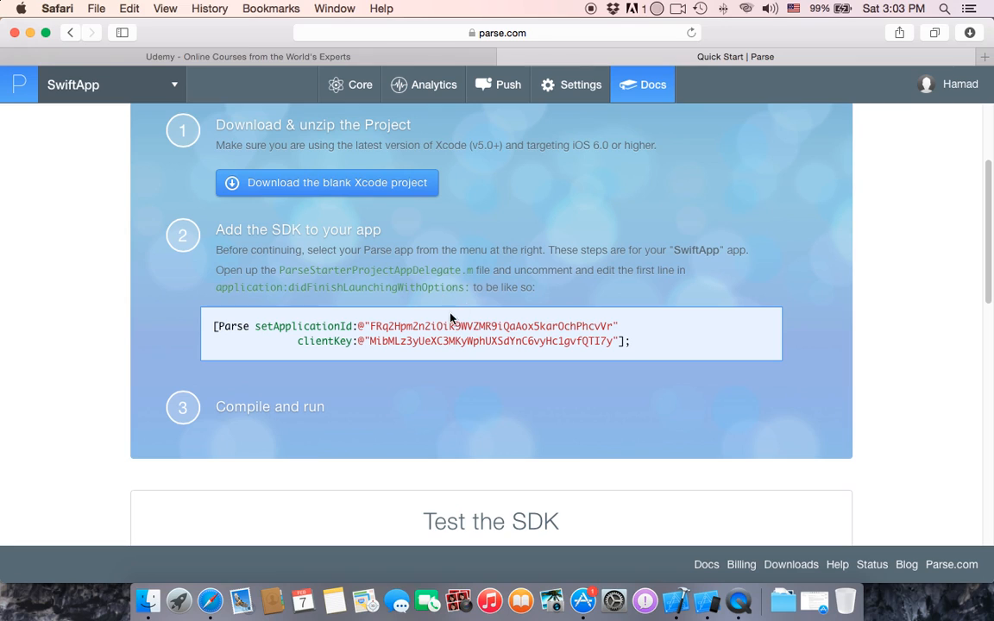
scroll(down, 3)
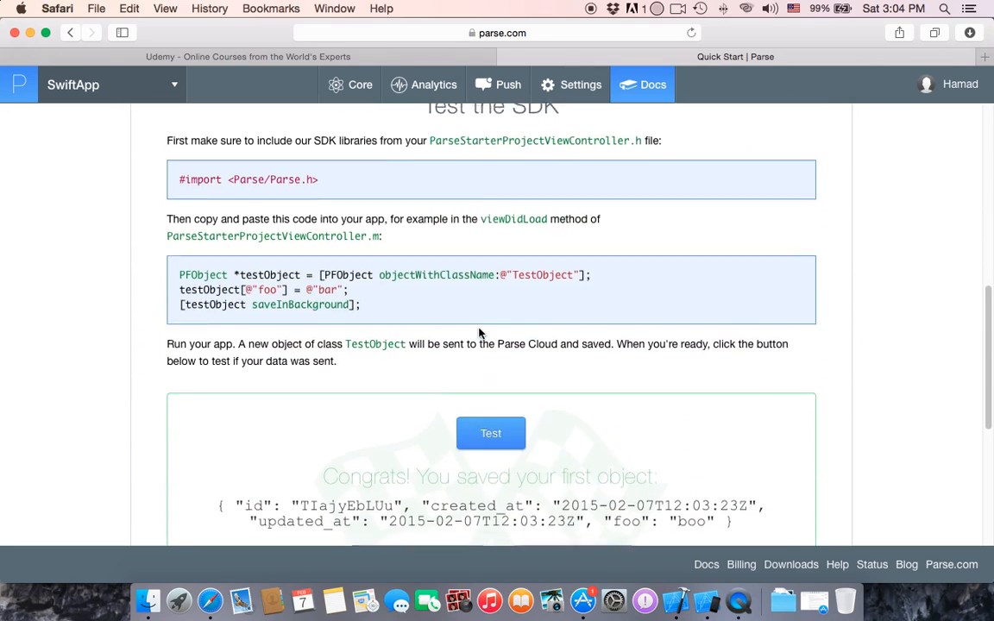
scroll(down, 3)
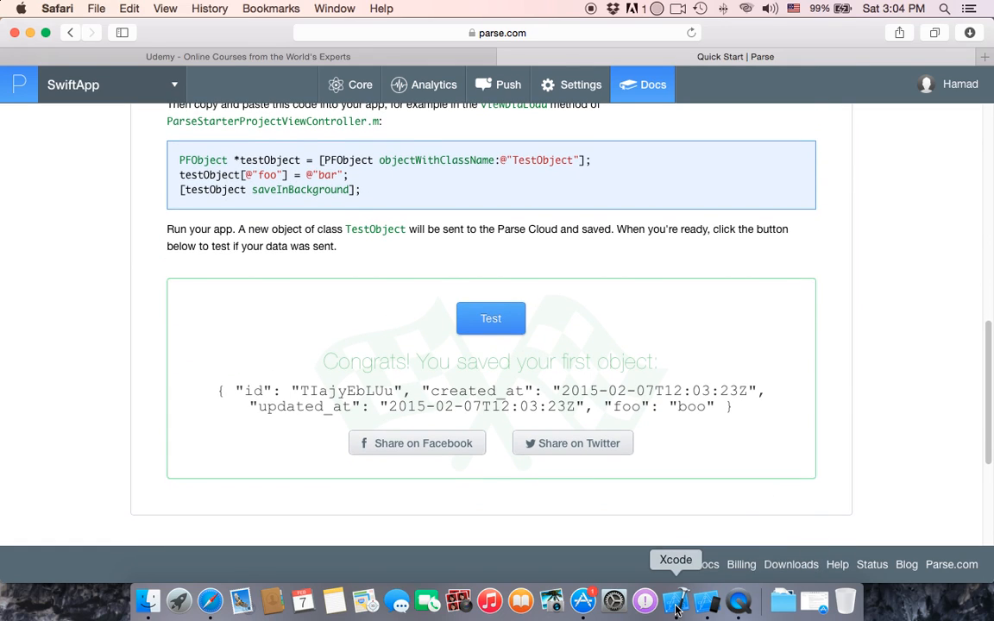
click(677, 600)
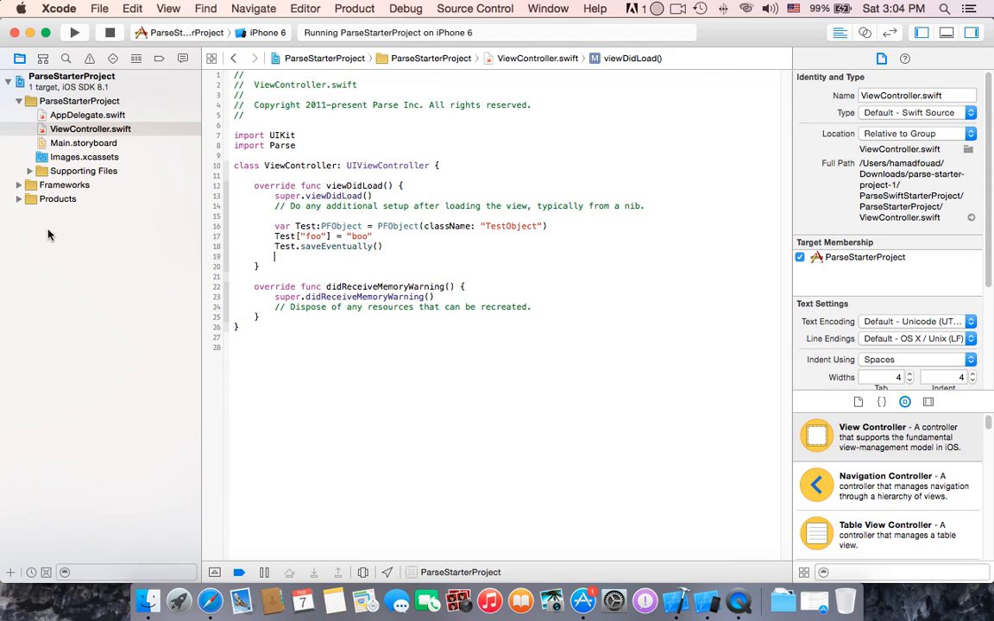
Step: Review the Frameworks group and AppDelegate.swift in the Project Navigator
click(19, 185)
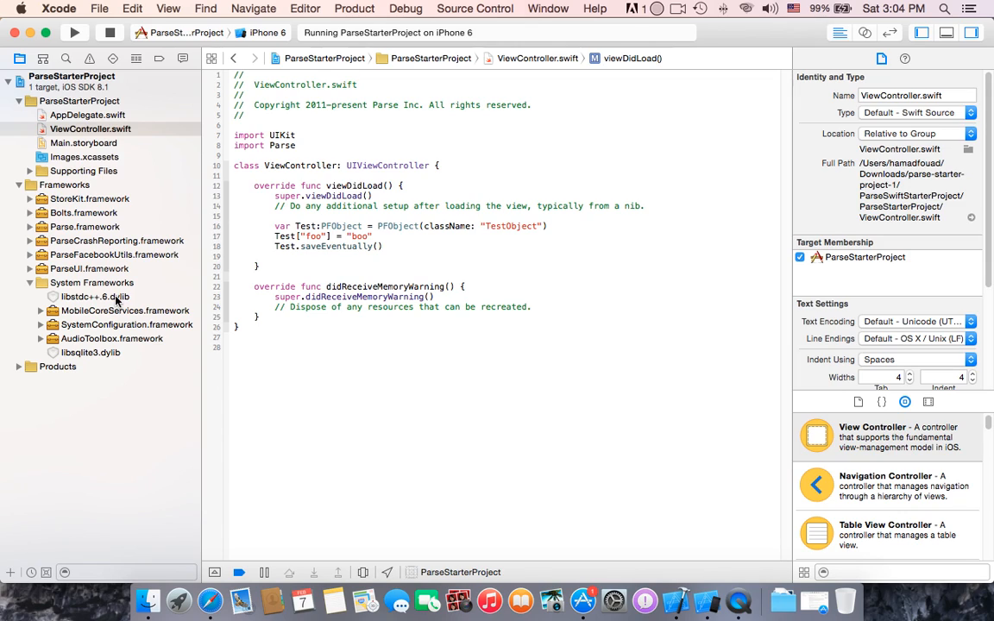
mouse_move(16, 188)
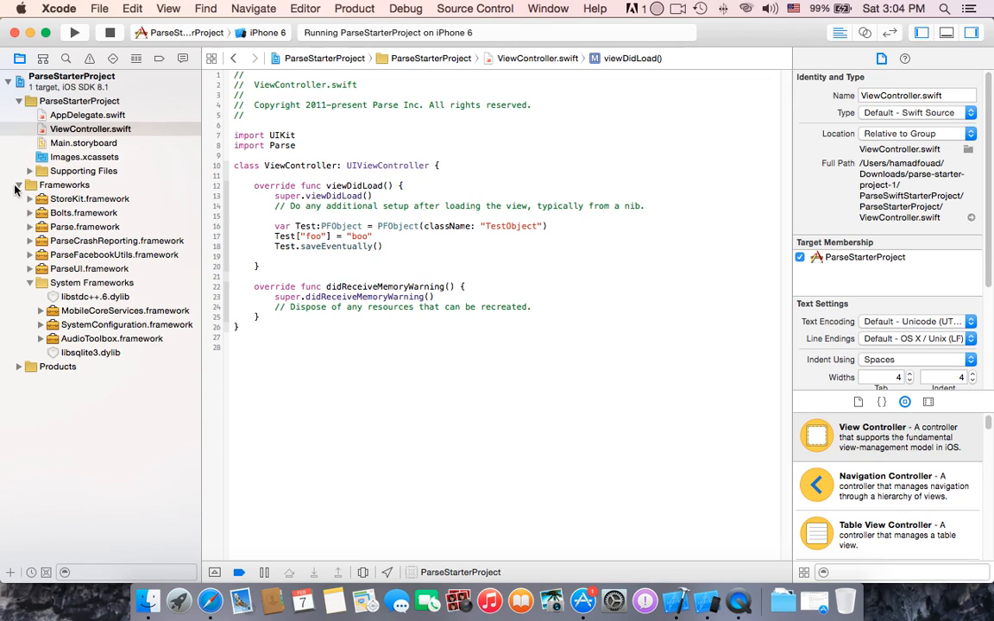
click(19, 185)
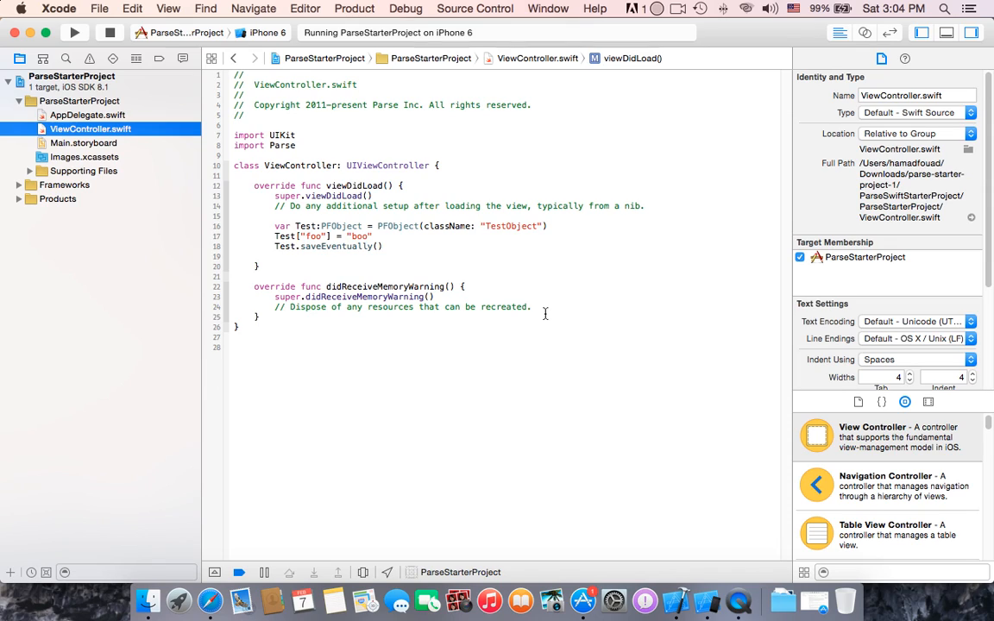
mouse_move(114, 128)
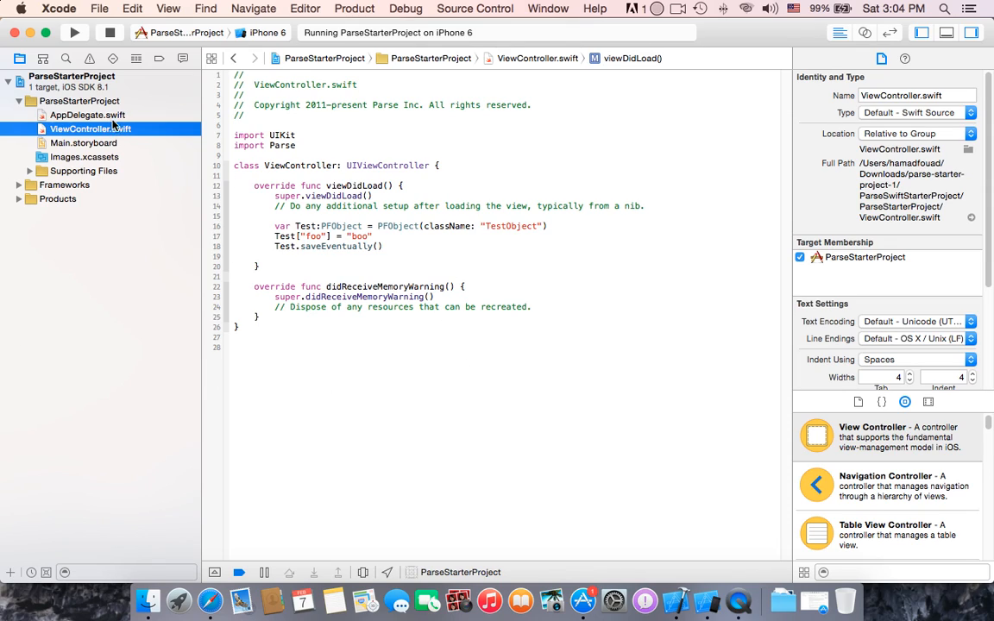
click(86, 114)
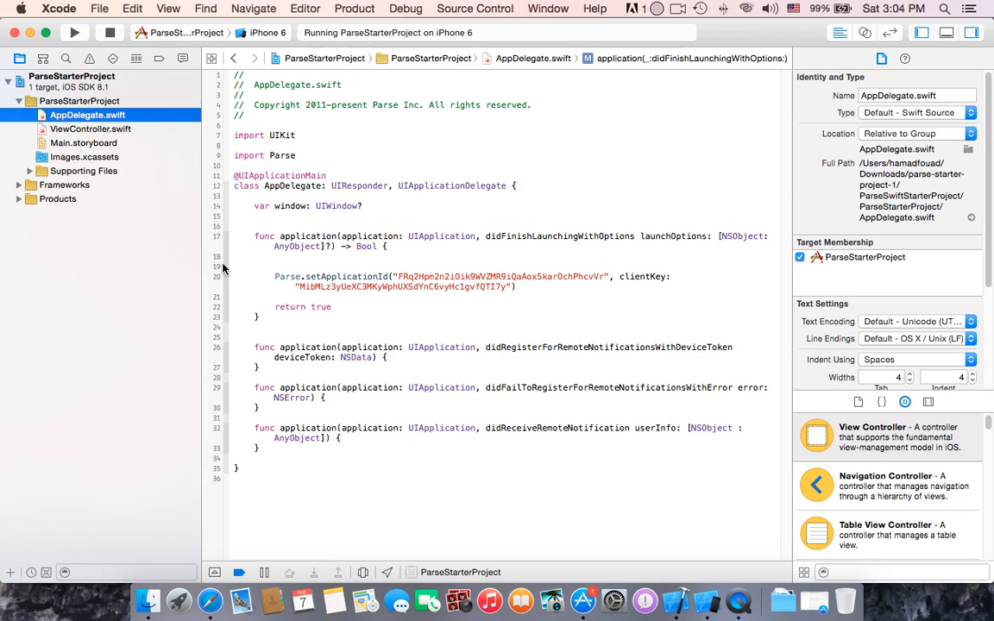
click(31, 171)
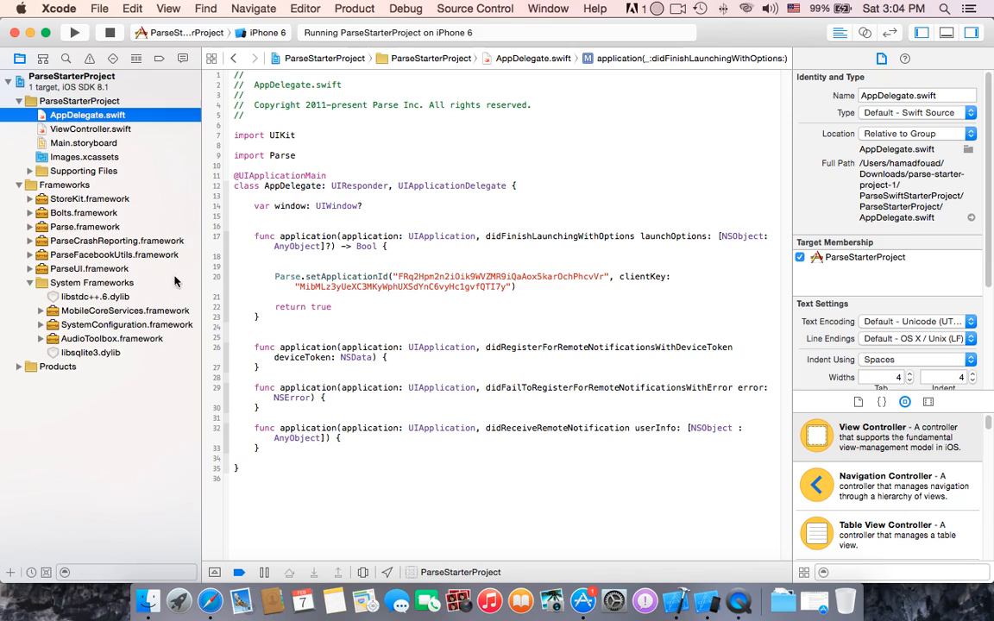
mouse_move(86, 266)
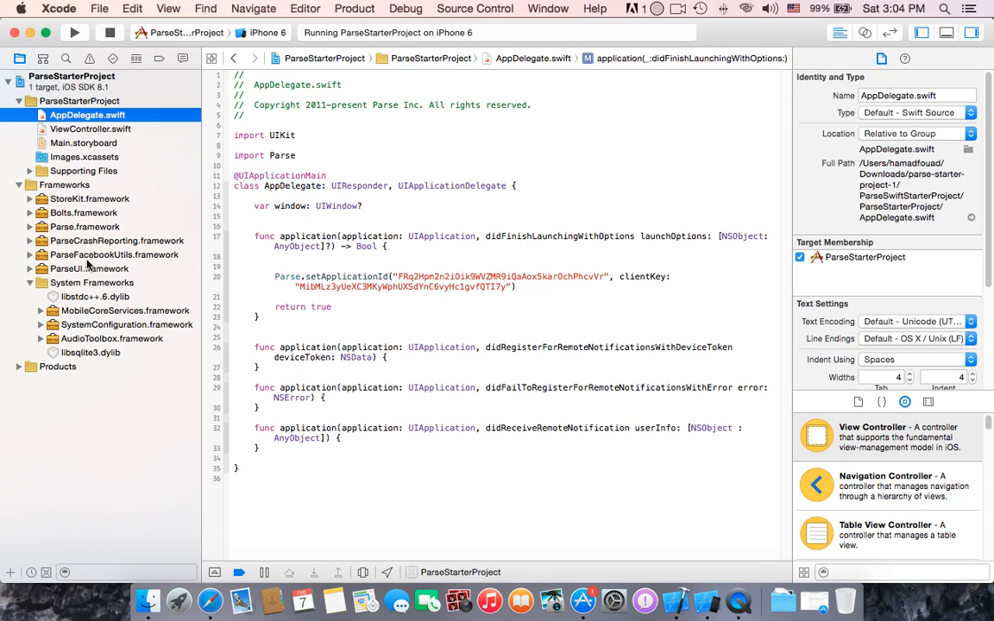
mouse_move(86, 269)
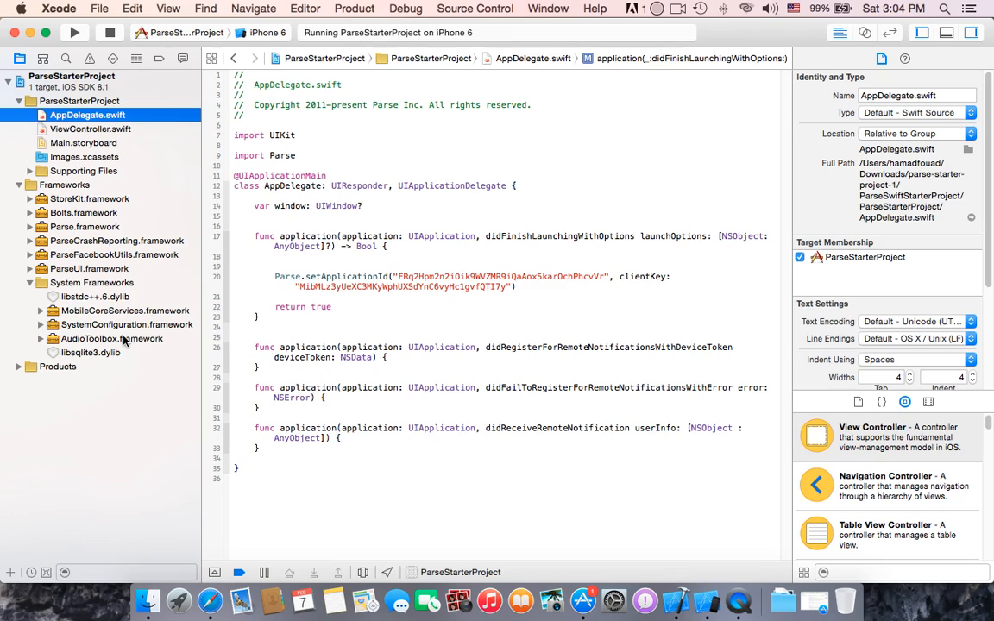
Step: View ViewController.swift, collapse the framework listings and switch back to the Parse dashboard
click(90, 127)
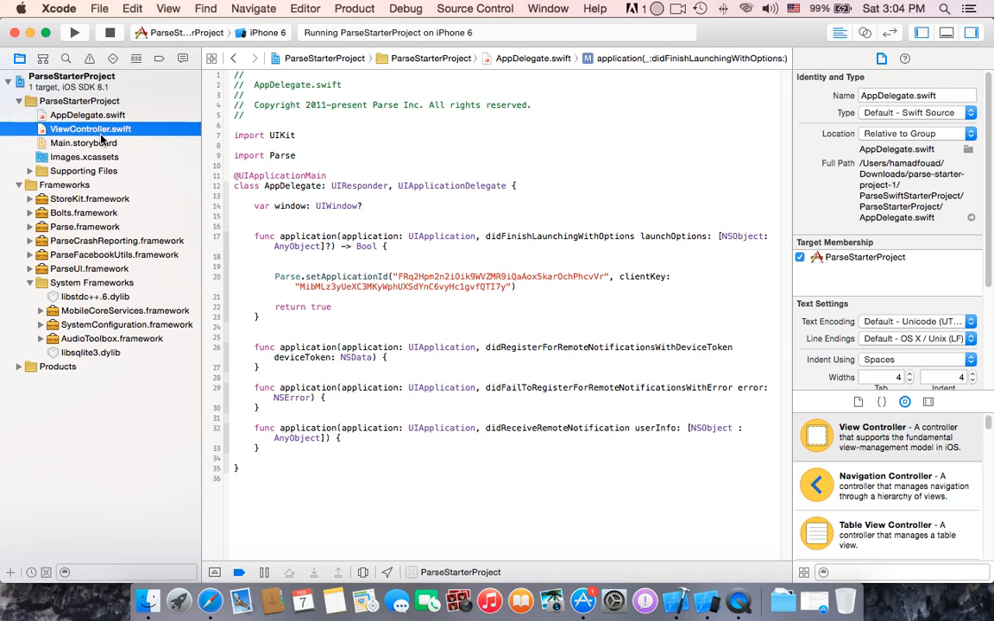
click(90, 127)
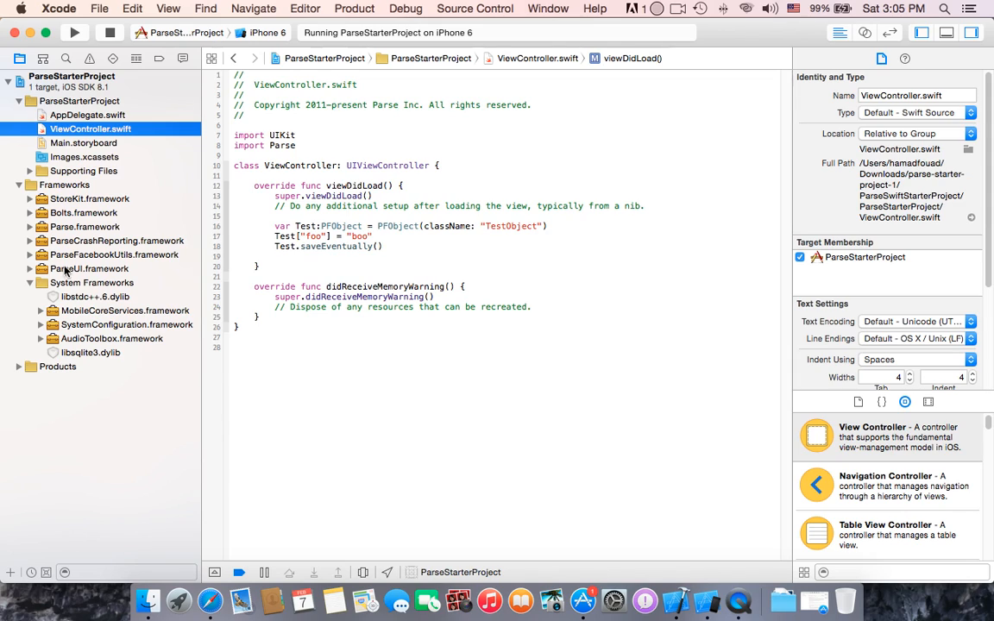
click(29, 184)
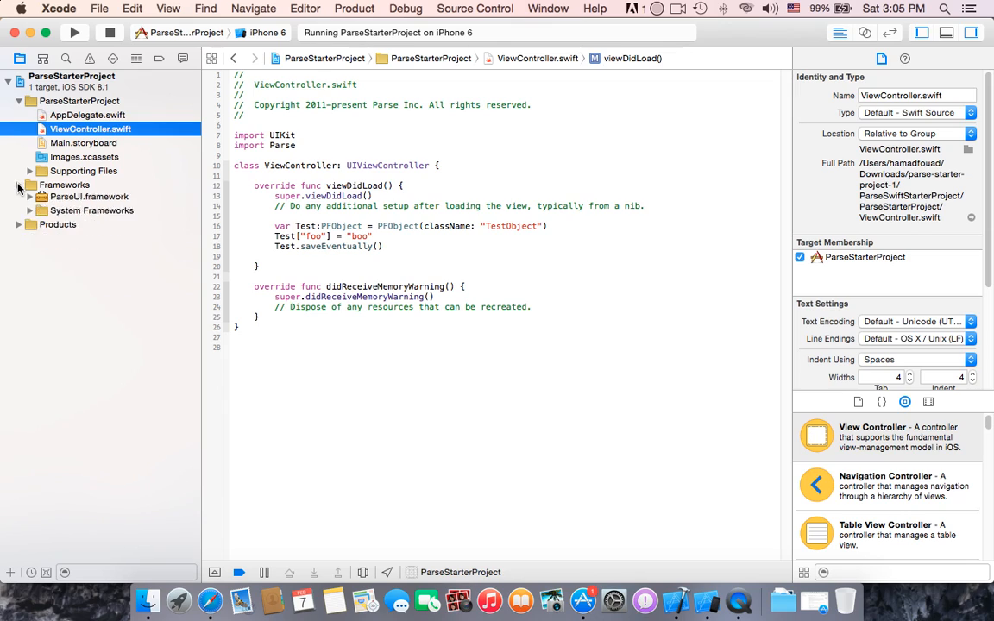
click(19, 185)
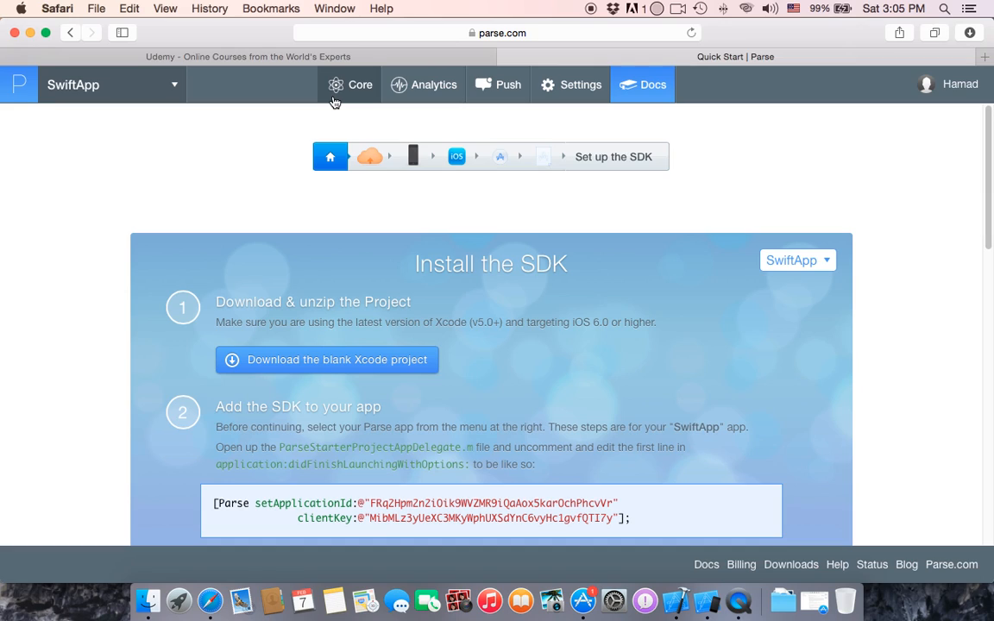
mouse_move(455, 117)
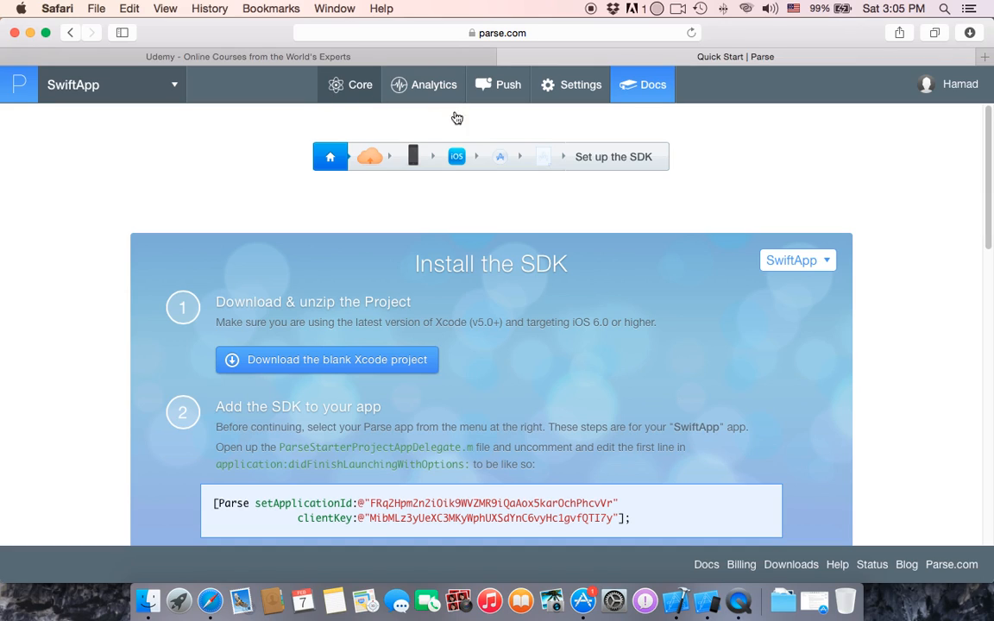
Step: Go to the Core Data browser for SwiftApp showing the TestObject class
click(359, 83)
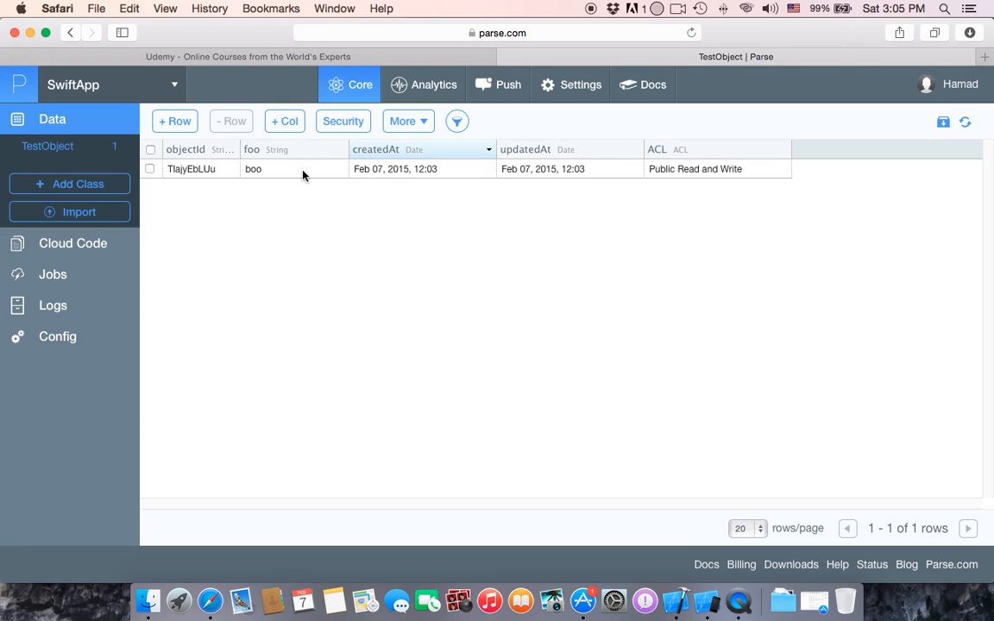
mouse_move(682, 183)
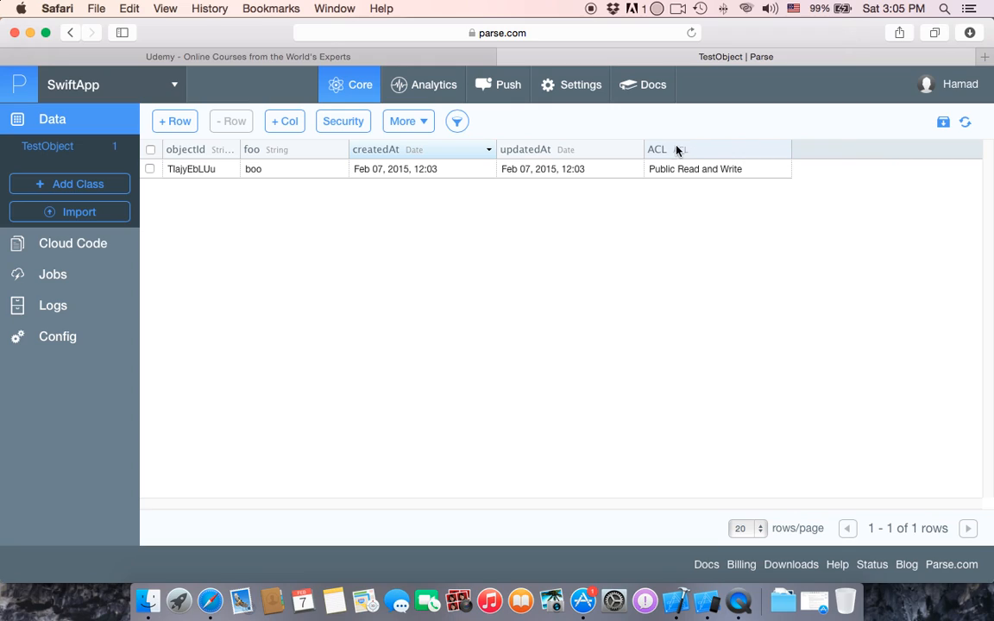
mouse_move(722, 149)
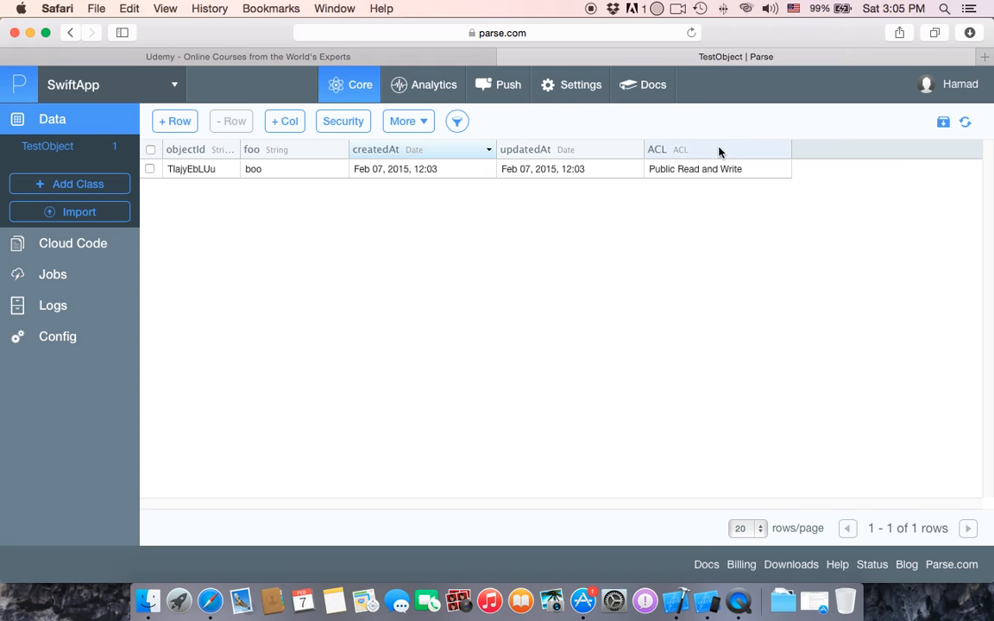
mouse_move(301, 181)
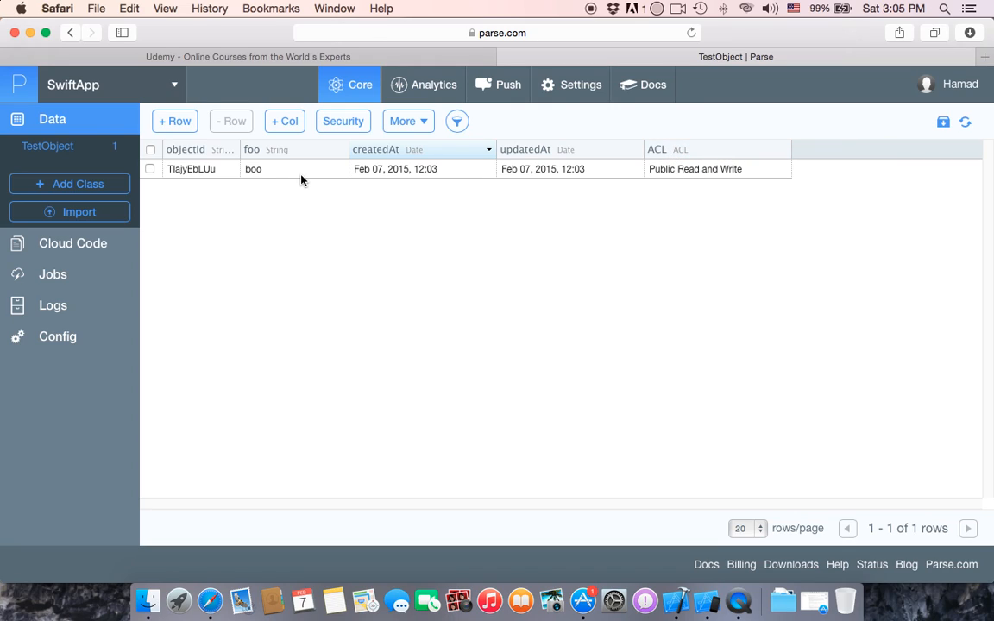
mouse_move(716, 193)
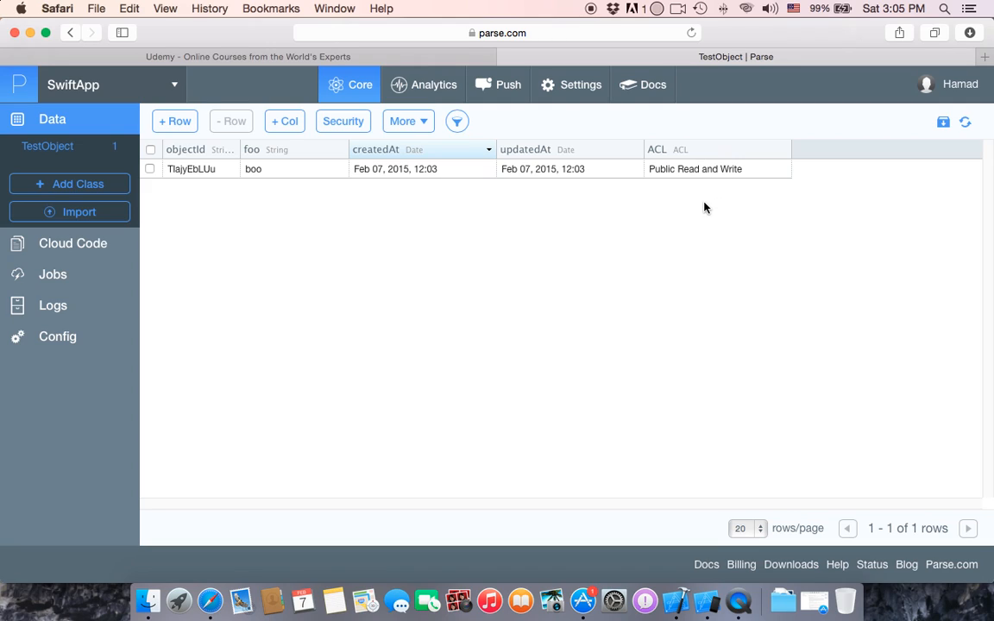
mouse_move(506, 169)
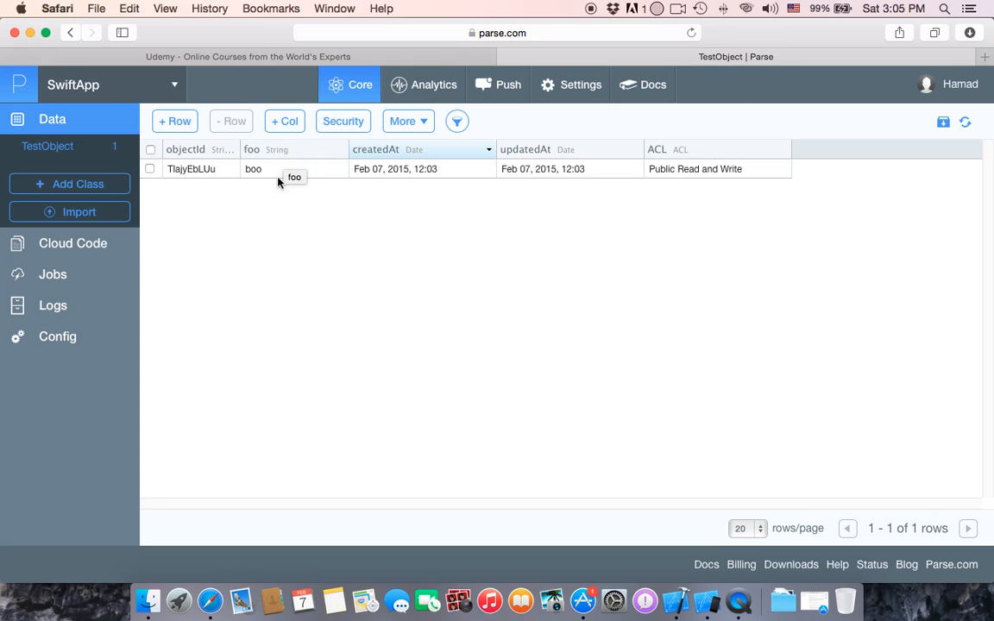
mouse_move(278, 176)
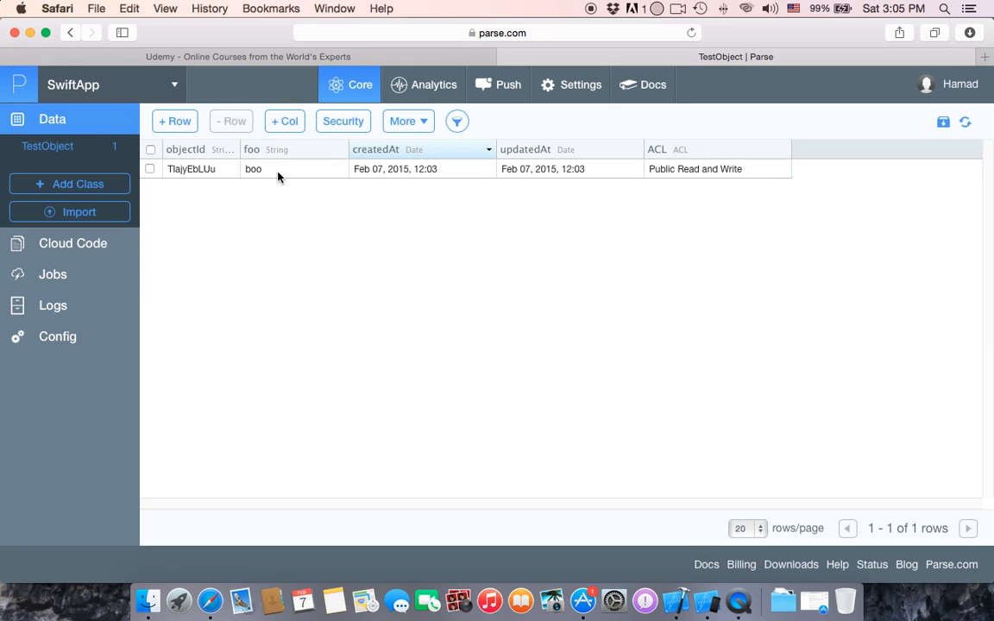
mouse_move(283, 176)
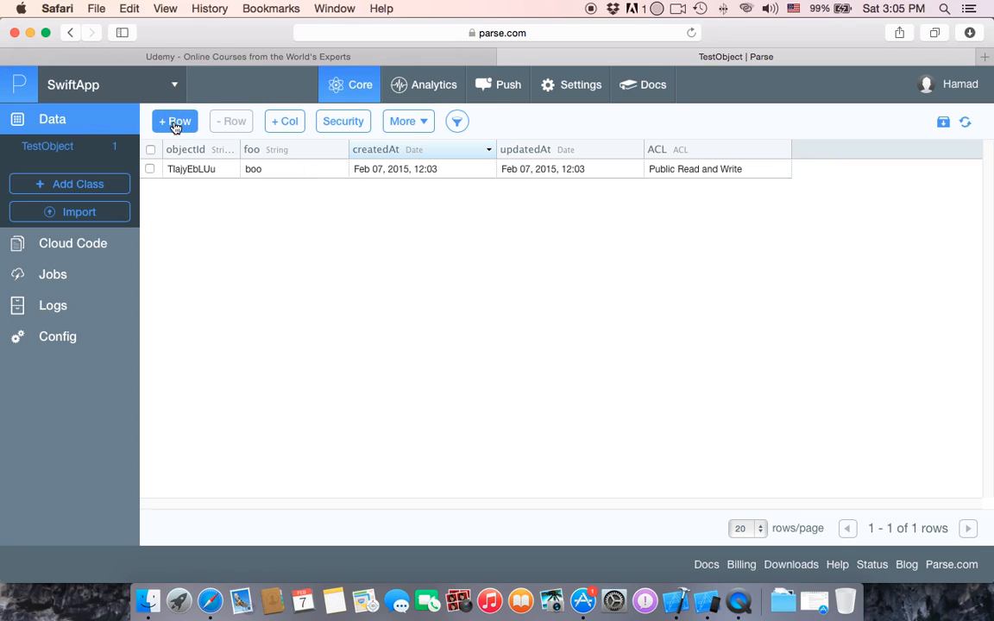
Step: Add a second TestObject row with foo "moo" and start adding a new column
click(174, 121)
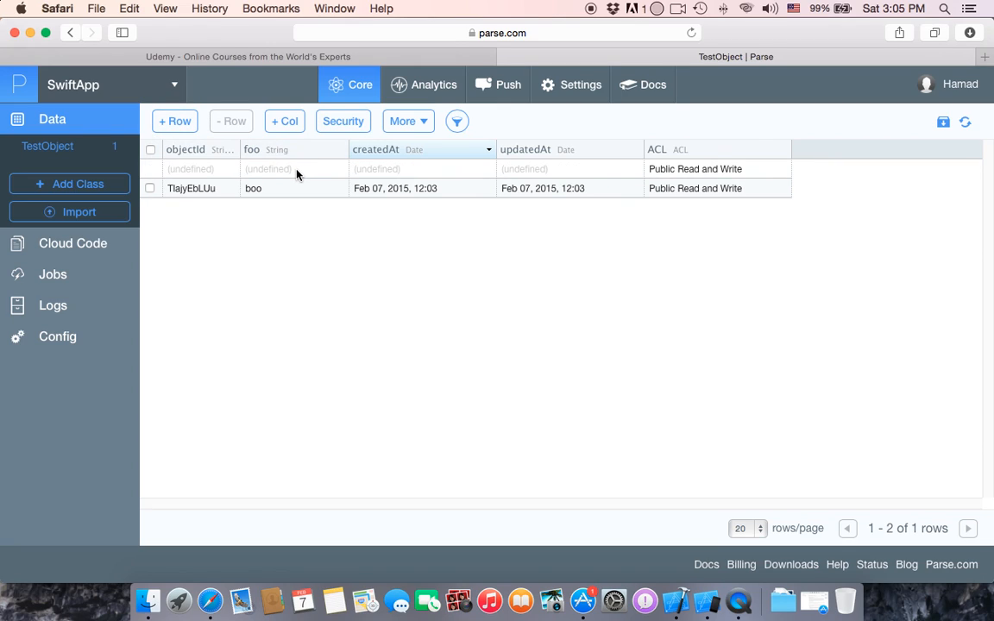
click(293, 169)
text(moo)
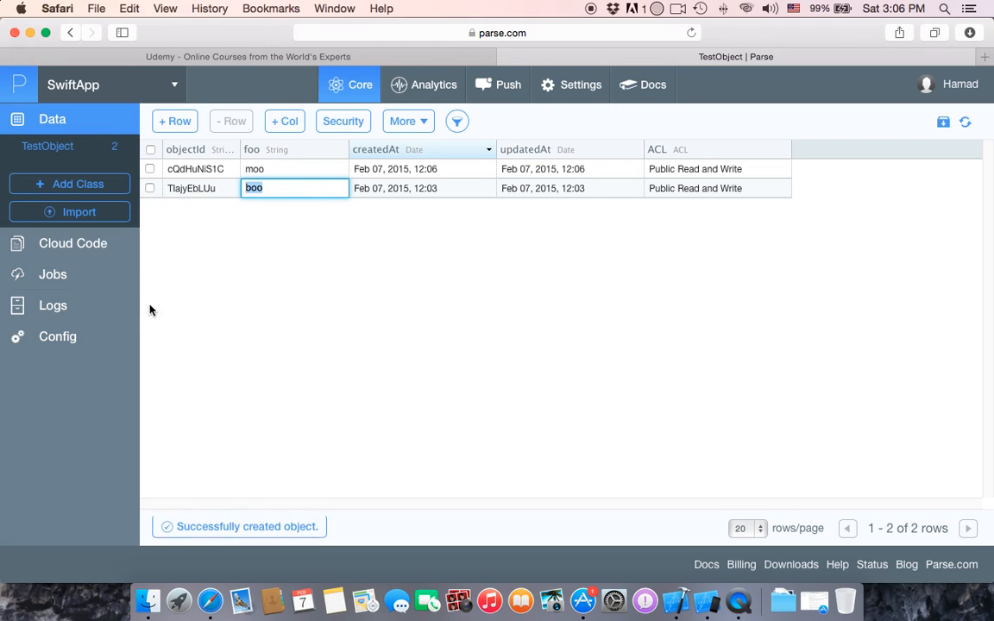
mouse_move(204, 181)
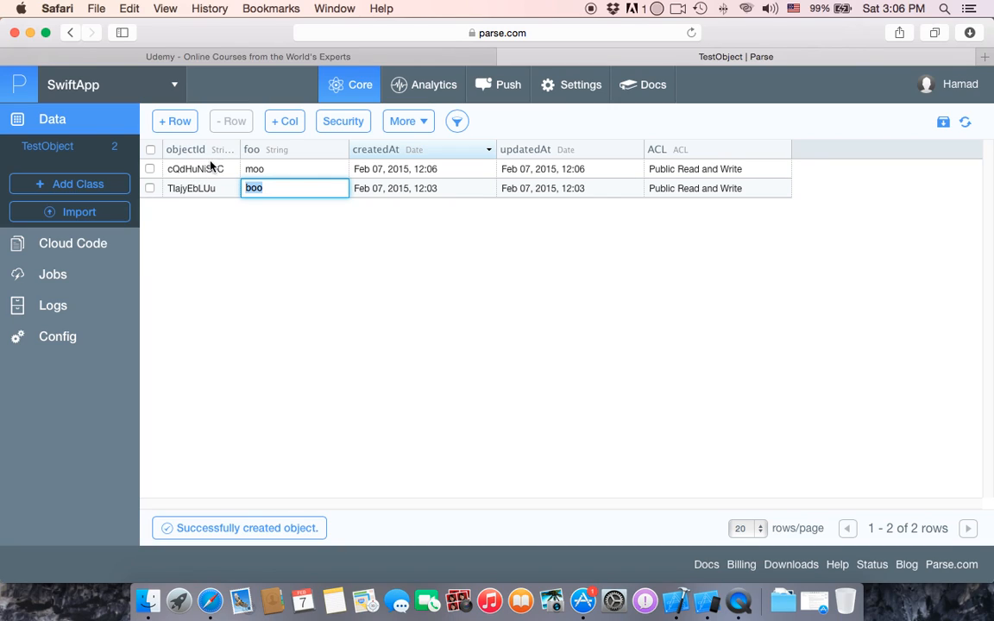
mouse_move(317, 183)
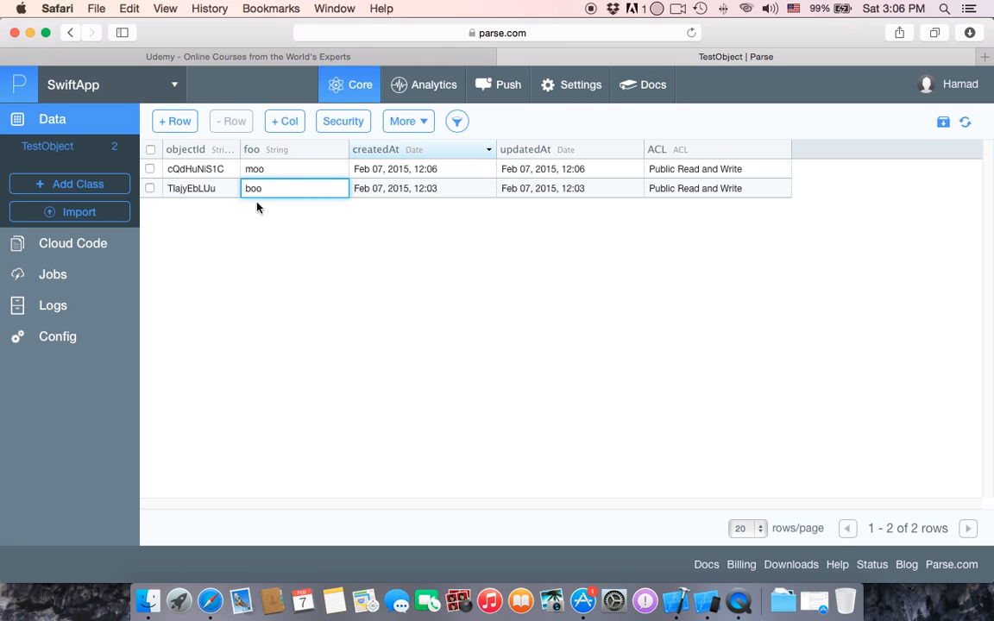
click(284, 121)
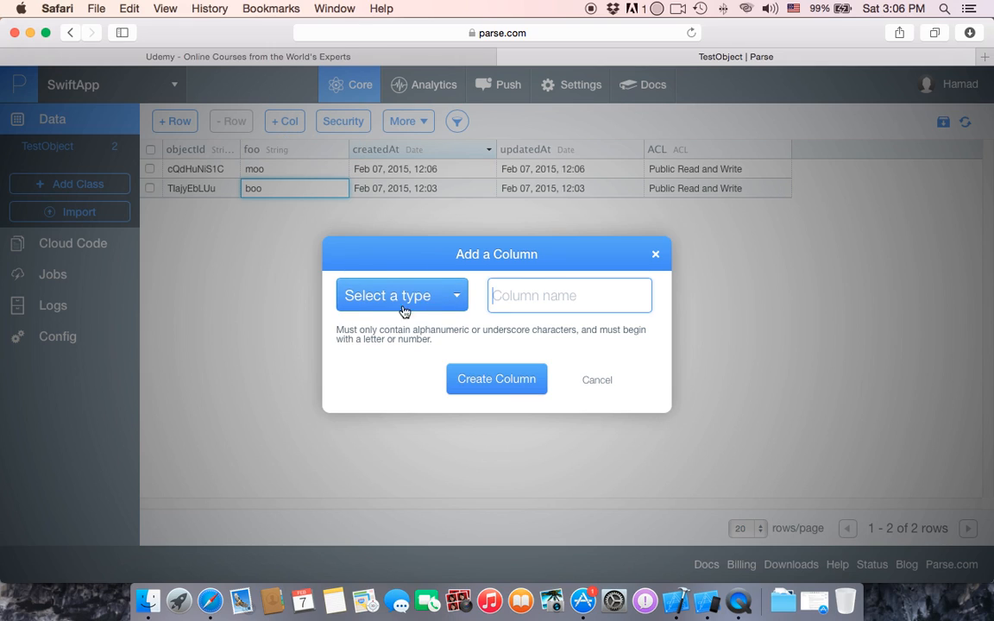
Step: Create a Number column named Swift in the TestObject table
click(400, 295)
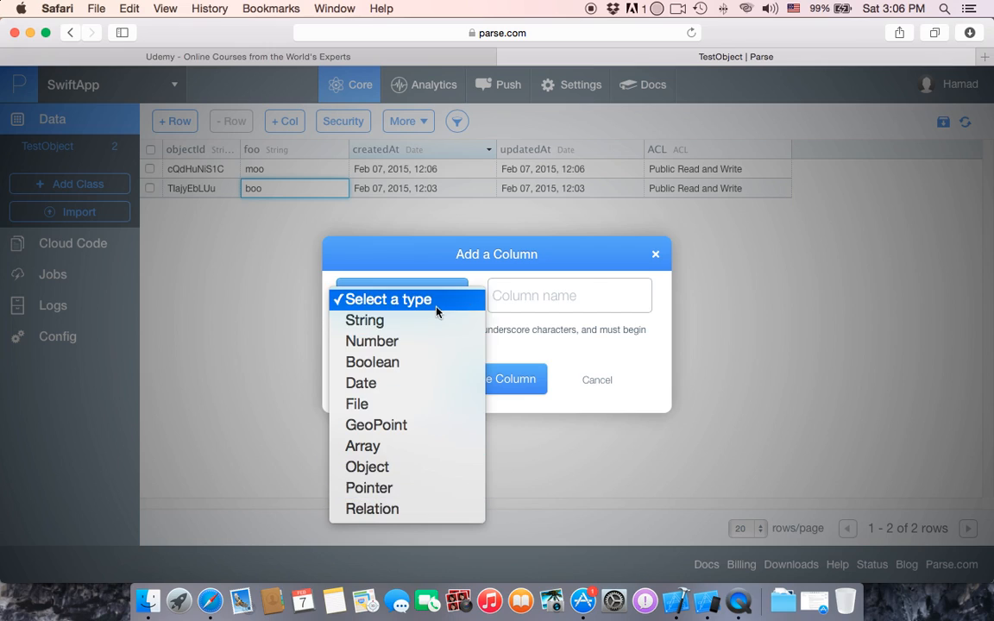
mouse_move(361, 383)
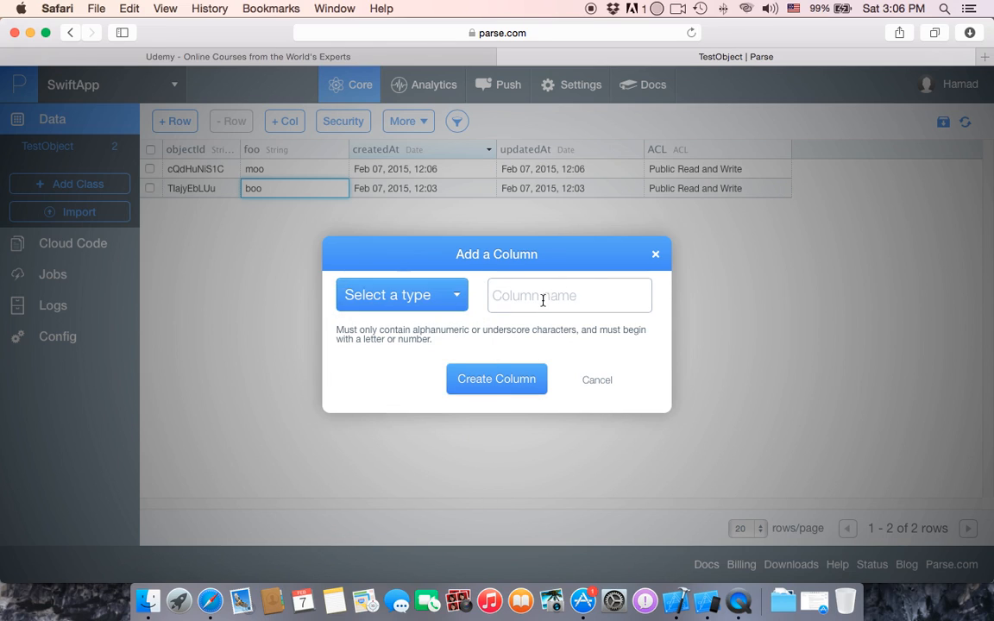
click(401, 294)
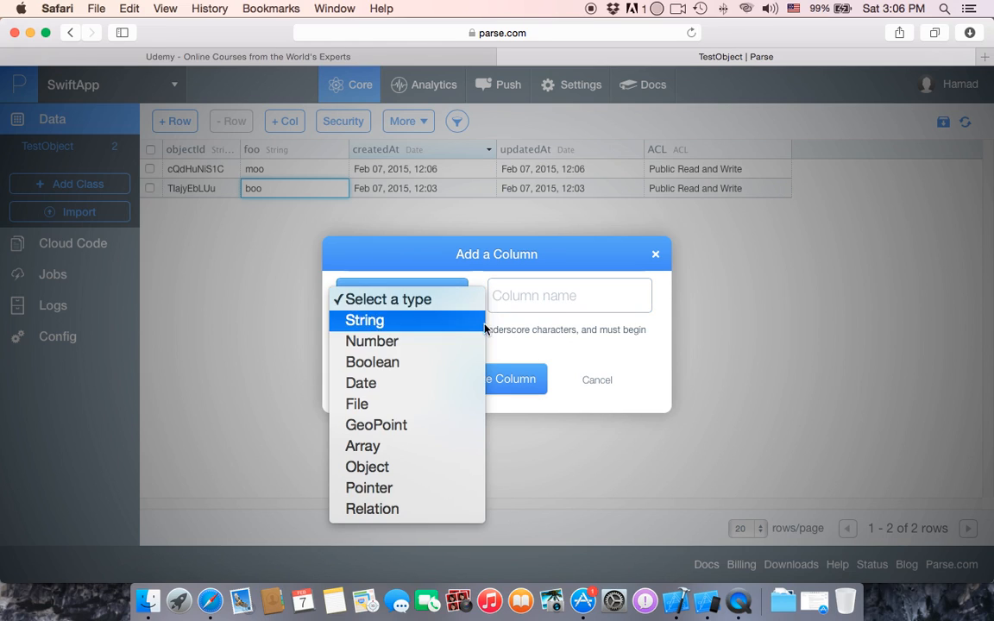
click(373, 342)
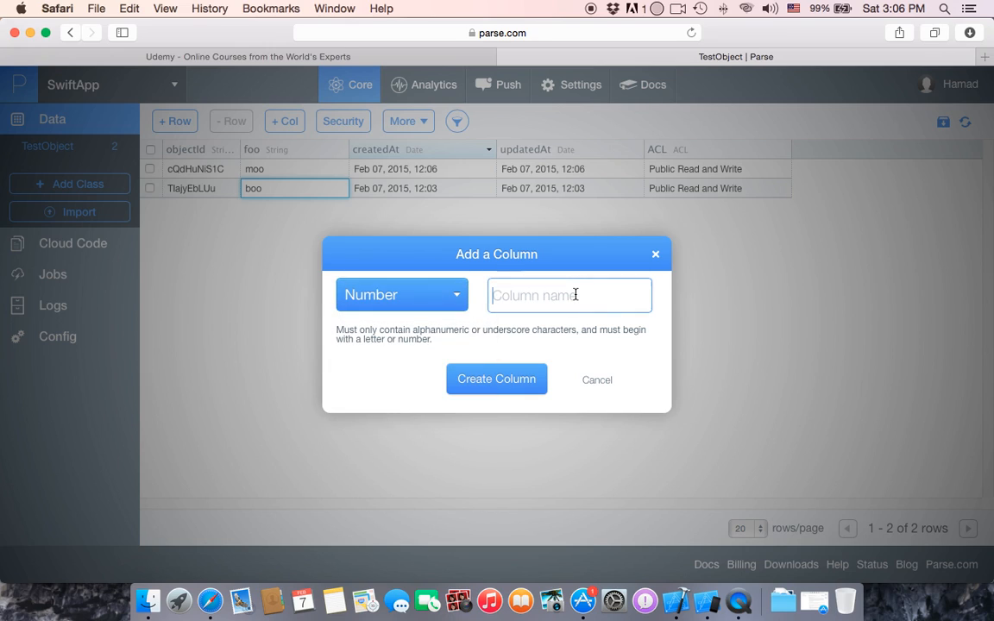
text(Swif)
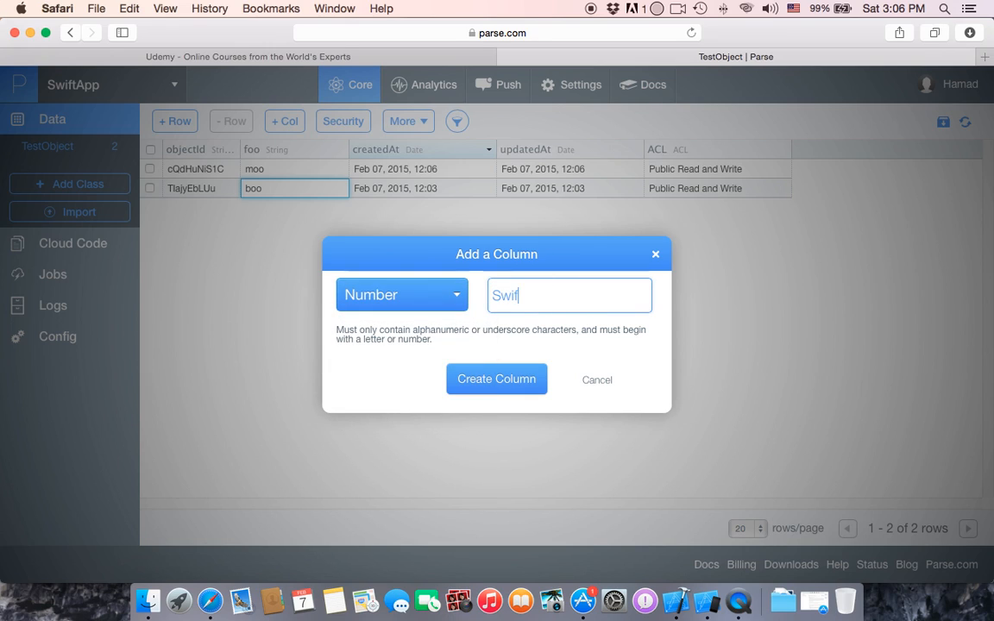
click(498, 380)
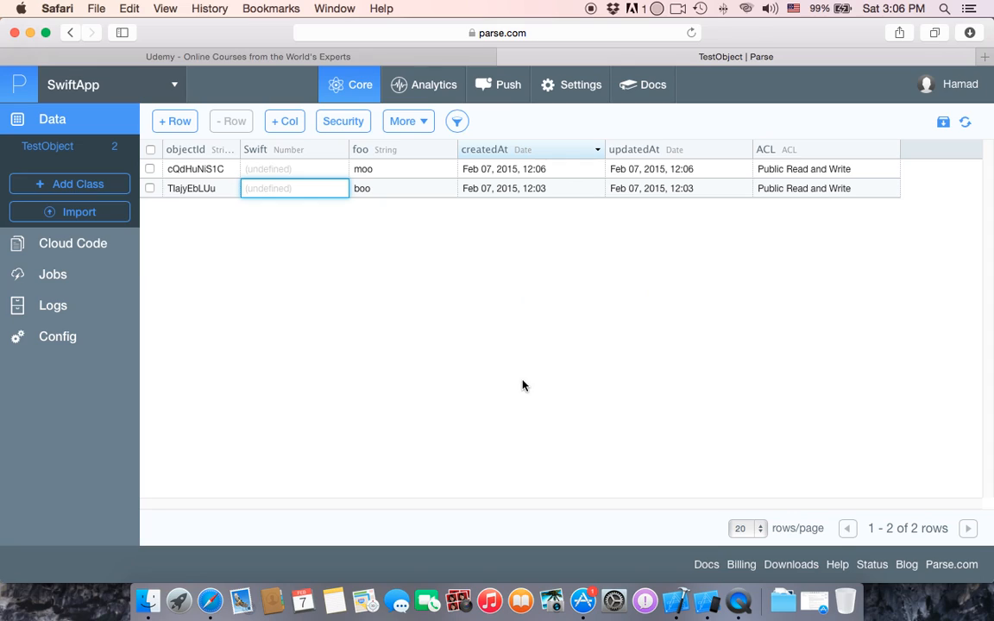
Step: Enter Swift values 4995 for the moo row and 1994 for the boo row, then open the More menu
click(285, 121)
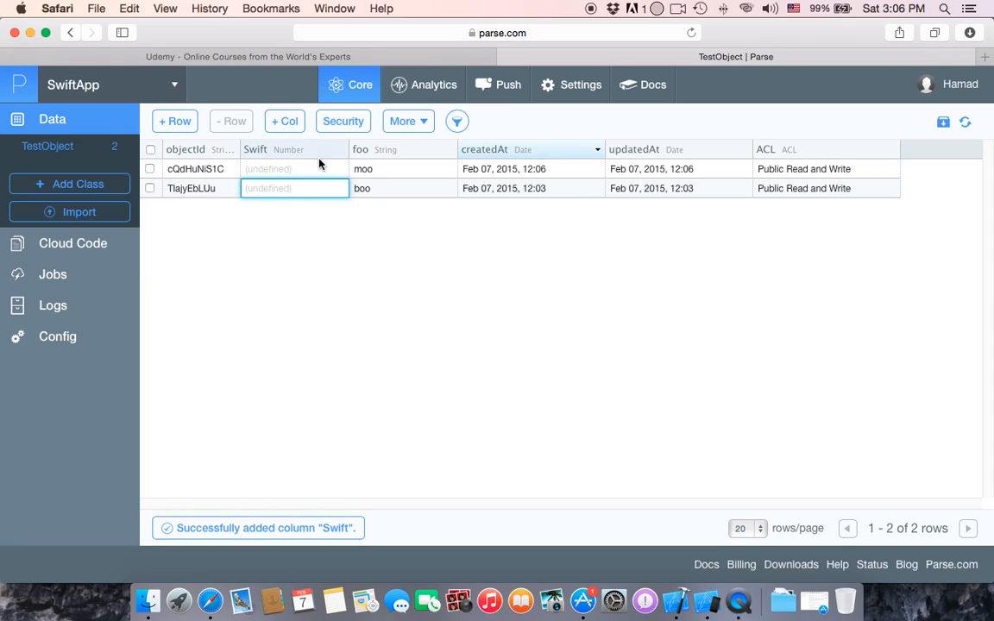
click(293, 169)
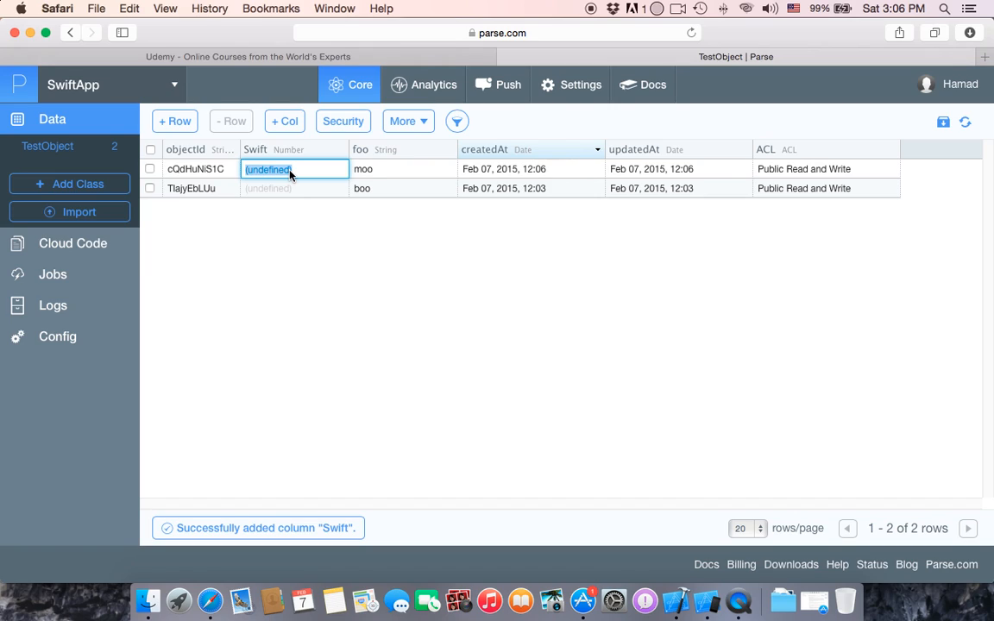
text(4995)
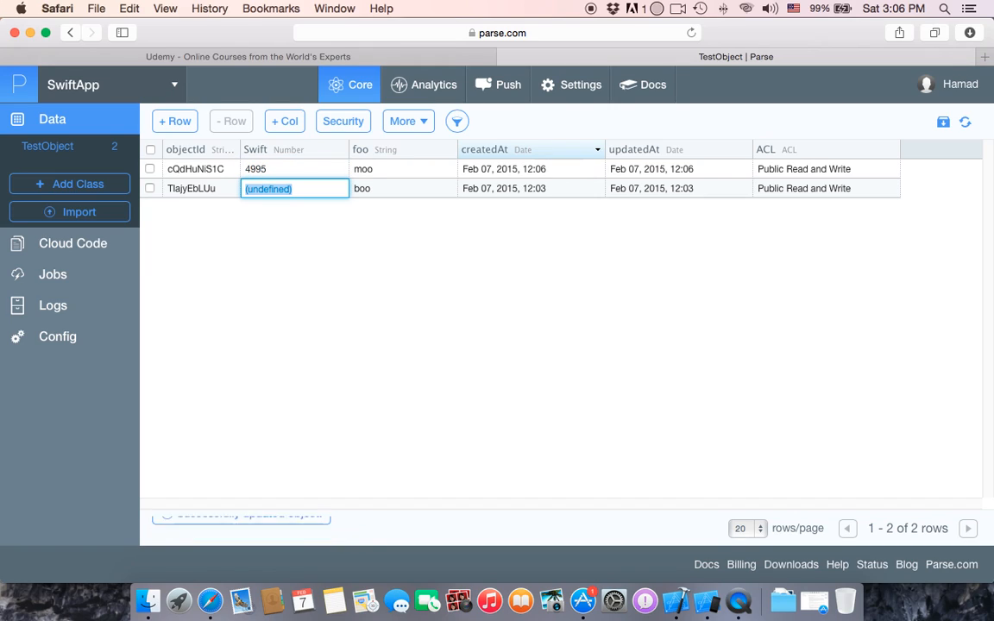
click(295, 188)
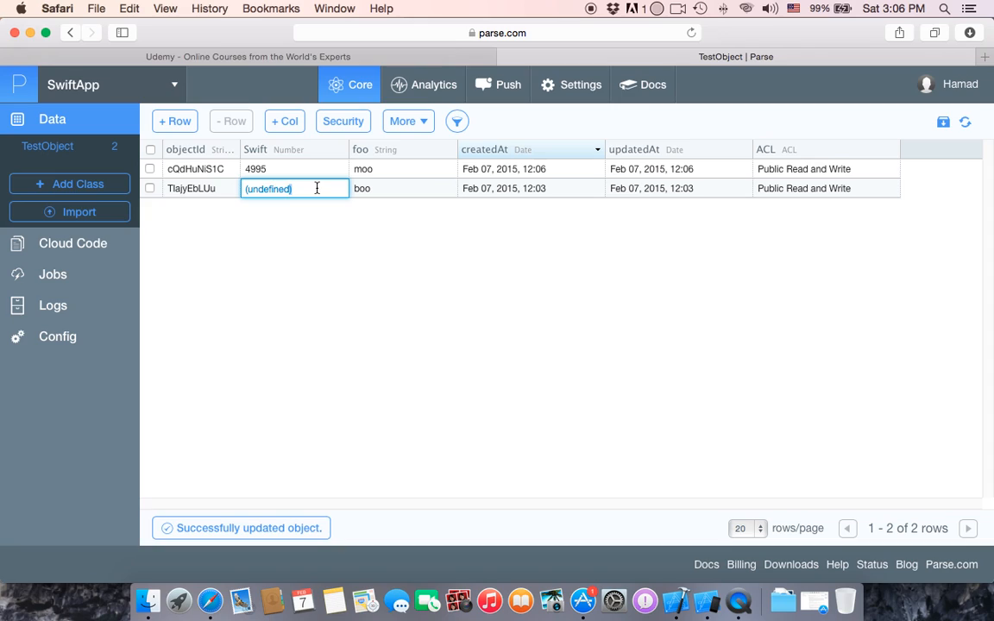
text(1994)
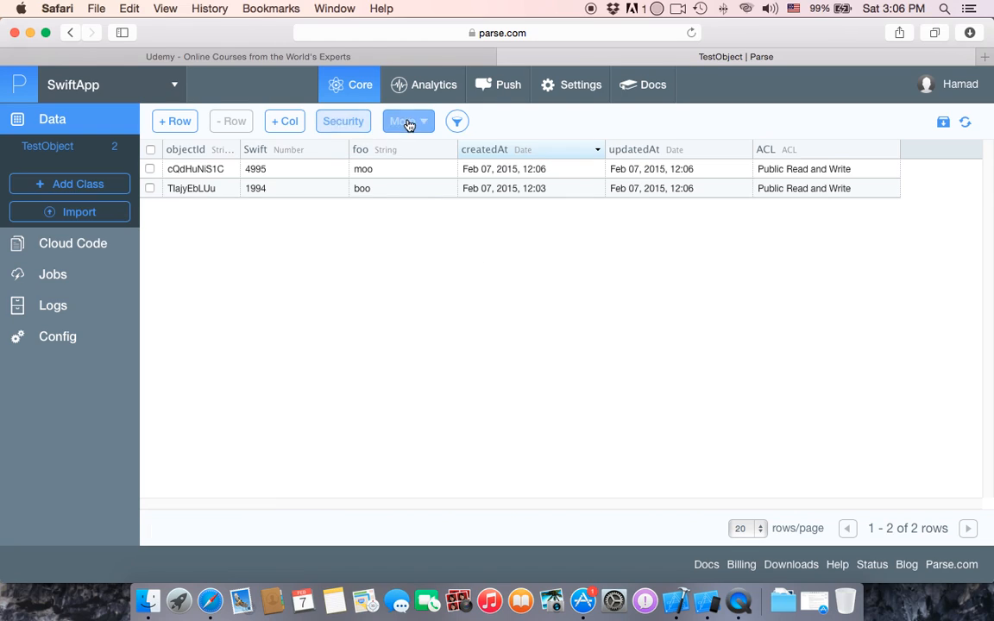
click(404, 121)
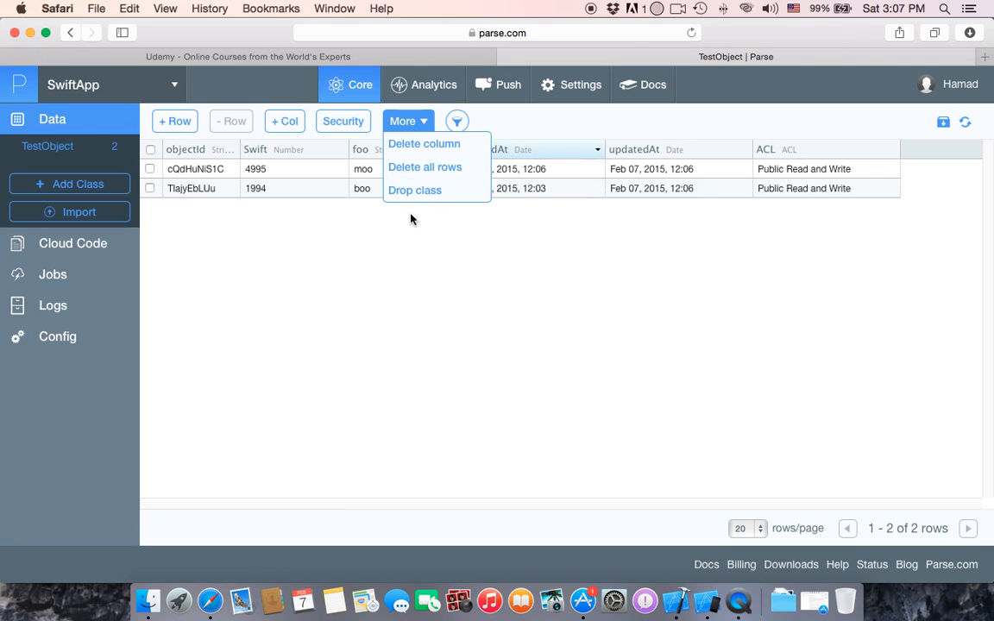
mouse_move(574, 428)
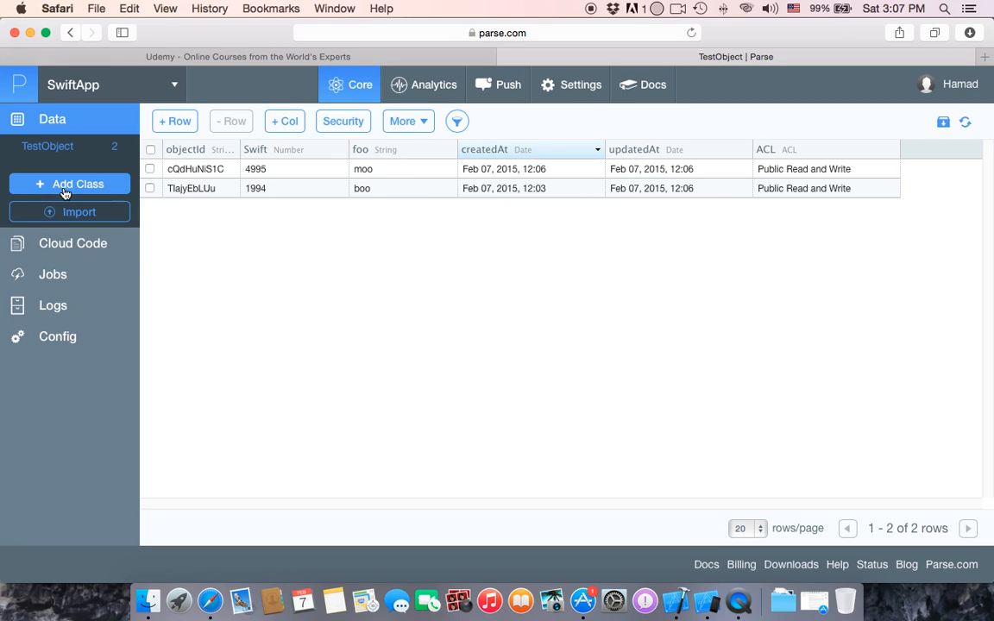
mouse_move(83, 212)
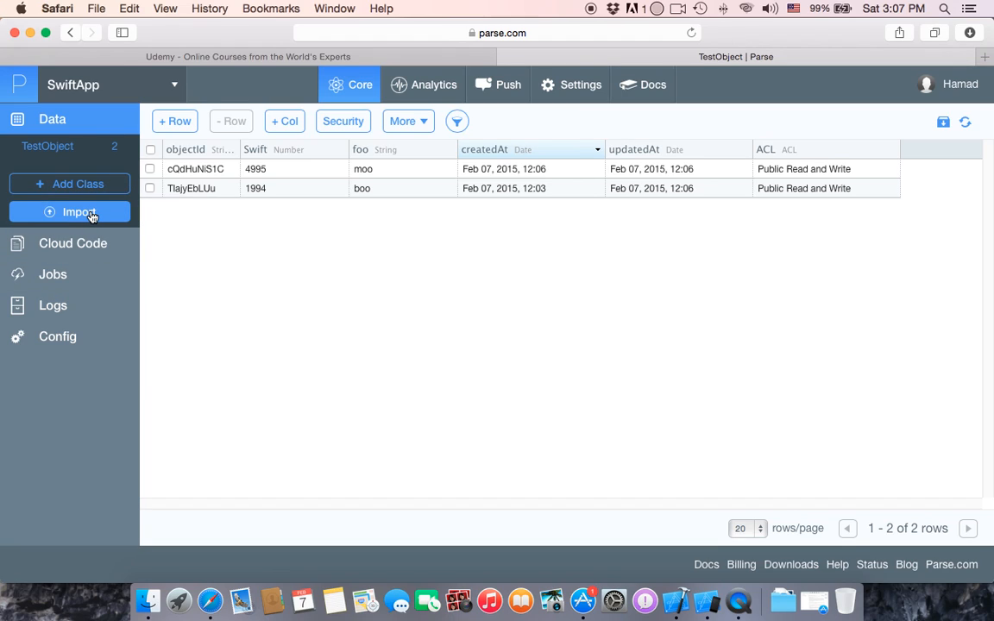
mouse_move(78, 183)
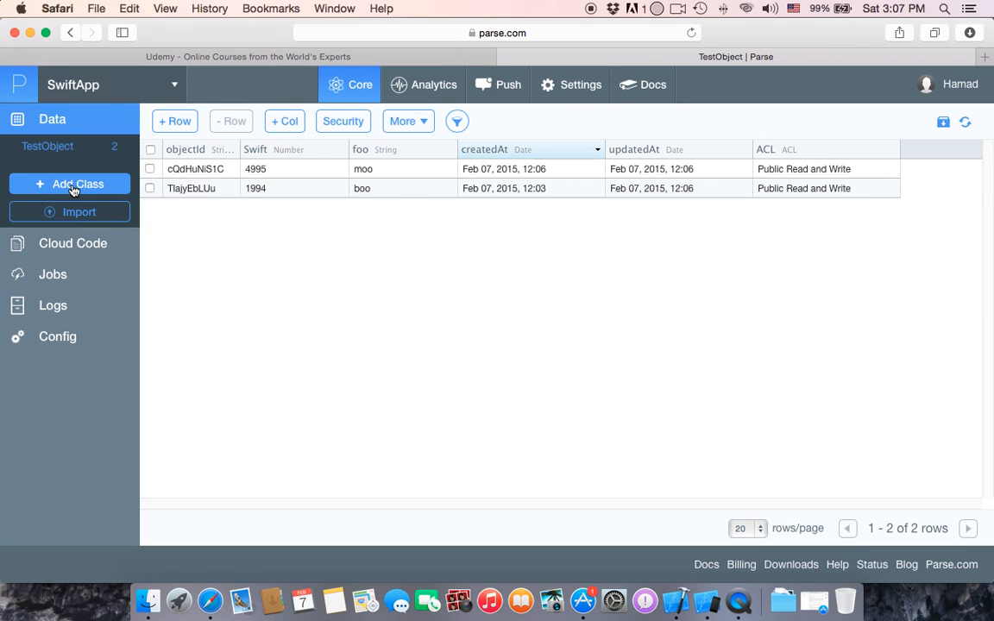
Step: Create a custom class named Swift from the Add Class form, keeping the Custom type
click(69, 183)
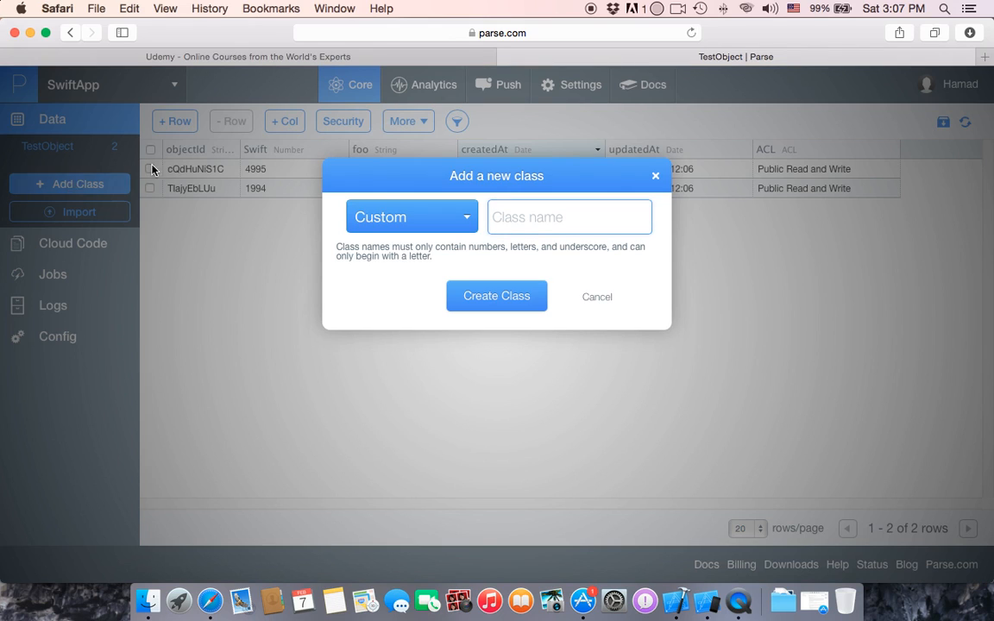
click(411, 218)
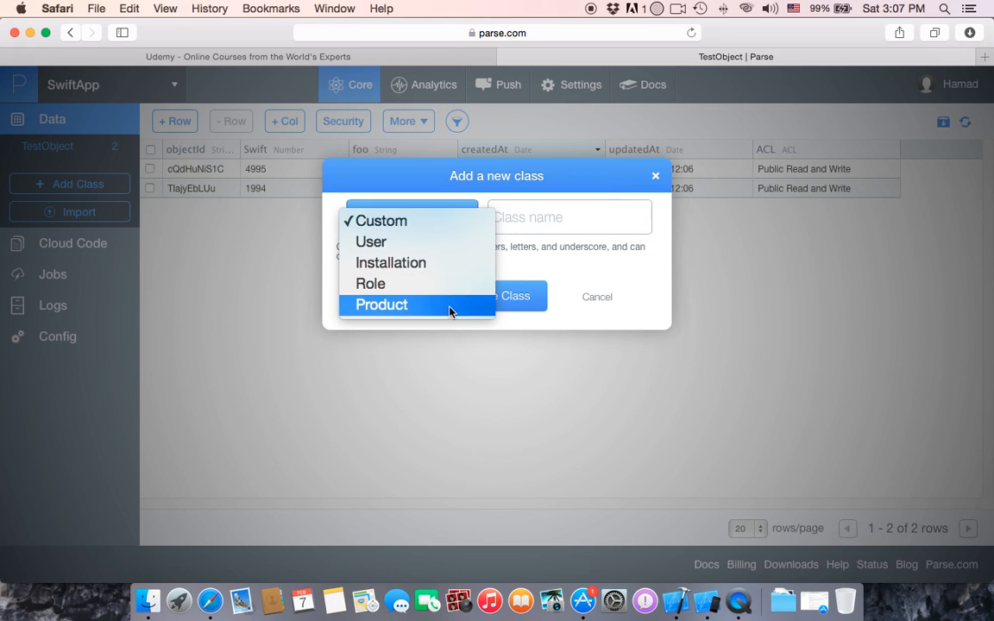
mouse_move(446, 250)
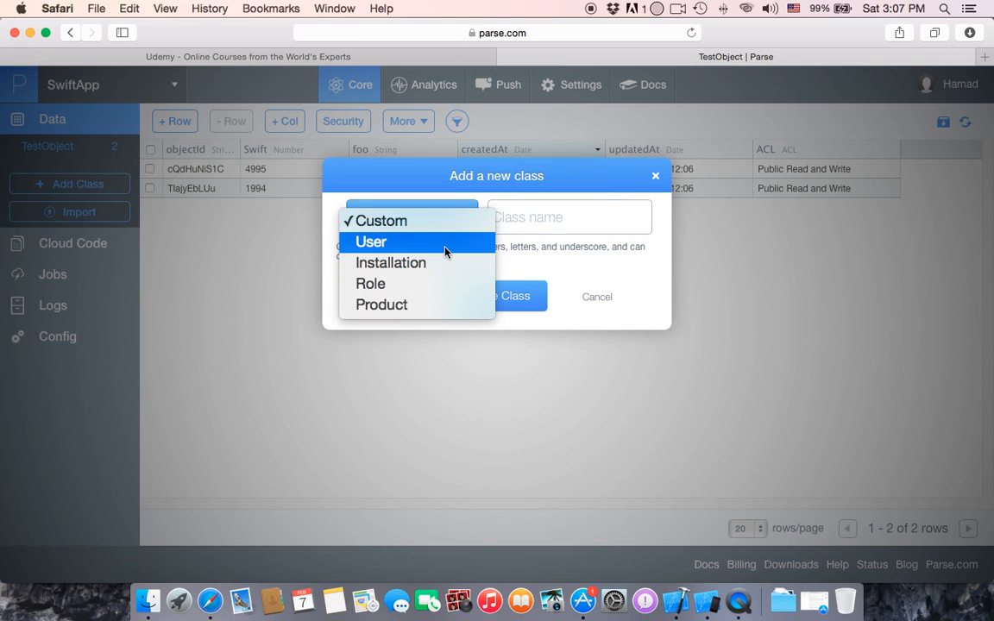
mouse_move(439, 280)
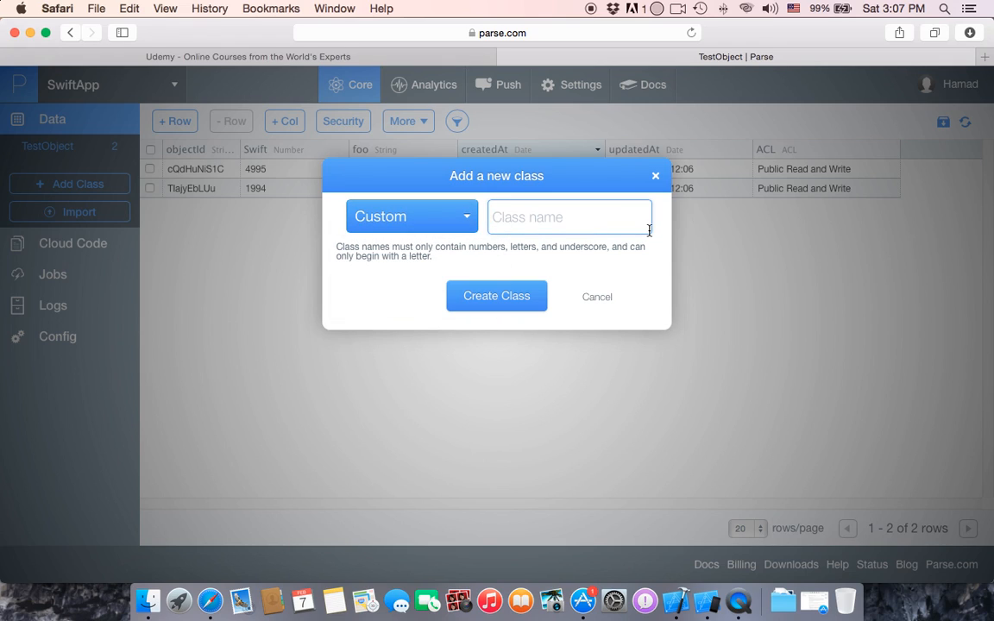
text(Swift)
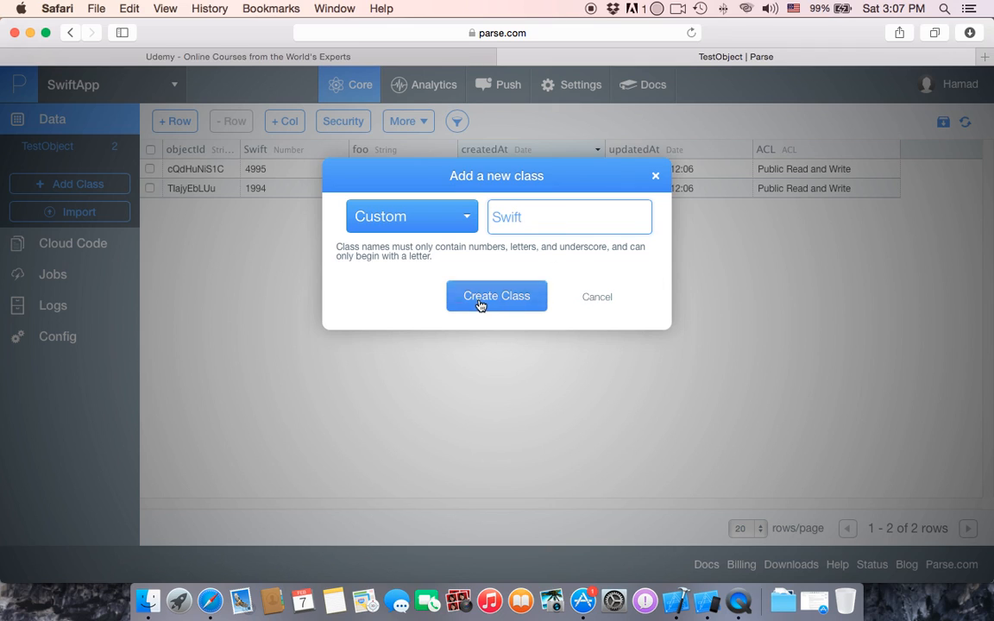
click(497, 297)
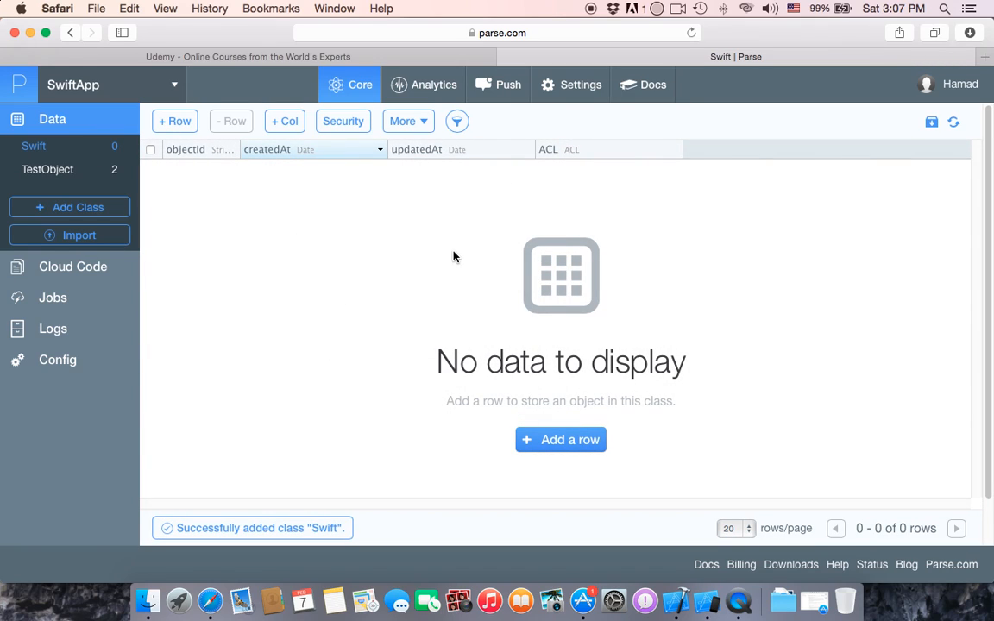
mouse_move(637, 176)
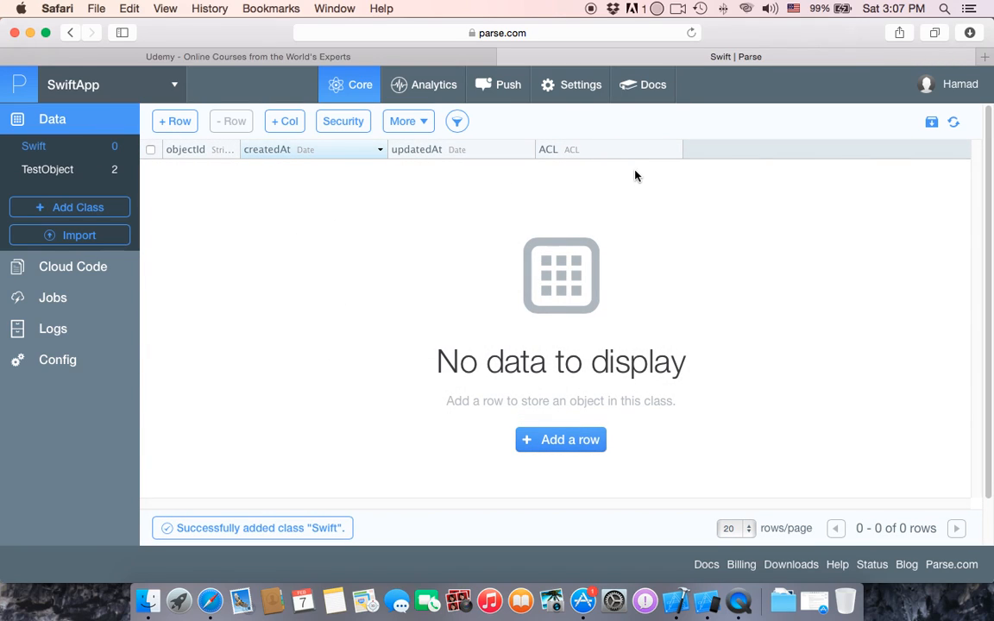
mouse_move(442, 164)
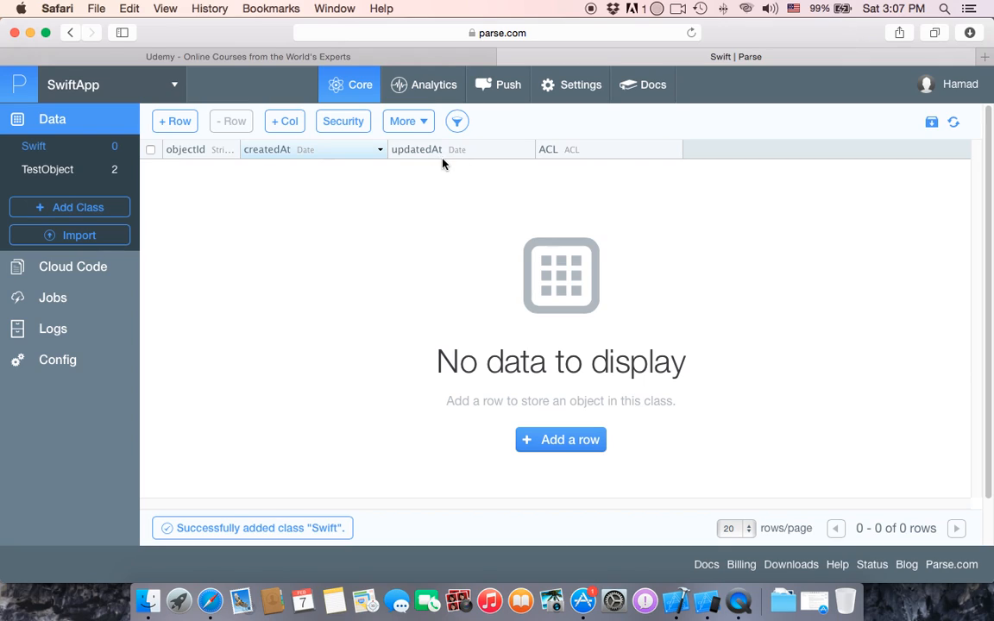
mouse_move(409, 121)
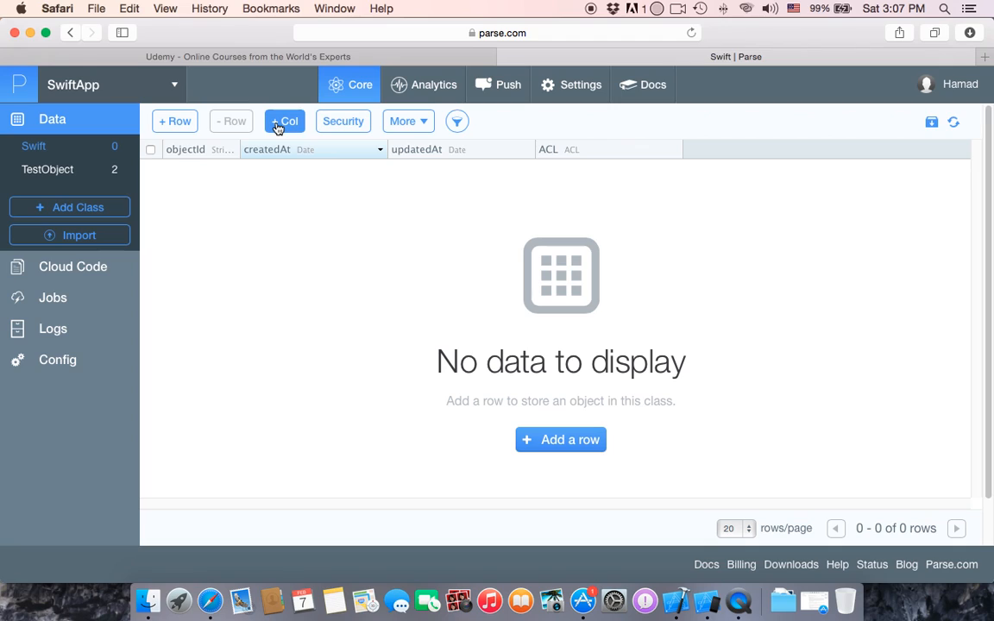
Step: Leave the empty Swift class and return to the TestObject table with values 4995 and 1994
click(403, 121)
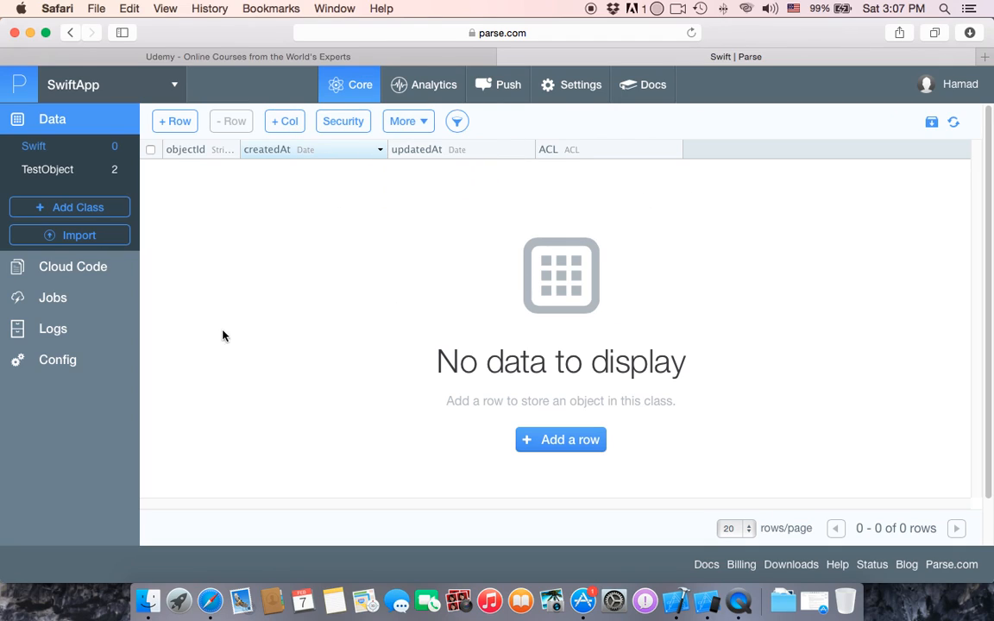
mouse_move(109, 197)
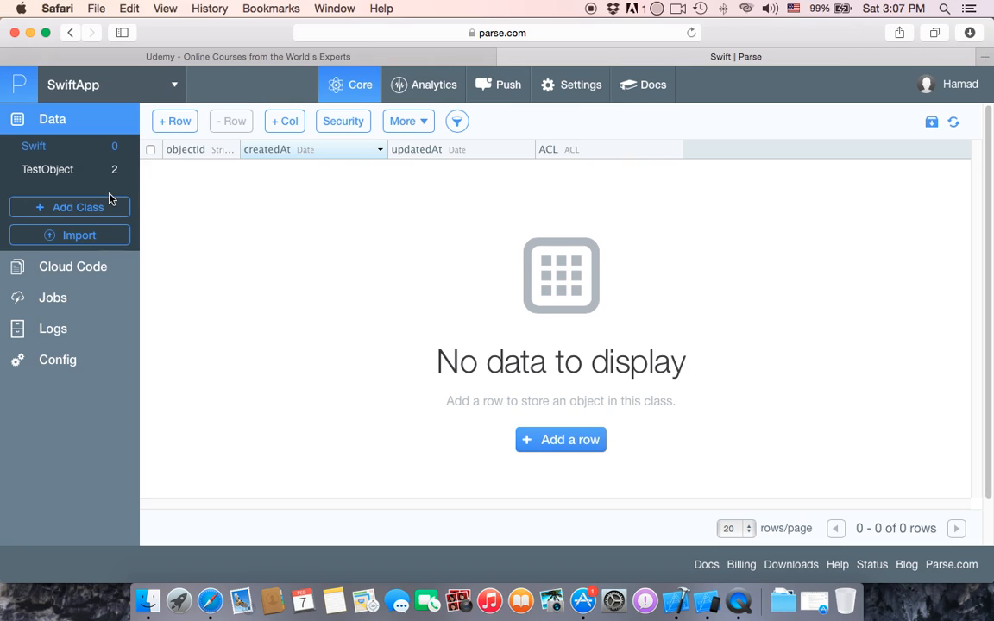
mouse_move(166, 186)
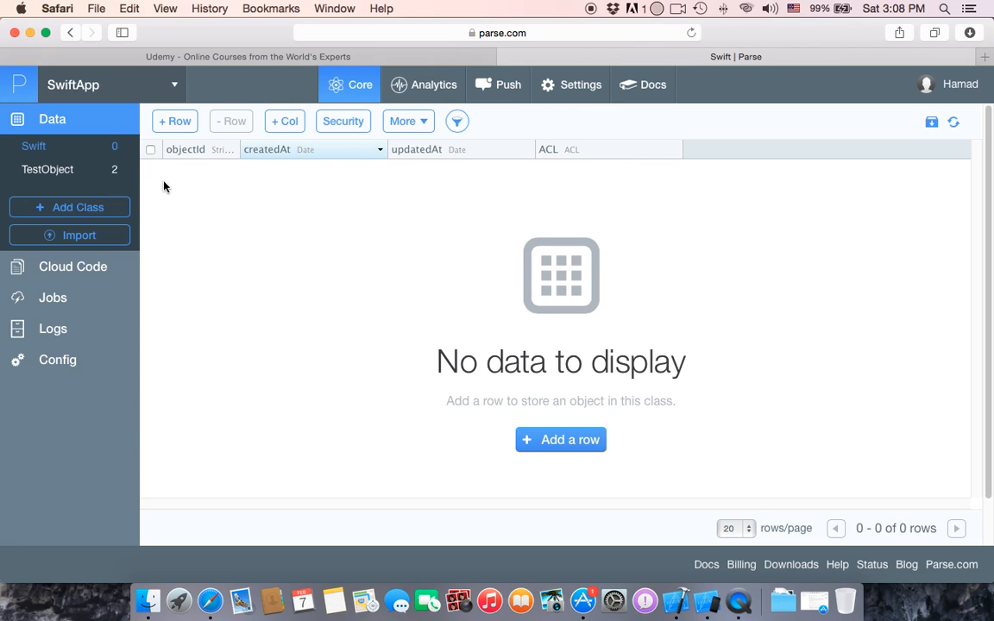
click(48, 170)
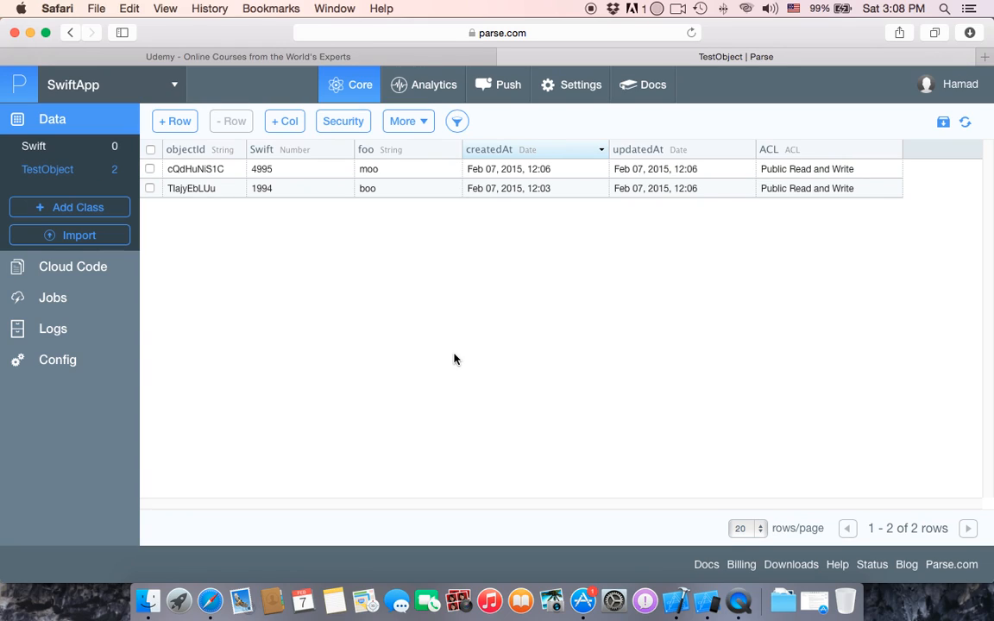
mouse_move(133, 138)
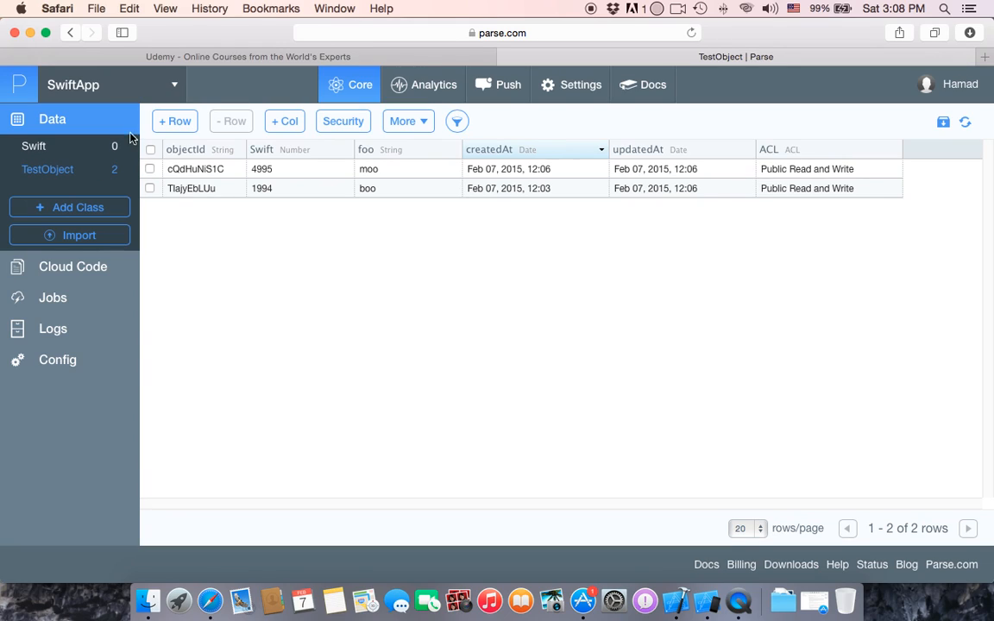
Step: Reopen the Add Class form and review the types Custom, User, Installation, Role and Product
click(69, 207)
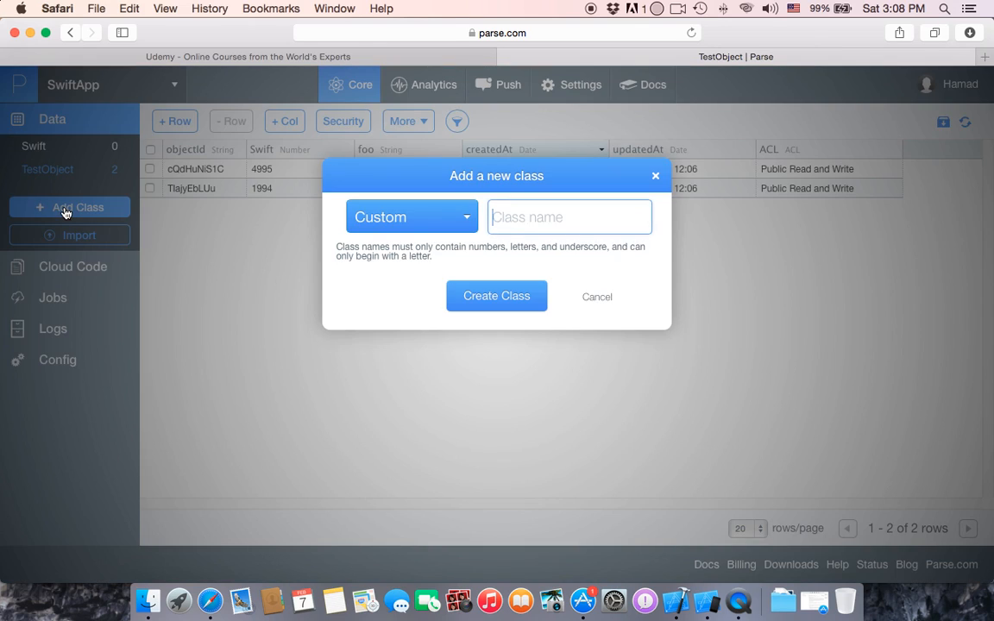
click(411, 217)
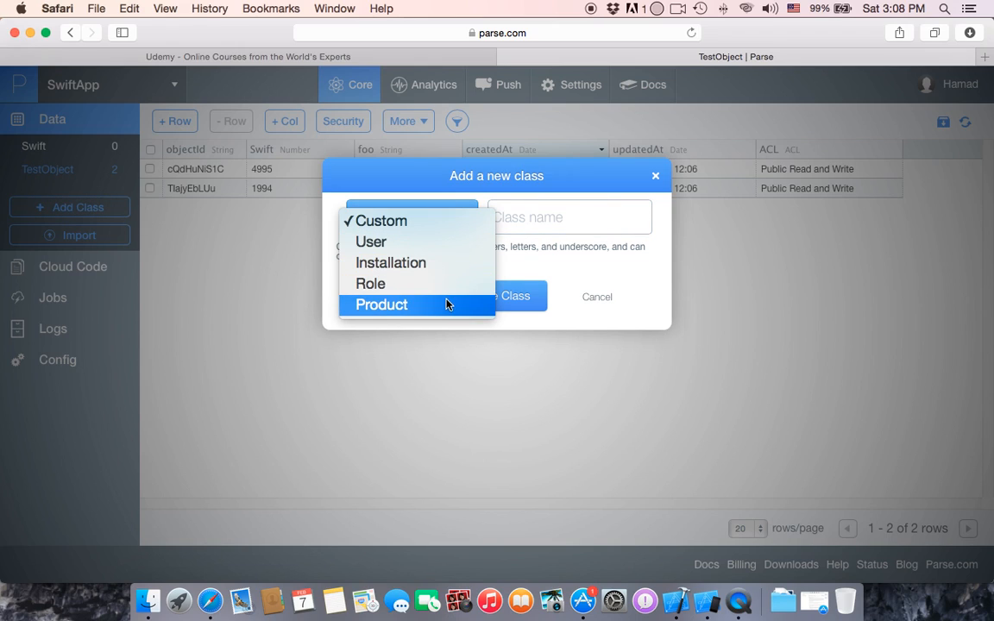
mouse_move(372, 241)
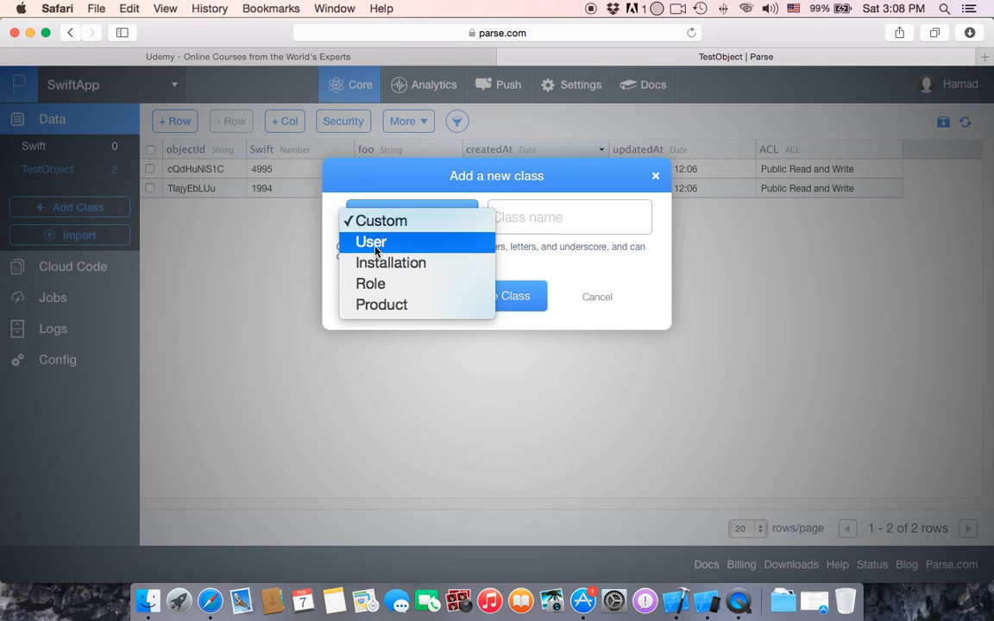
mouse_move(397, 242)
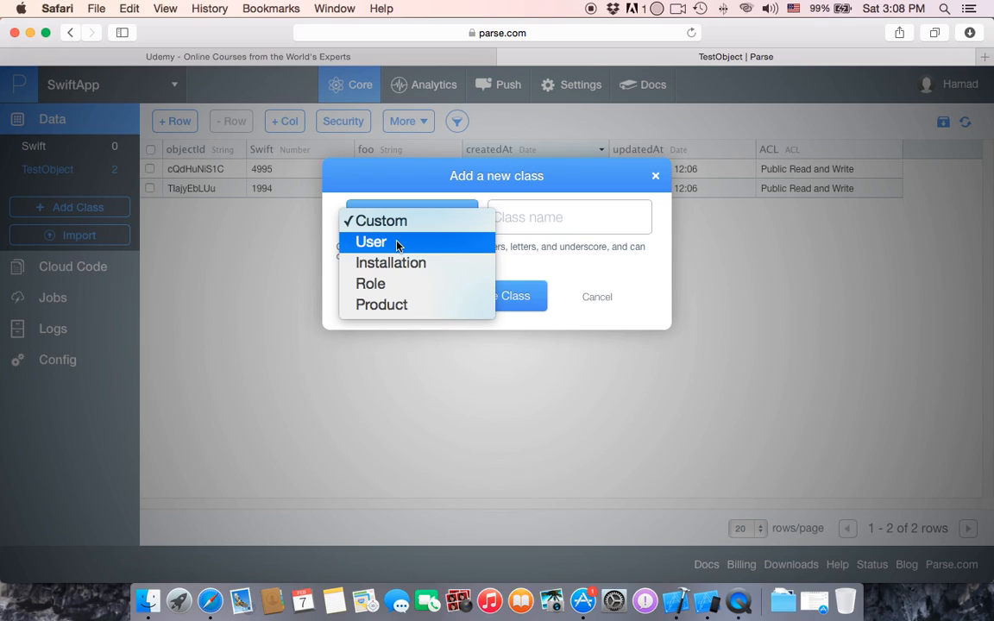
mouse_move(407, 304)
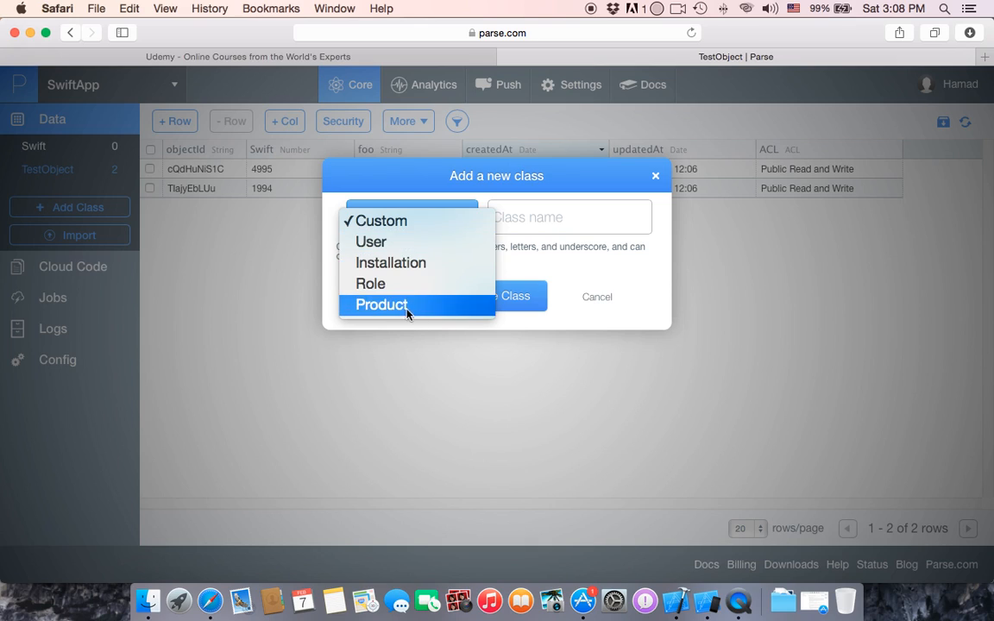
mouse_move(411, 262)
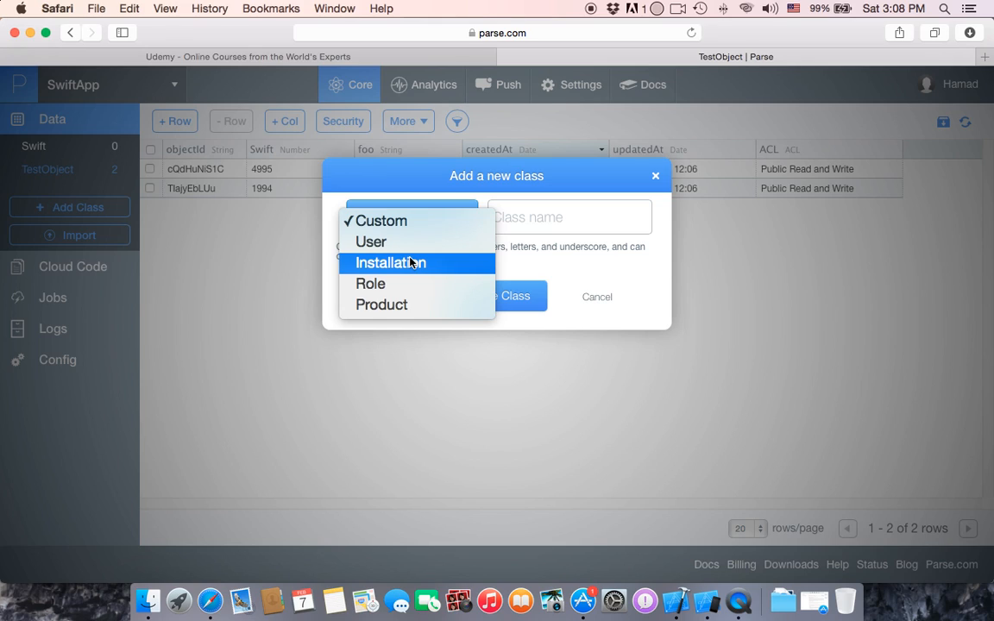
mouse_move(370, 283)
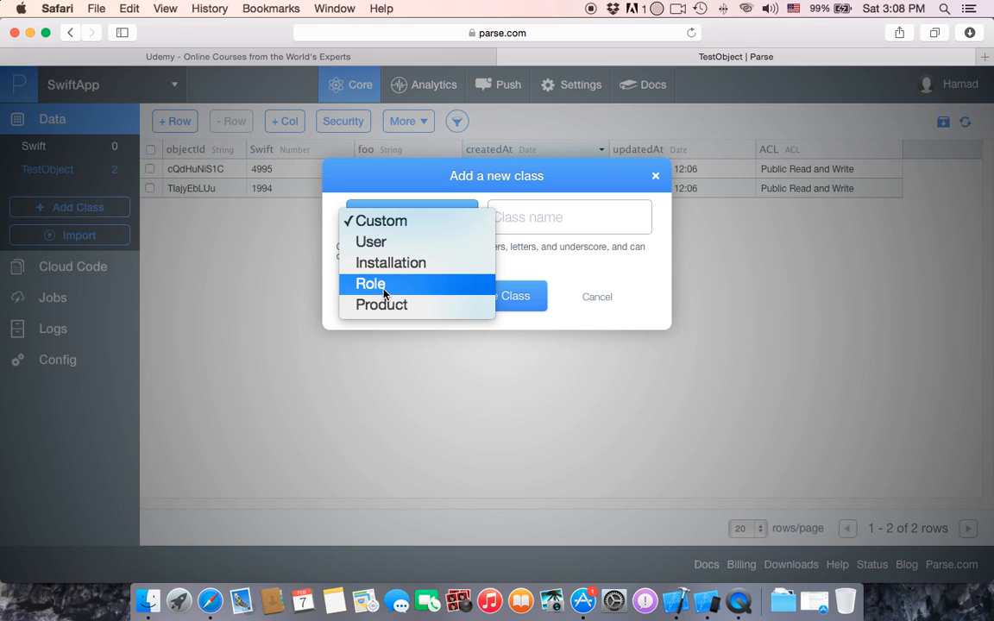
mouse_move(382, 304)
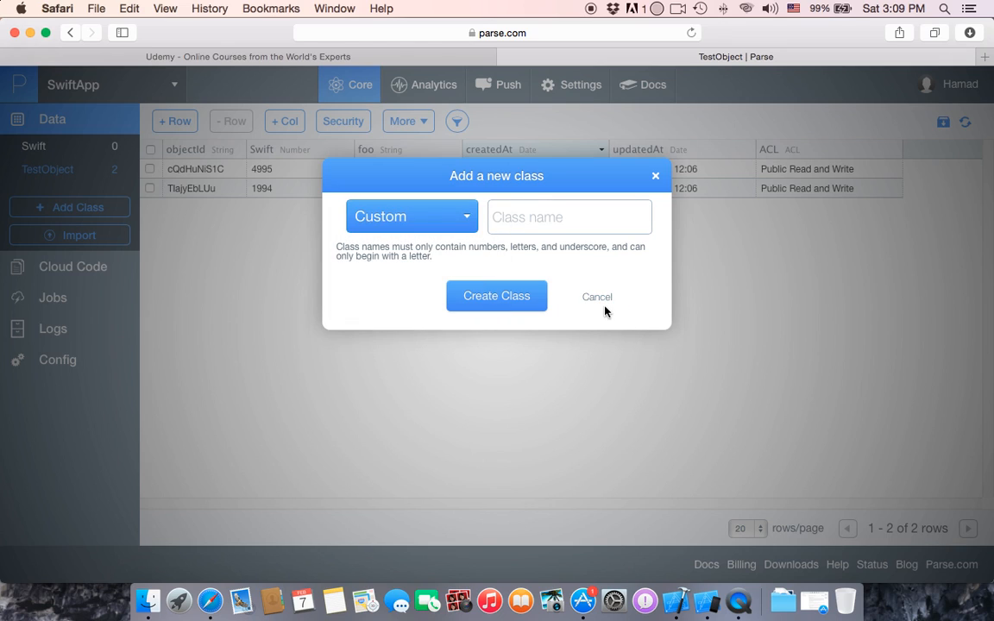
Step: Cancel the new-class form and bring Xcode's ViewController.swift to the front
click(597, 297)
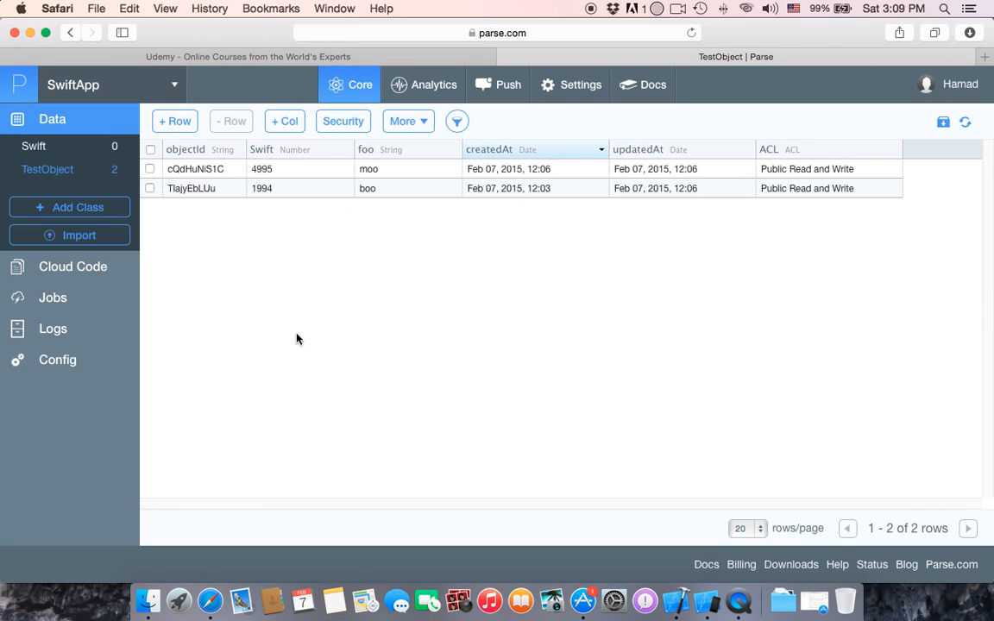
mouse_move(525, 348)
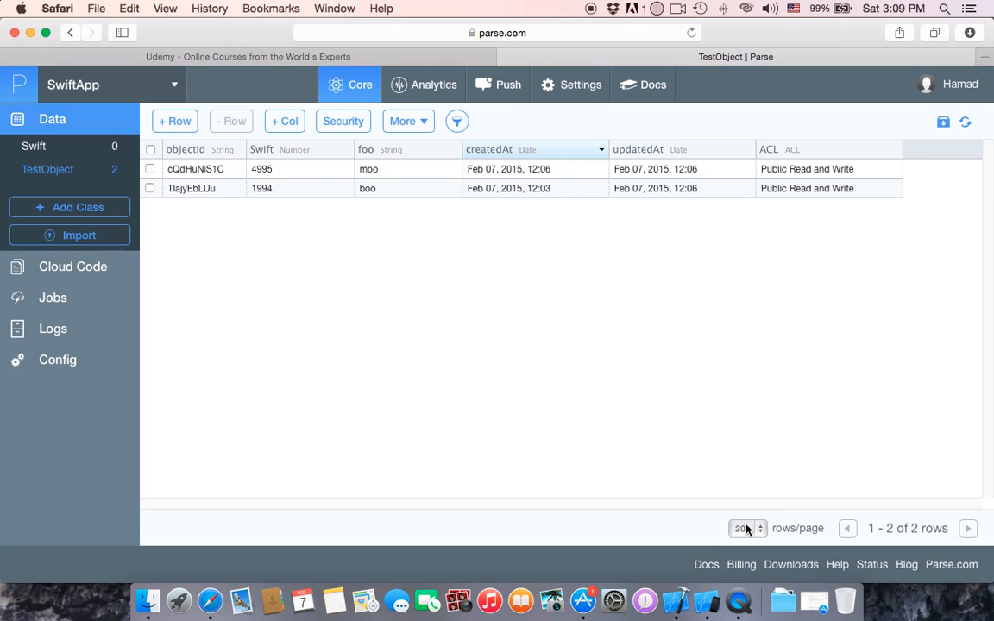
mouse_move(677, 601)
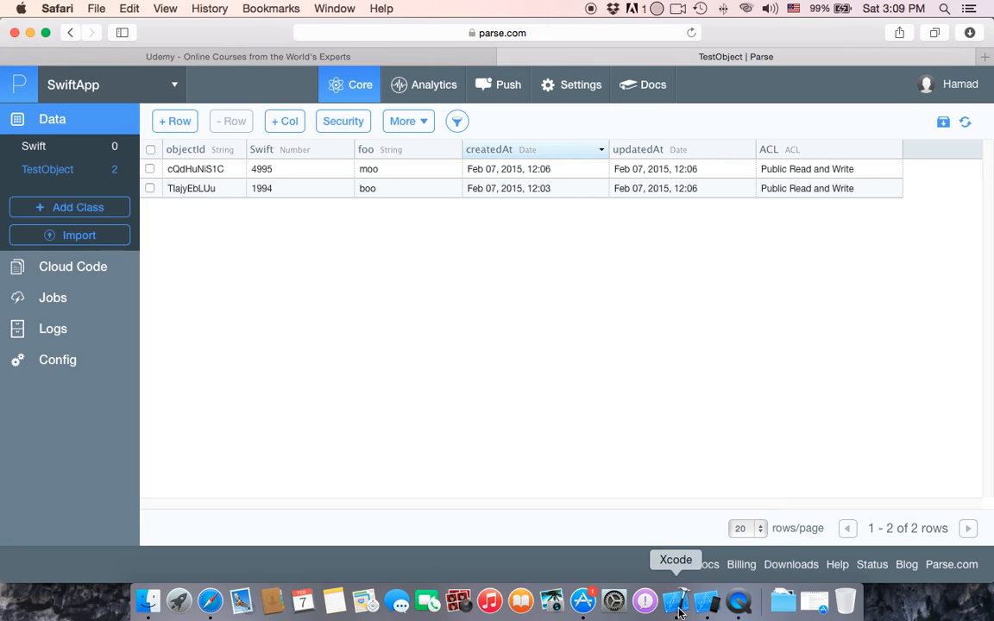
click(677, 600)
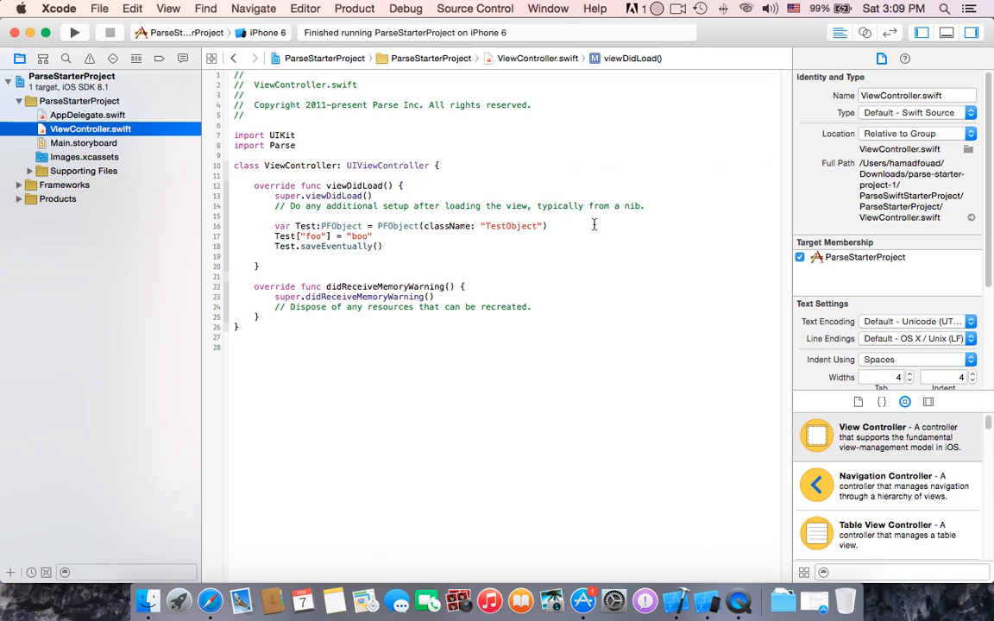